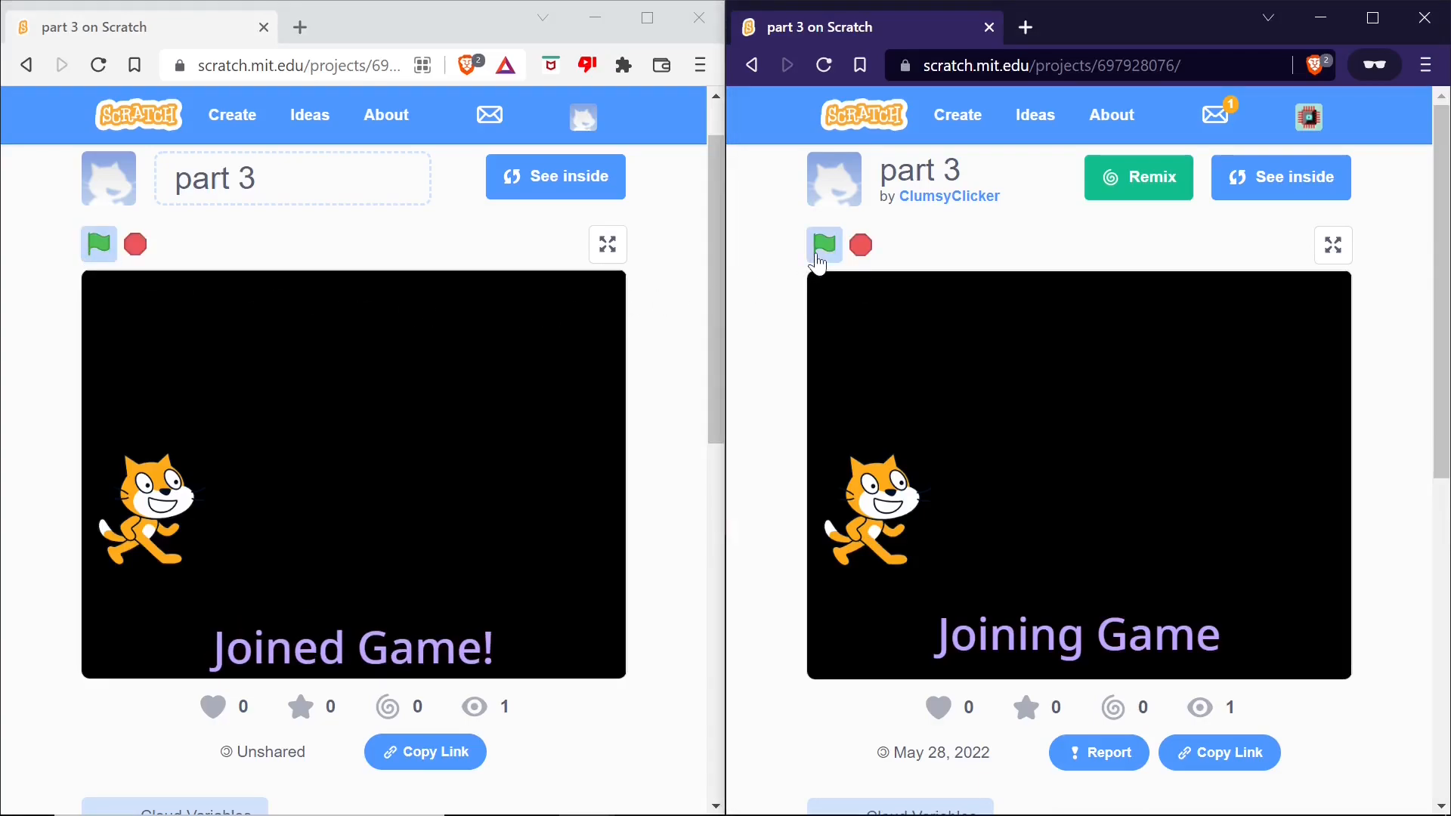
# Step: Run the project as the second player until both show Joined Game!, then stop it
pyautogui.click(824, 244)
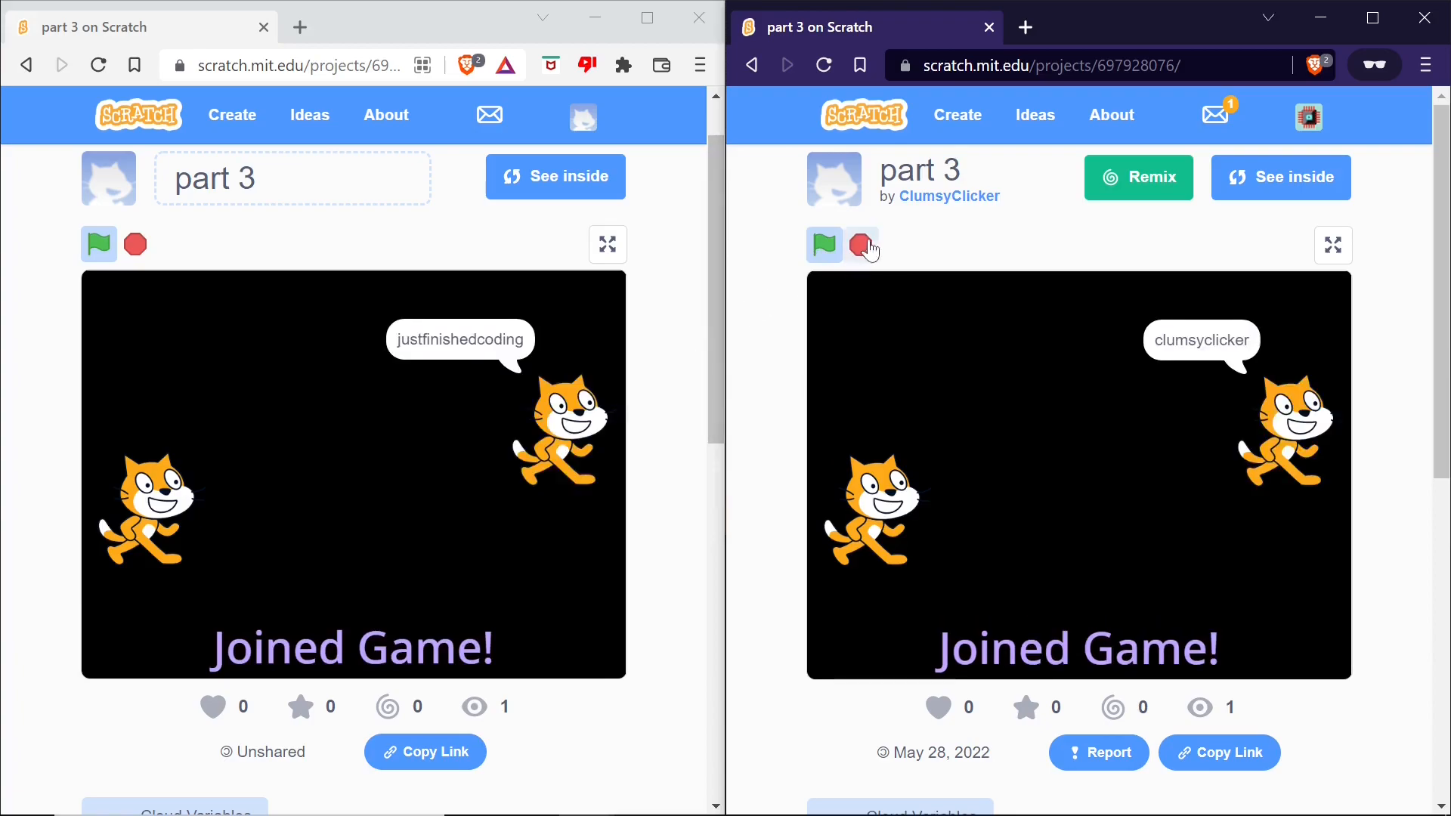
pyautogui.click(859, 245)
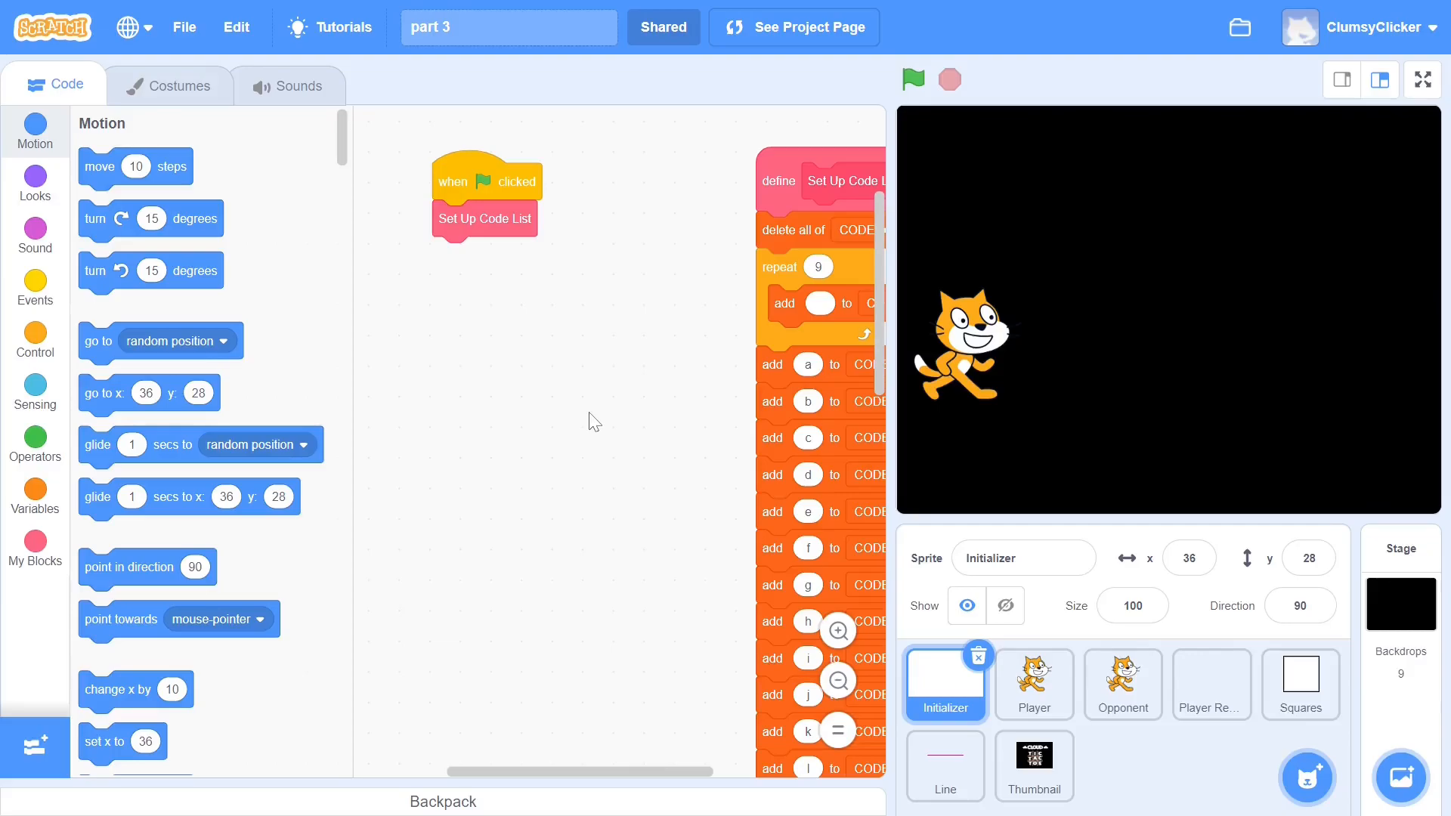
# Step: Look over the Player sprite's cloud scripts, then switch to the Opponent sprite's
pyautogui.click(1033, 683)
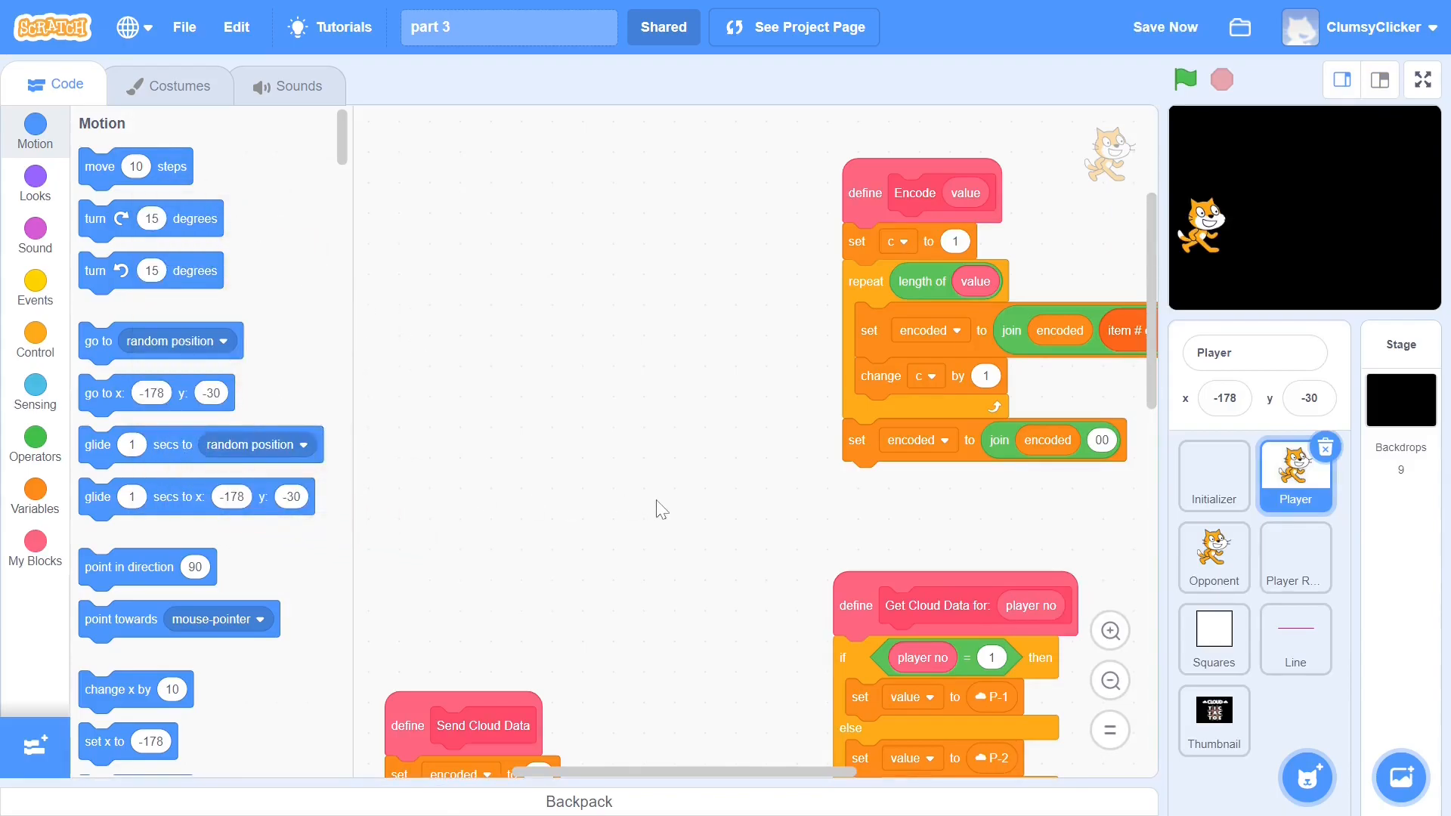
pyautogui.moveTo(1067, 545)
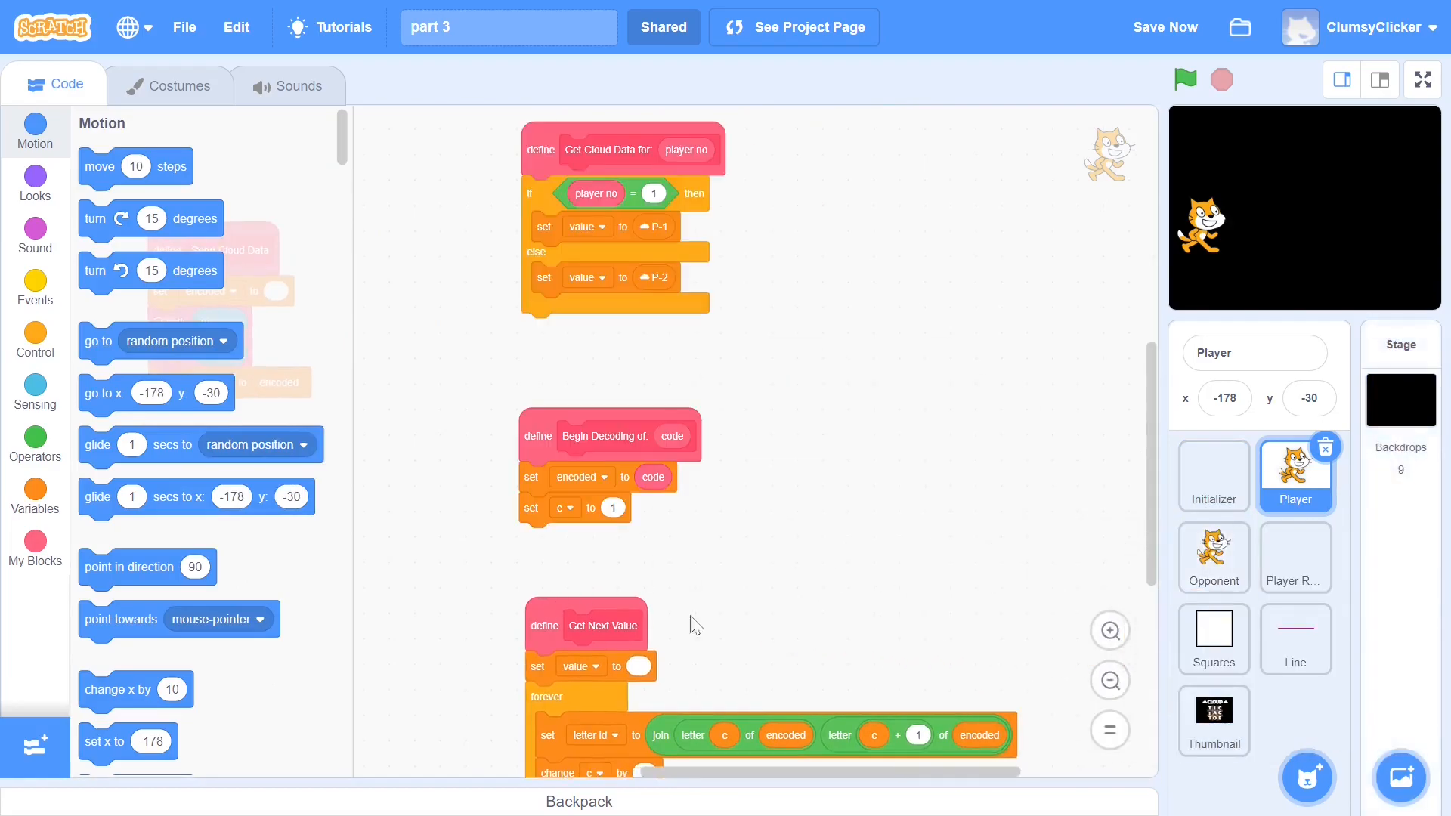
pyautogui.click(1213, 556)
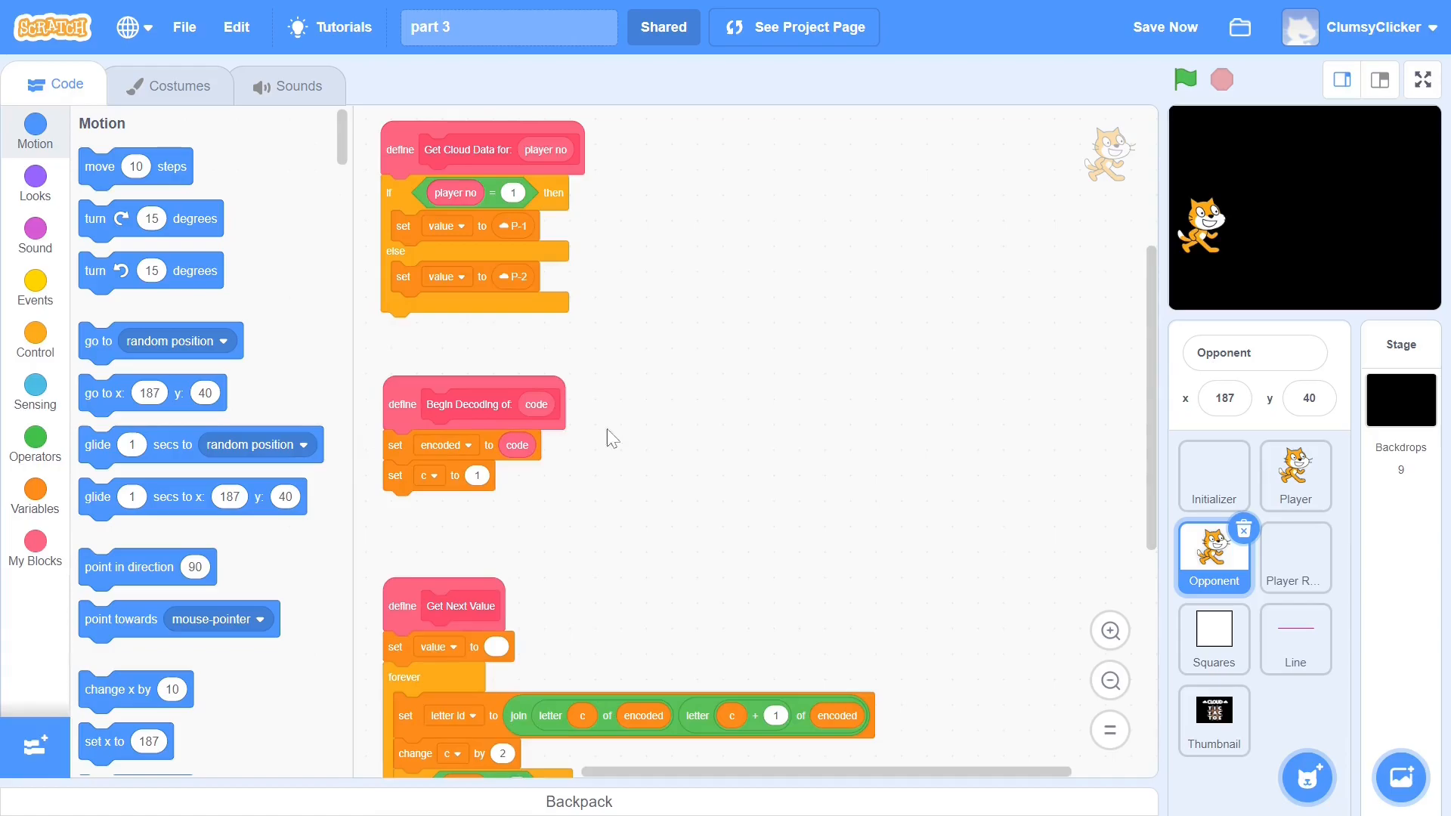
# Step: Back on the Player sprite, delete the PLAYER variable from the Variables list
pyautogui.click(1294, 475)
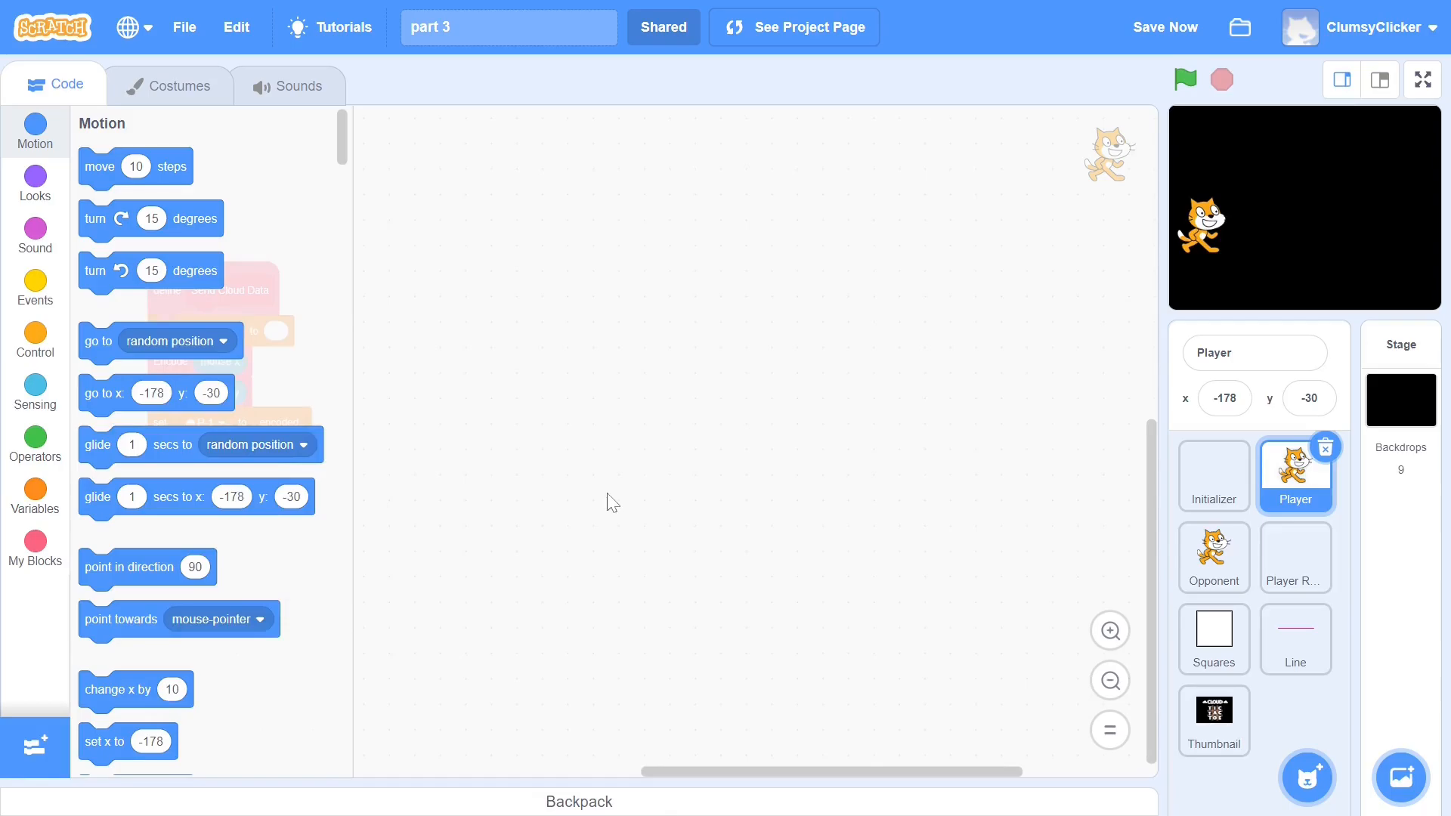
pyautogui.click(35, 497)
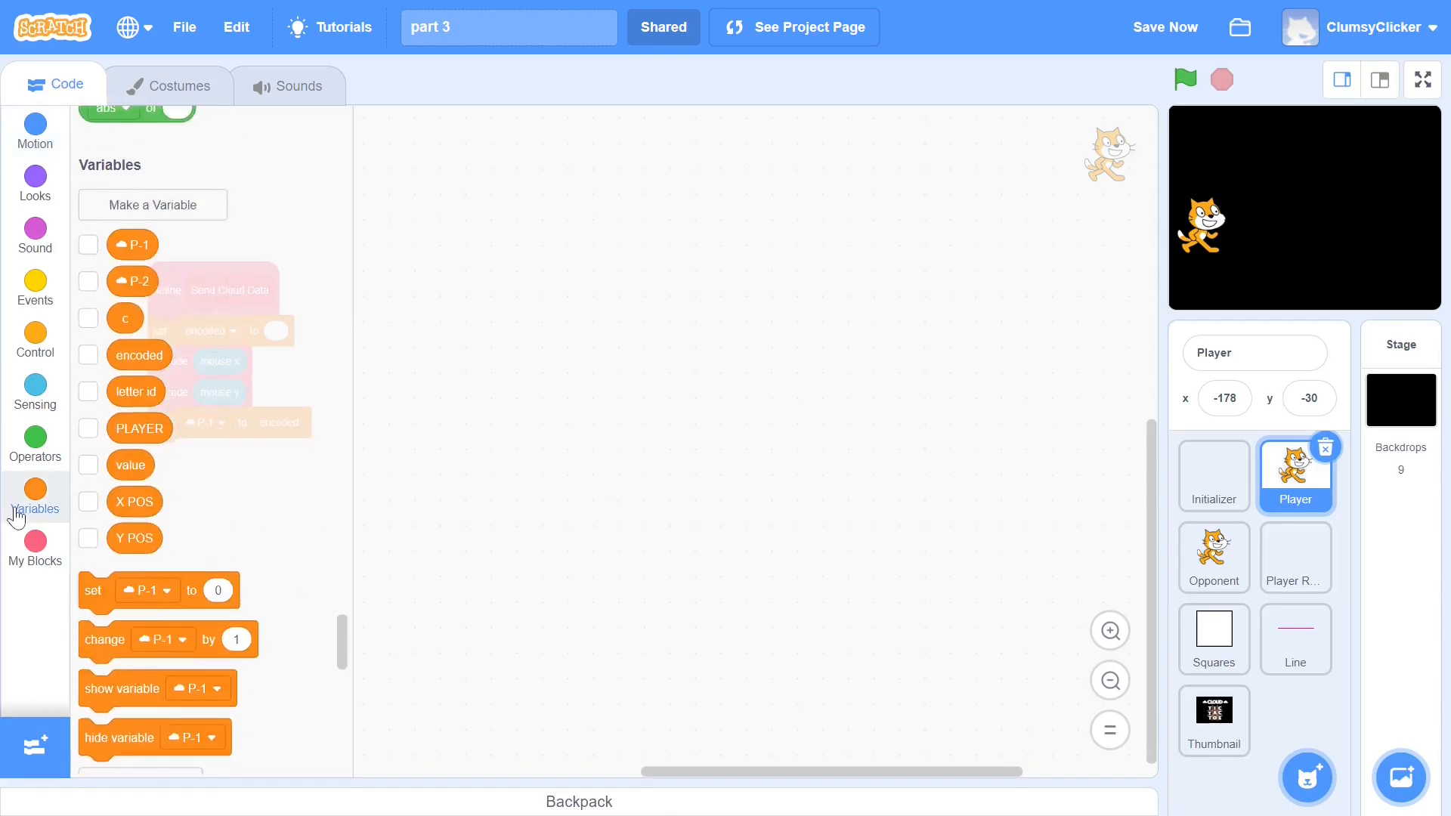
pyautogui.scroll(-3)
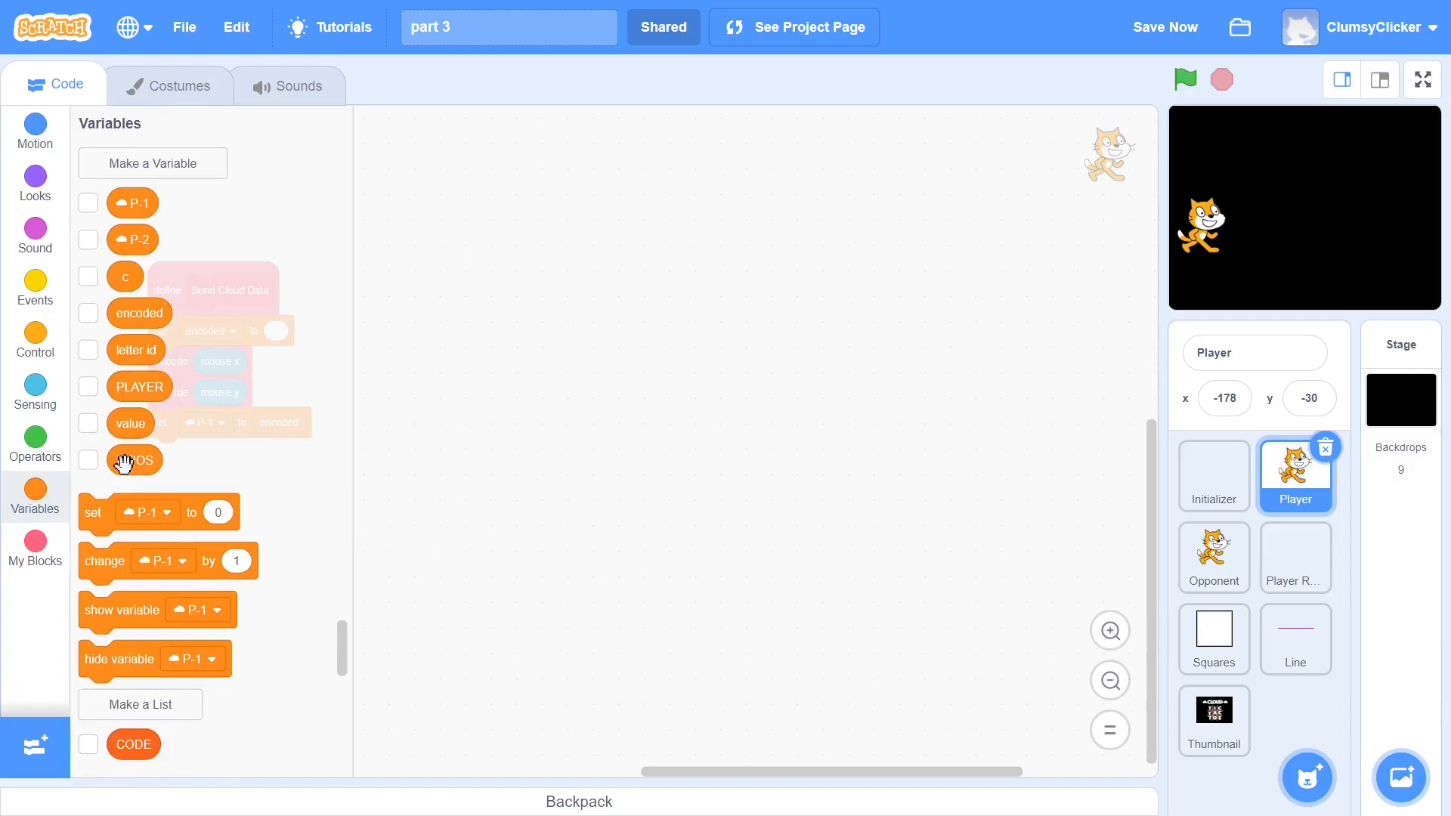
pyautogui.rightClick(139, 385)
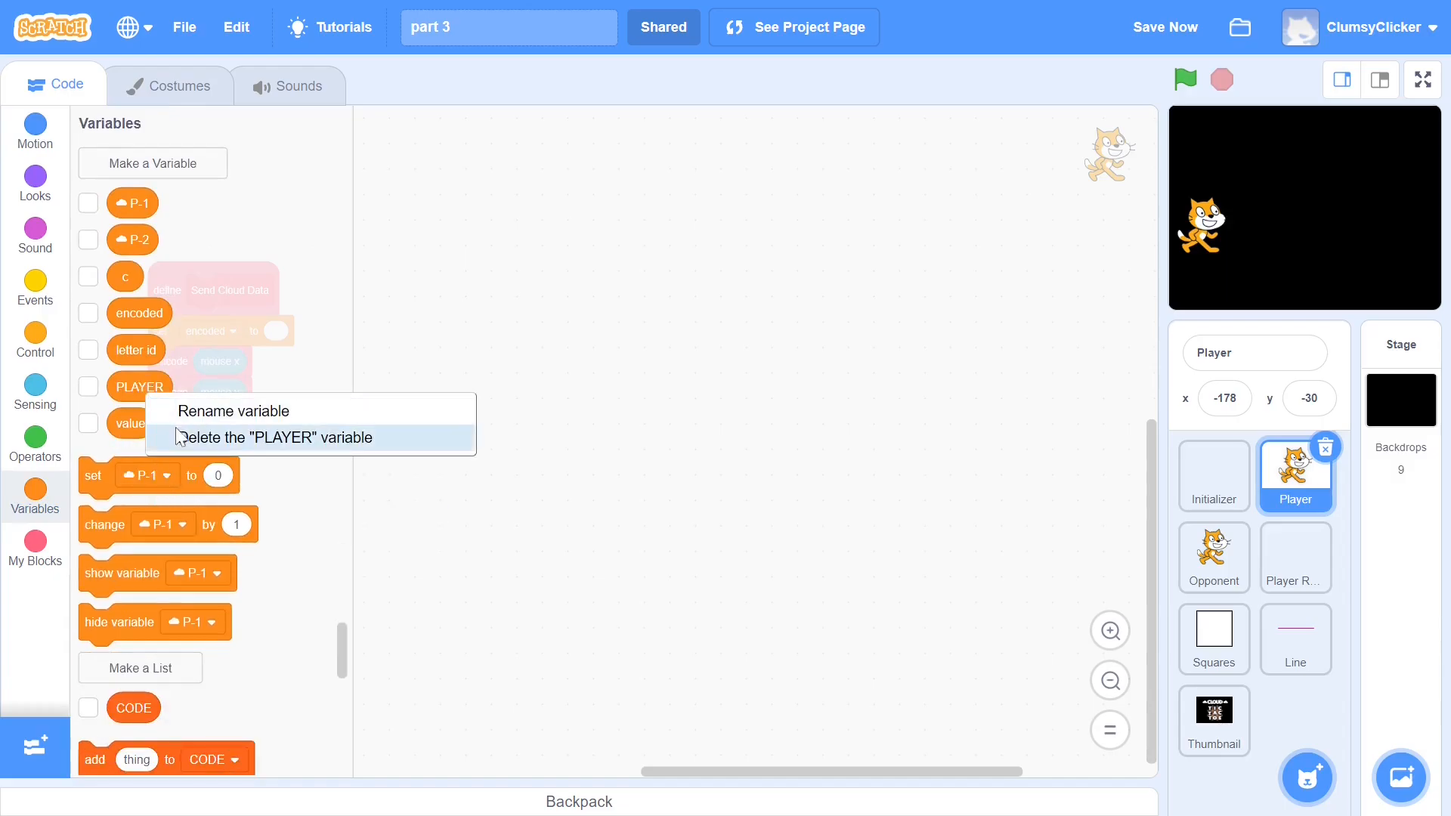
pyautogui.click(275, 436)
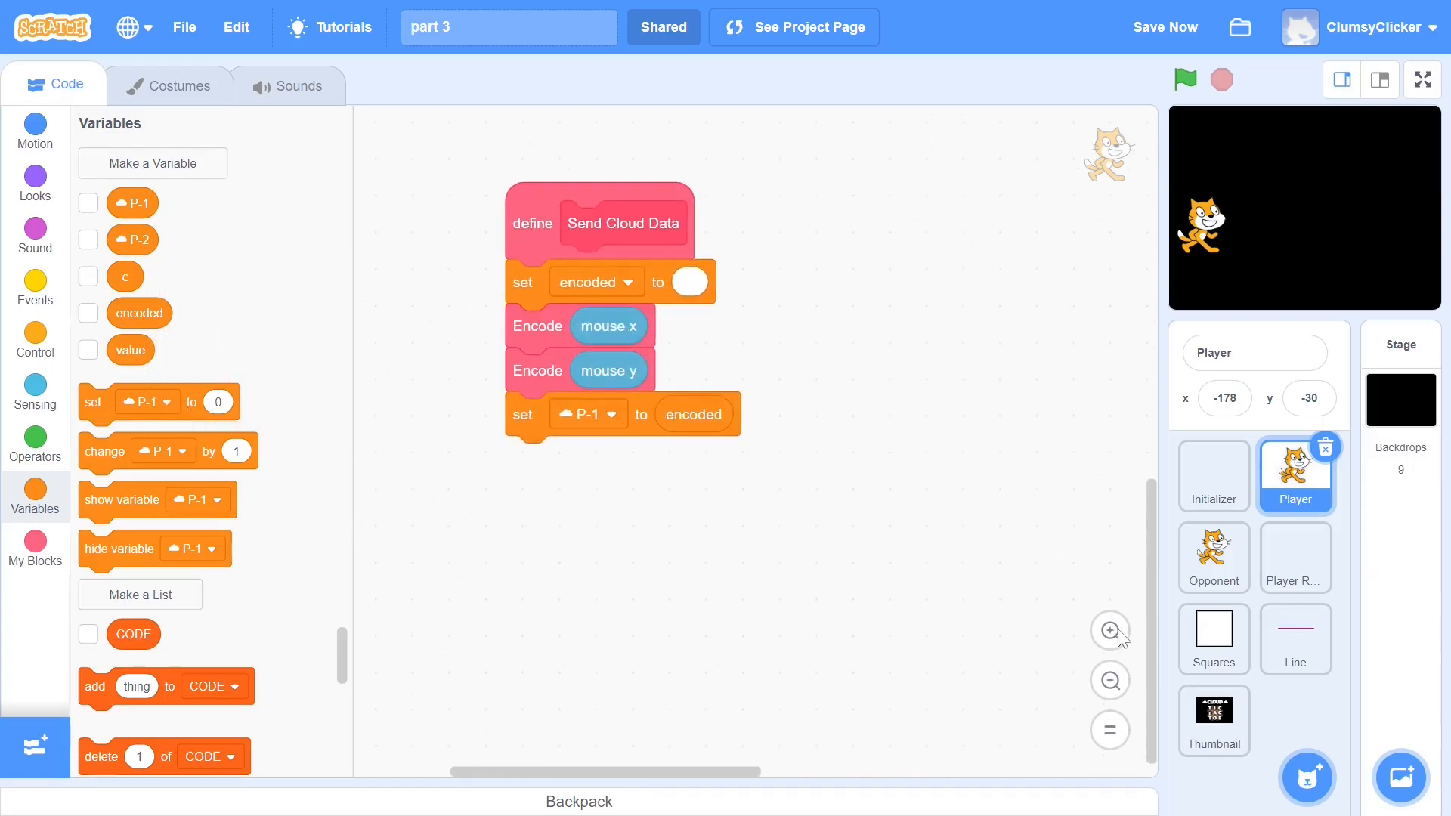
pyautogui.moveTo(1006, 584)
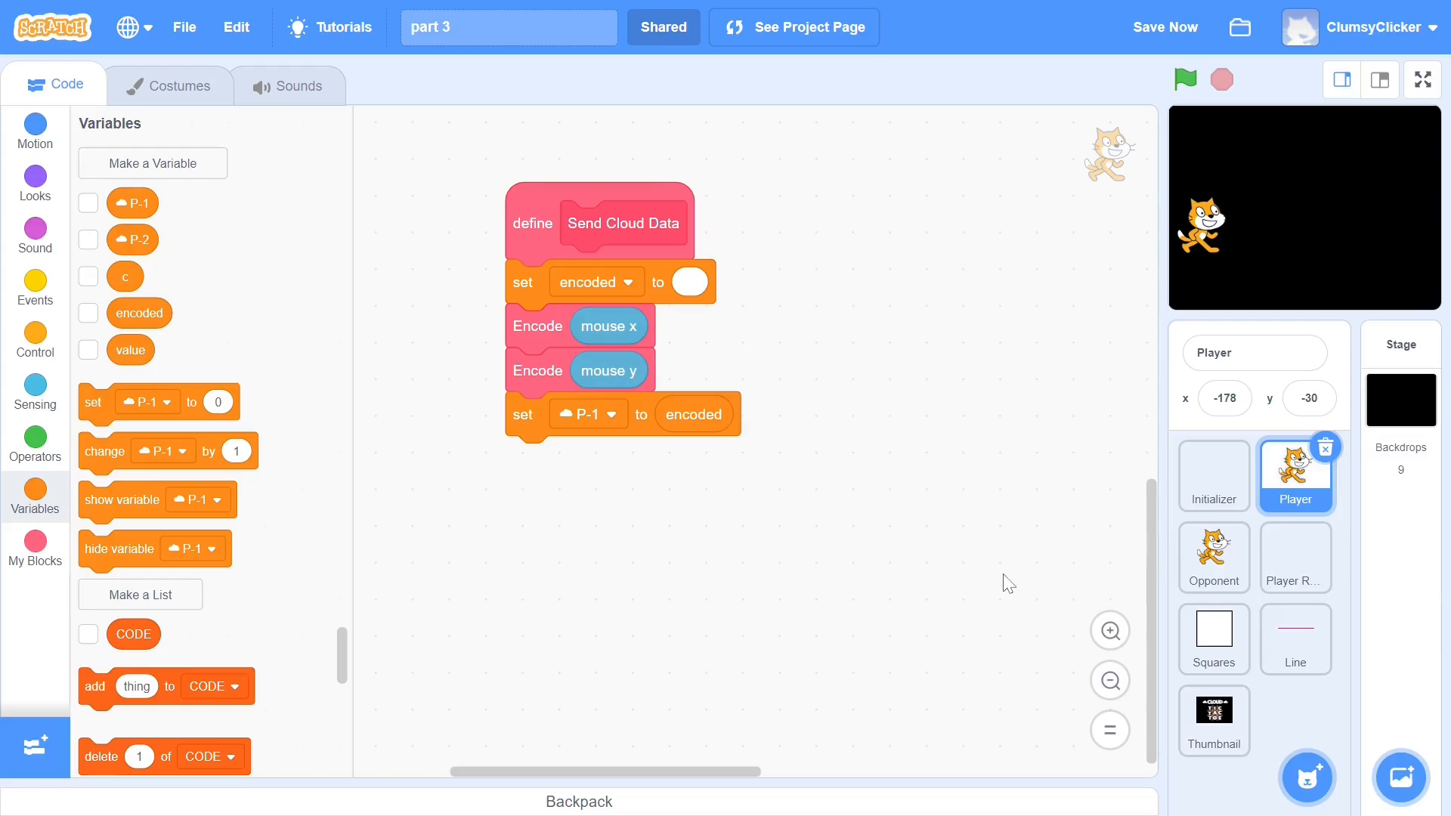
pyautogui.moveTo(965, 546)
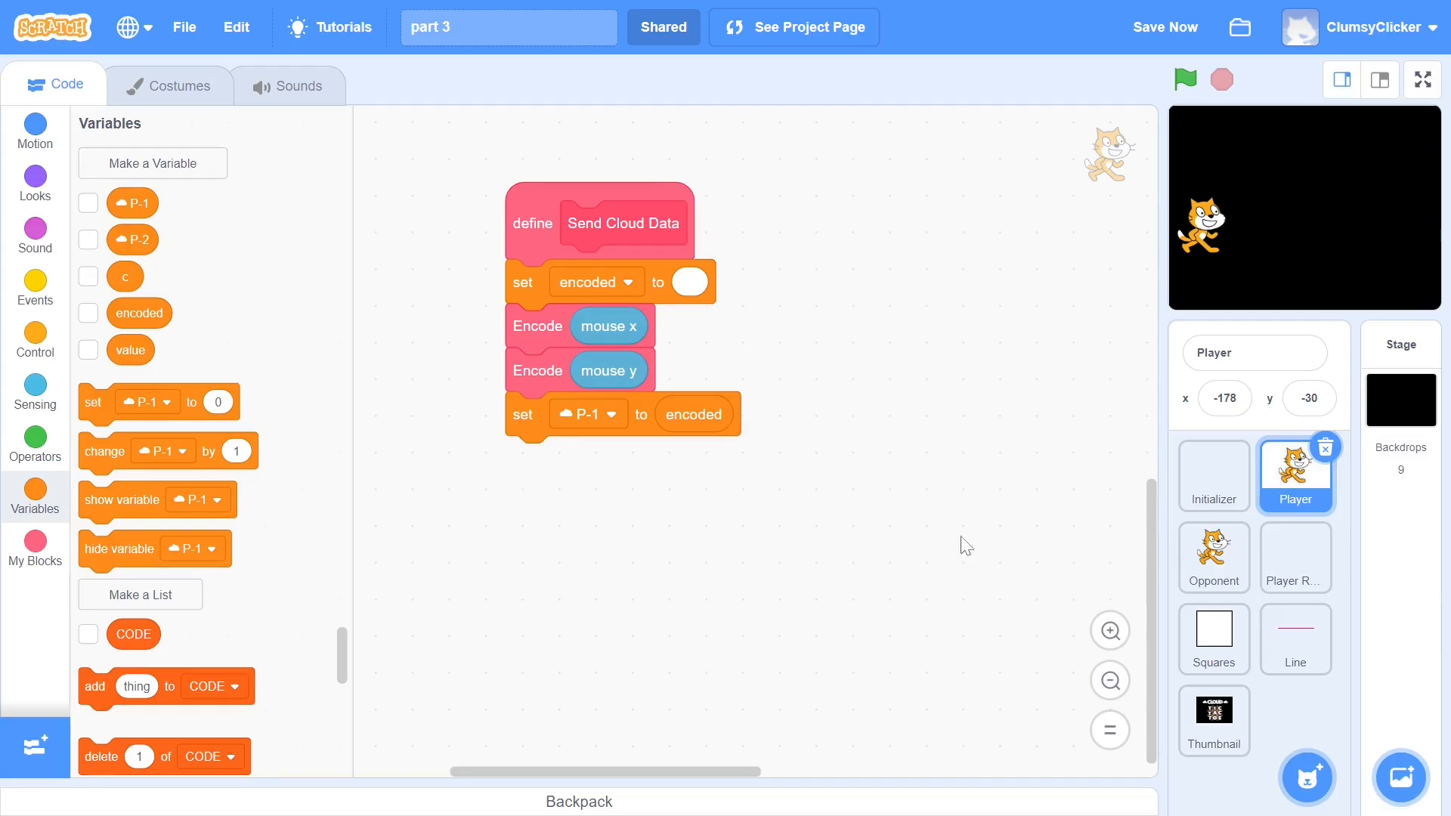
# Step: Rework Send Cloud Data to encode username and round(timer*10) instead of mouse x/y
pyautogui.click(34, 388)
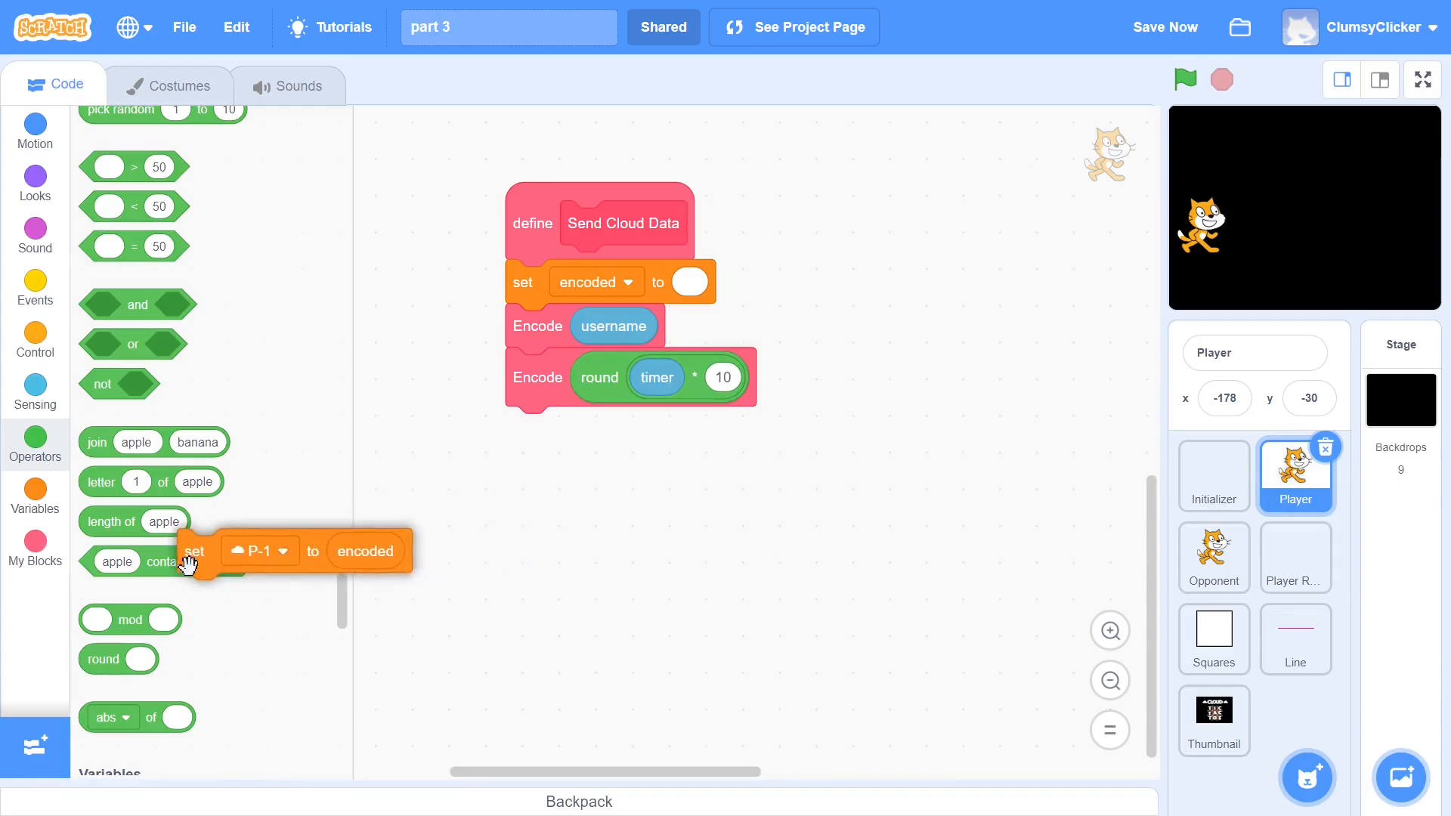
# Step: Make an Update Cloud Variable block with player no and encoded inputs, no screen refresh
pyautogui.click(35, 546)
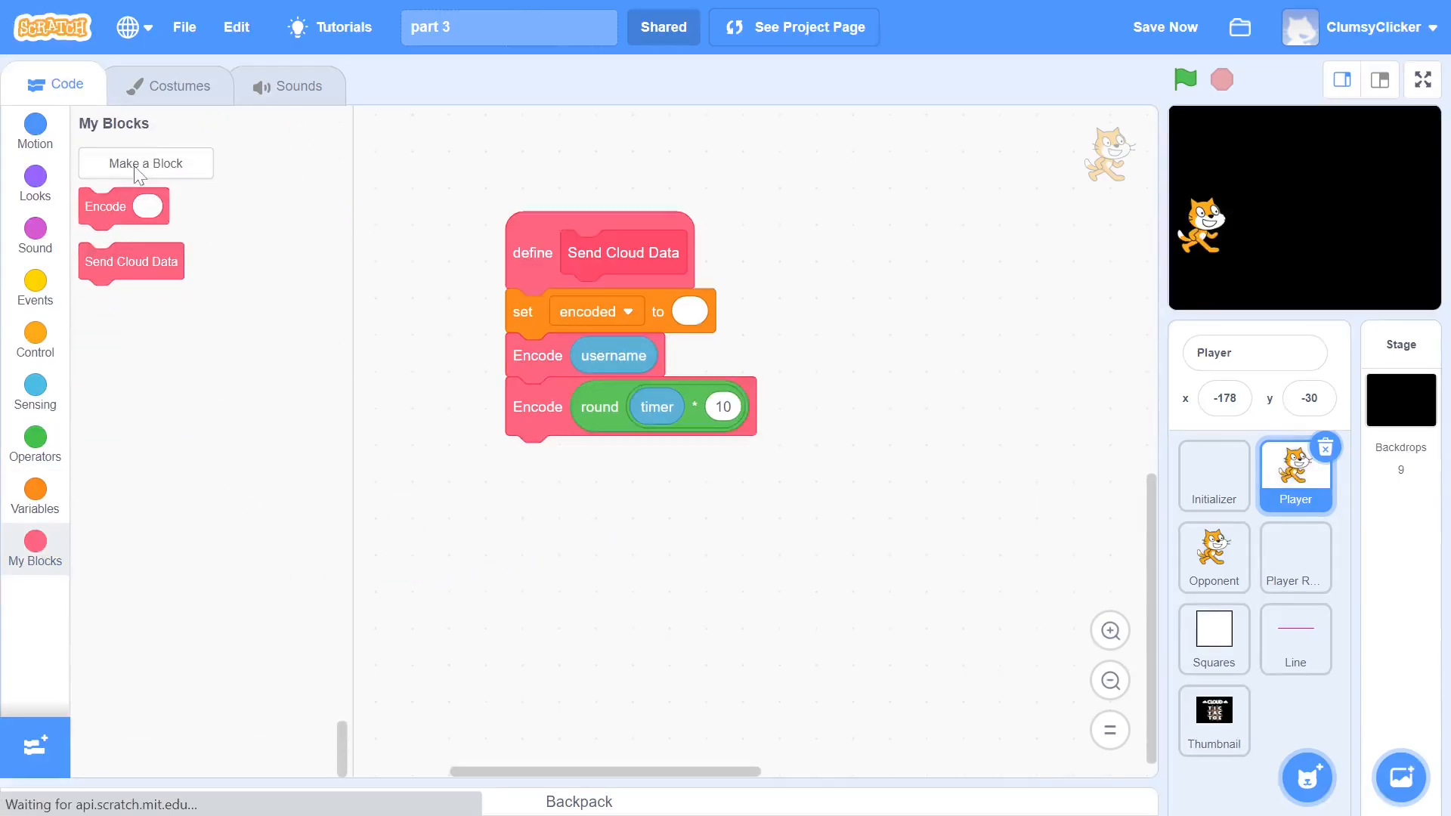
pyautogui.click(145, 163)
pyautogui.write('encoded')
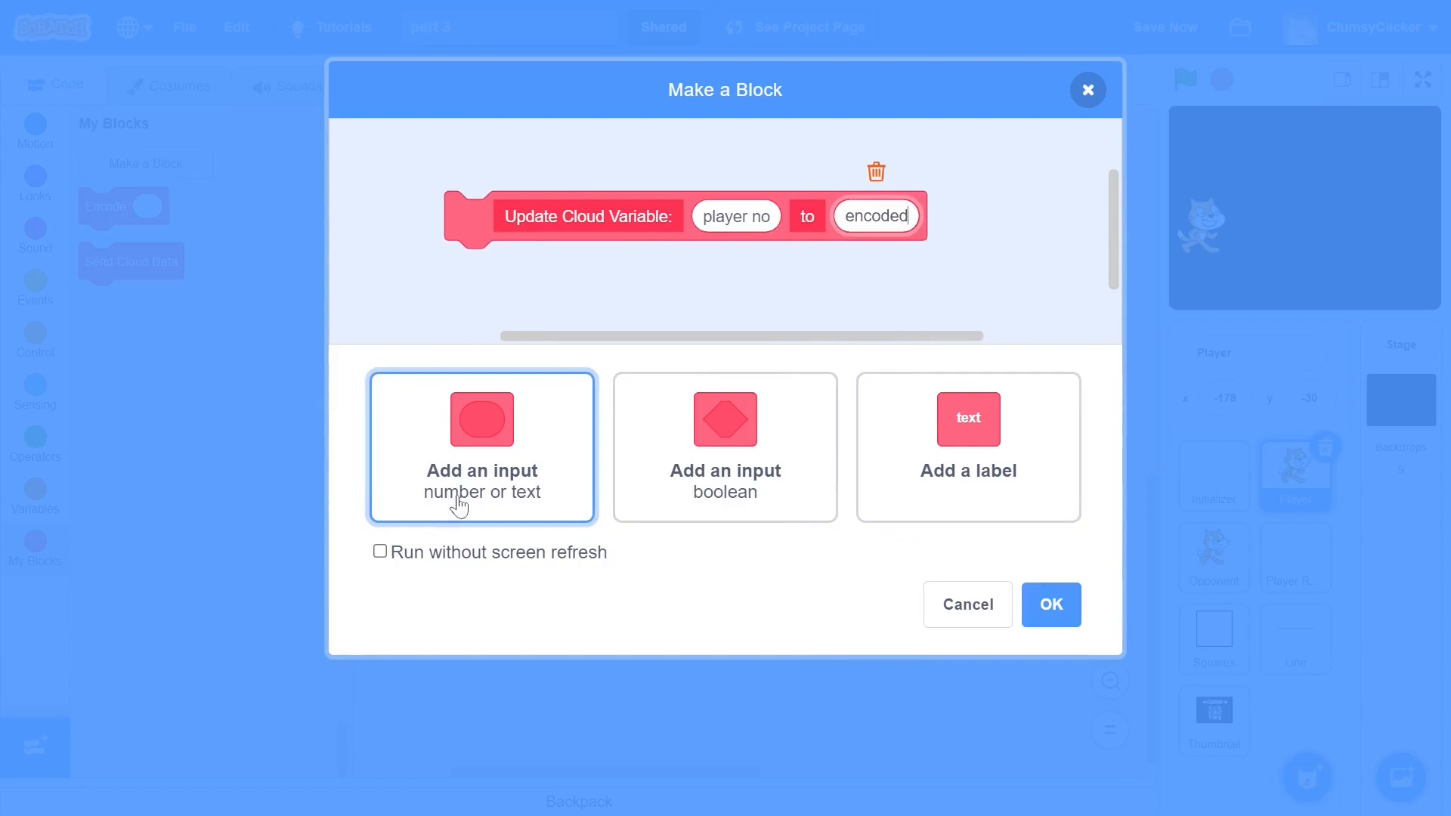
pyautogui.click(379, 551)
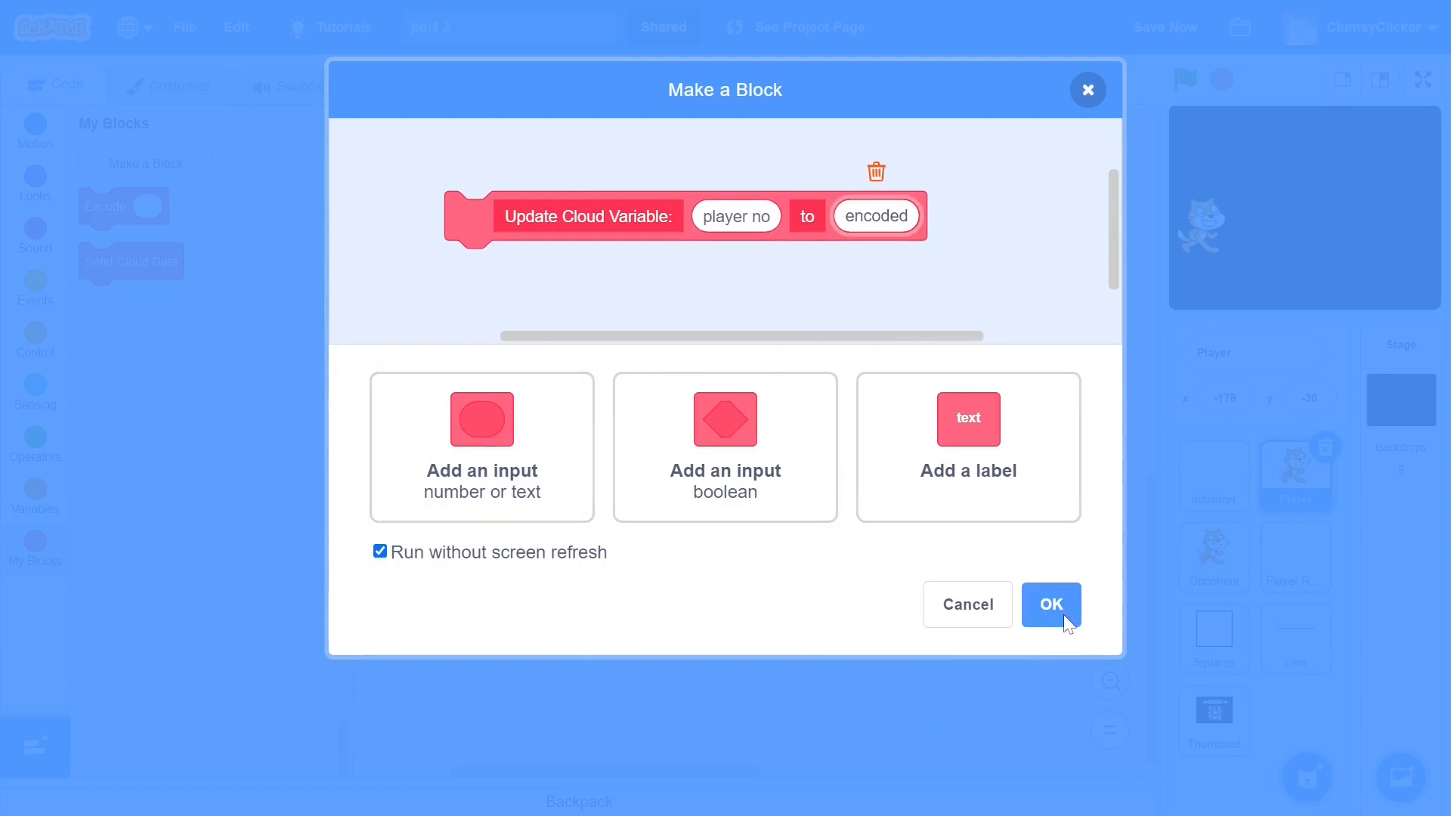
pyautogui.click(1050, 604)
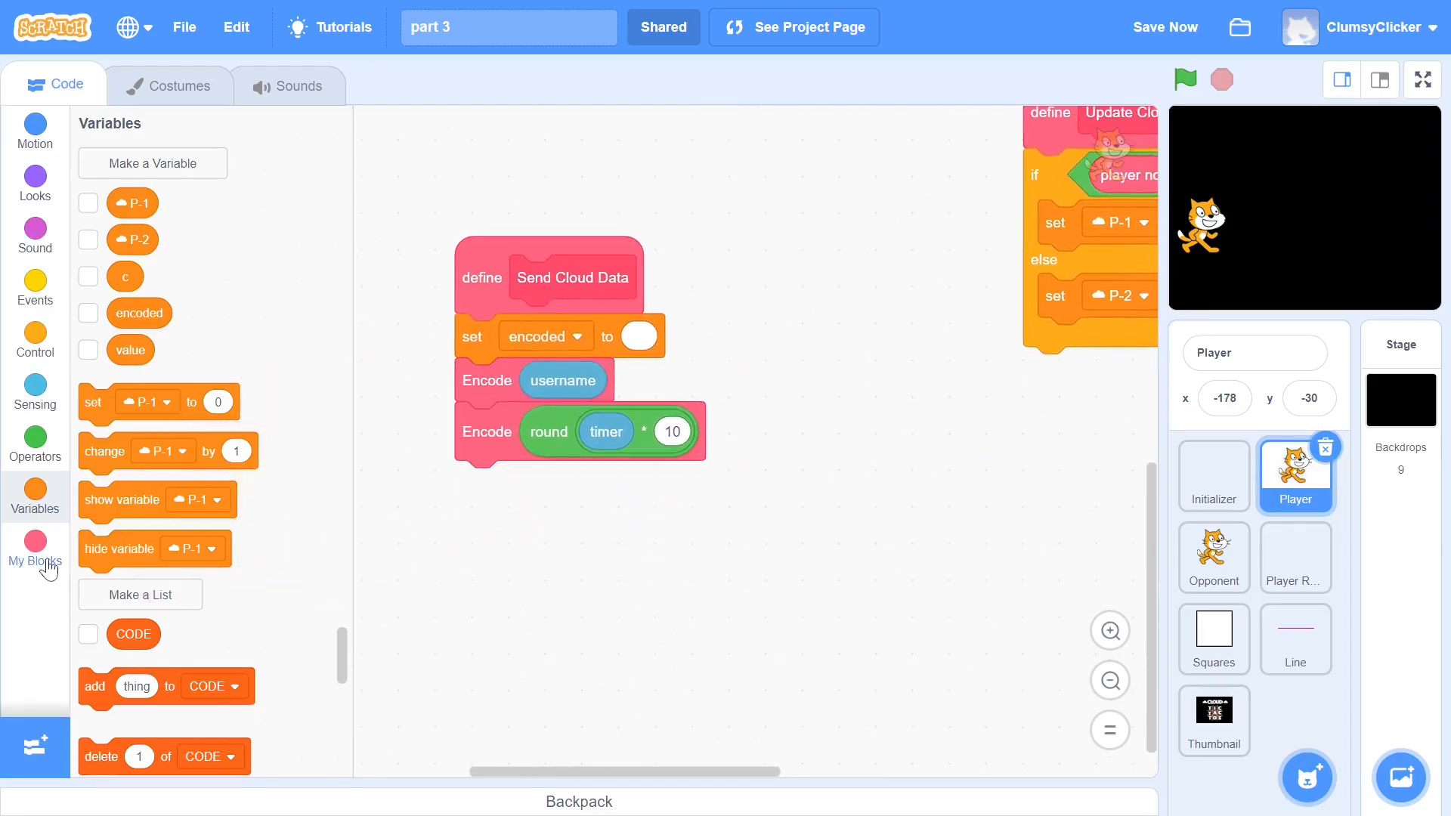
# Step: Create MY PLAYER NO and end Send Cloud Data with Update Cloud Variable (MY PLAYER NO, encoded)
pyautogui.click(35, 552)
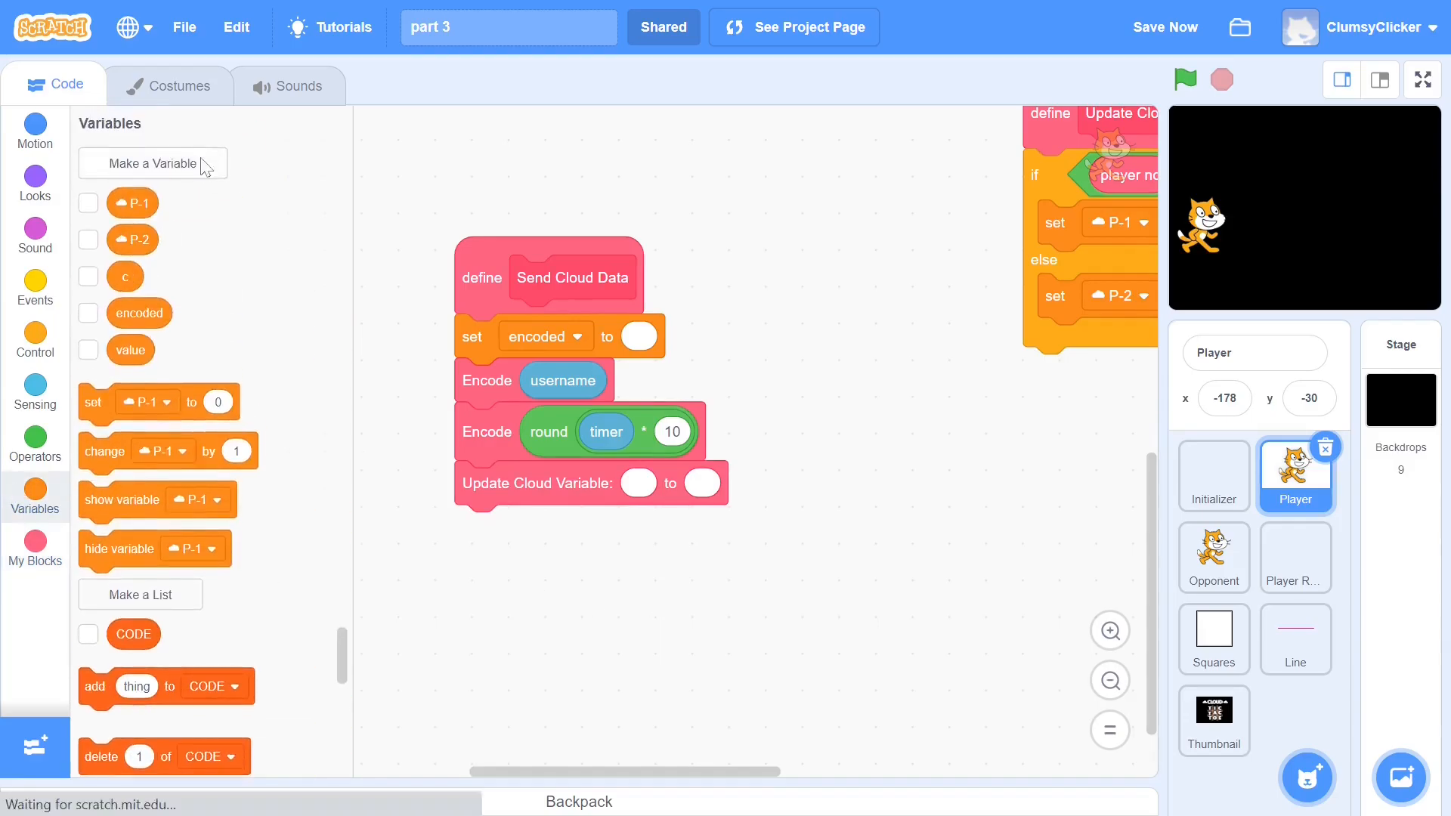
pyautogui.click(151, 163)
pyautogui.write('MY PLAYER NO')
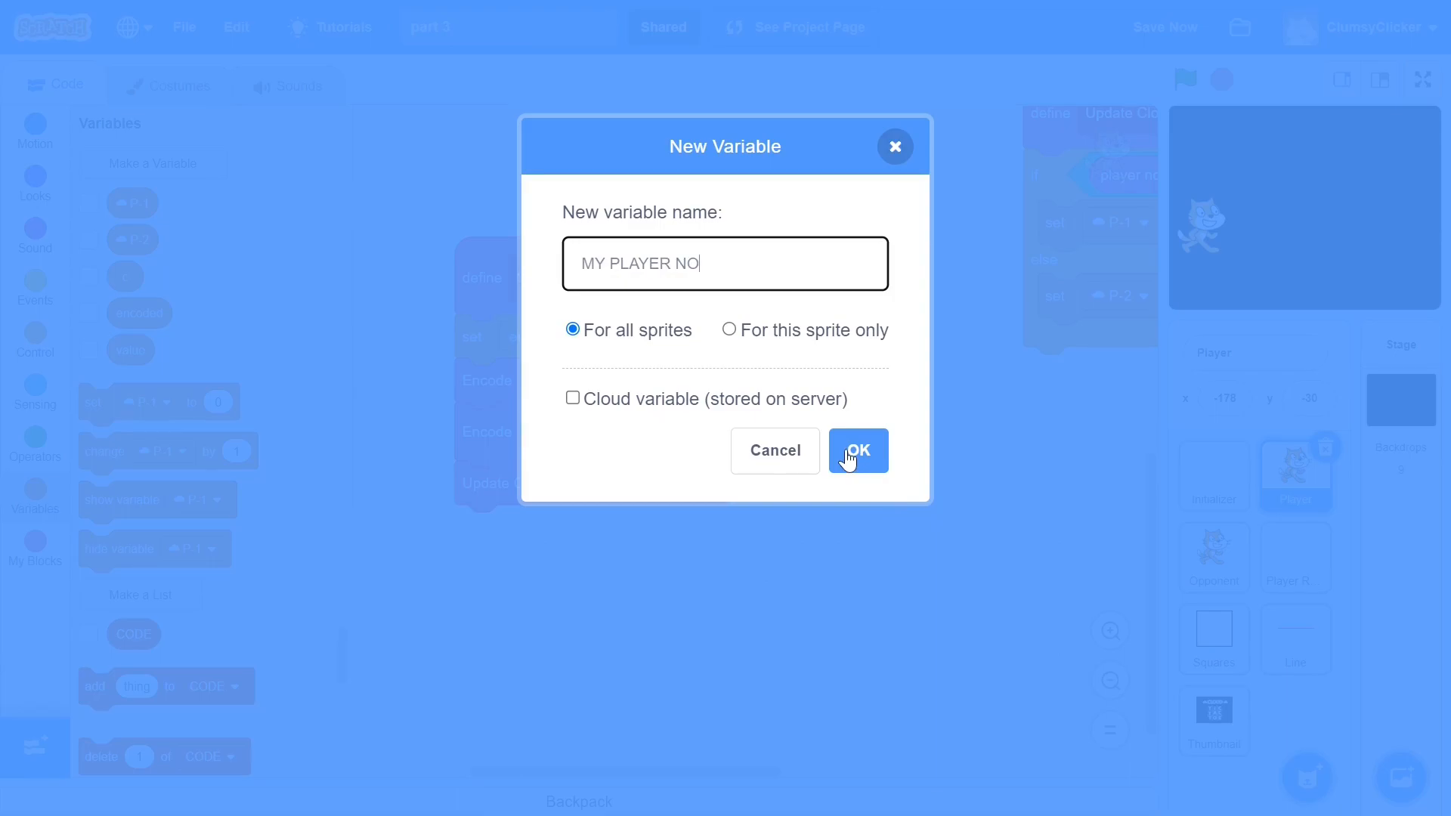
pyautogui.click(856, 450)
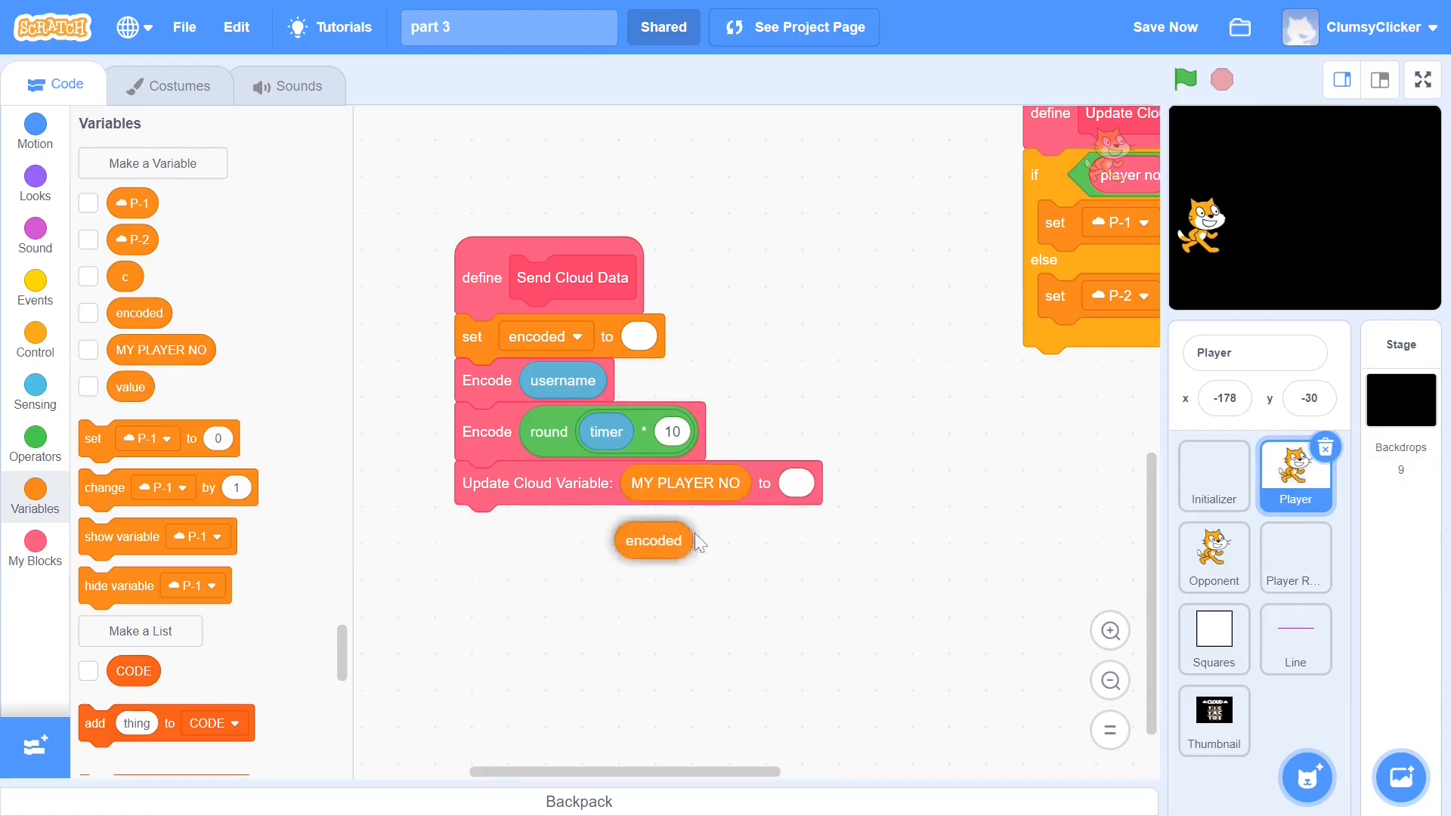
pyautogui.moveTo(653, 541); pyautogui.dragTo(817, 482)
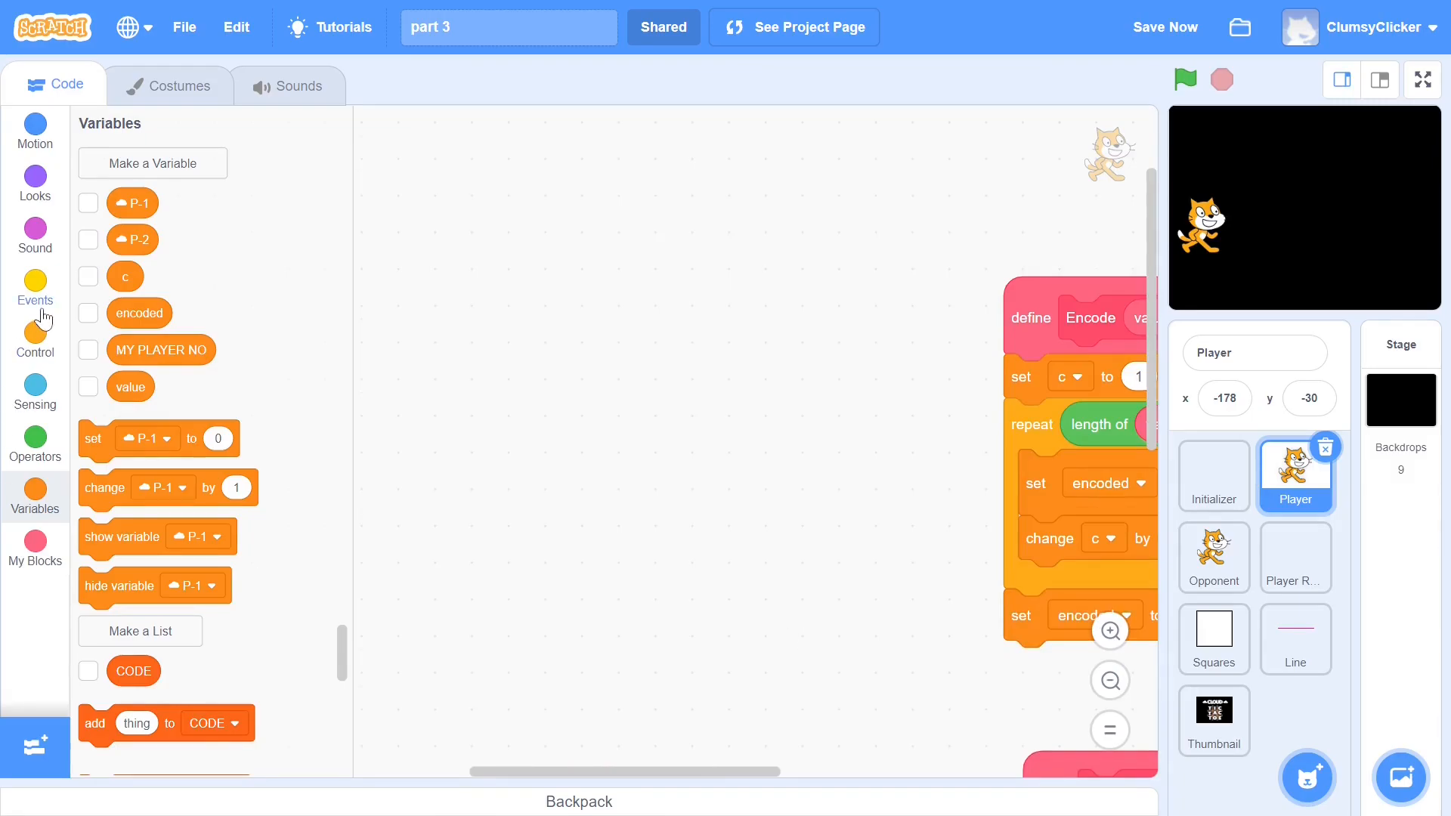
# Step: Build Player's green-flag script: MY PLAYER NO 0, Set Up Opponent Clone, joining backdrop, Join Game
pyautogui.click(34, 289)
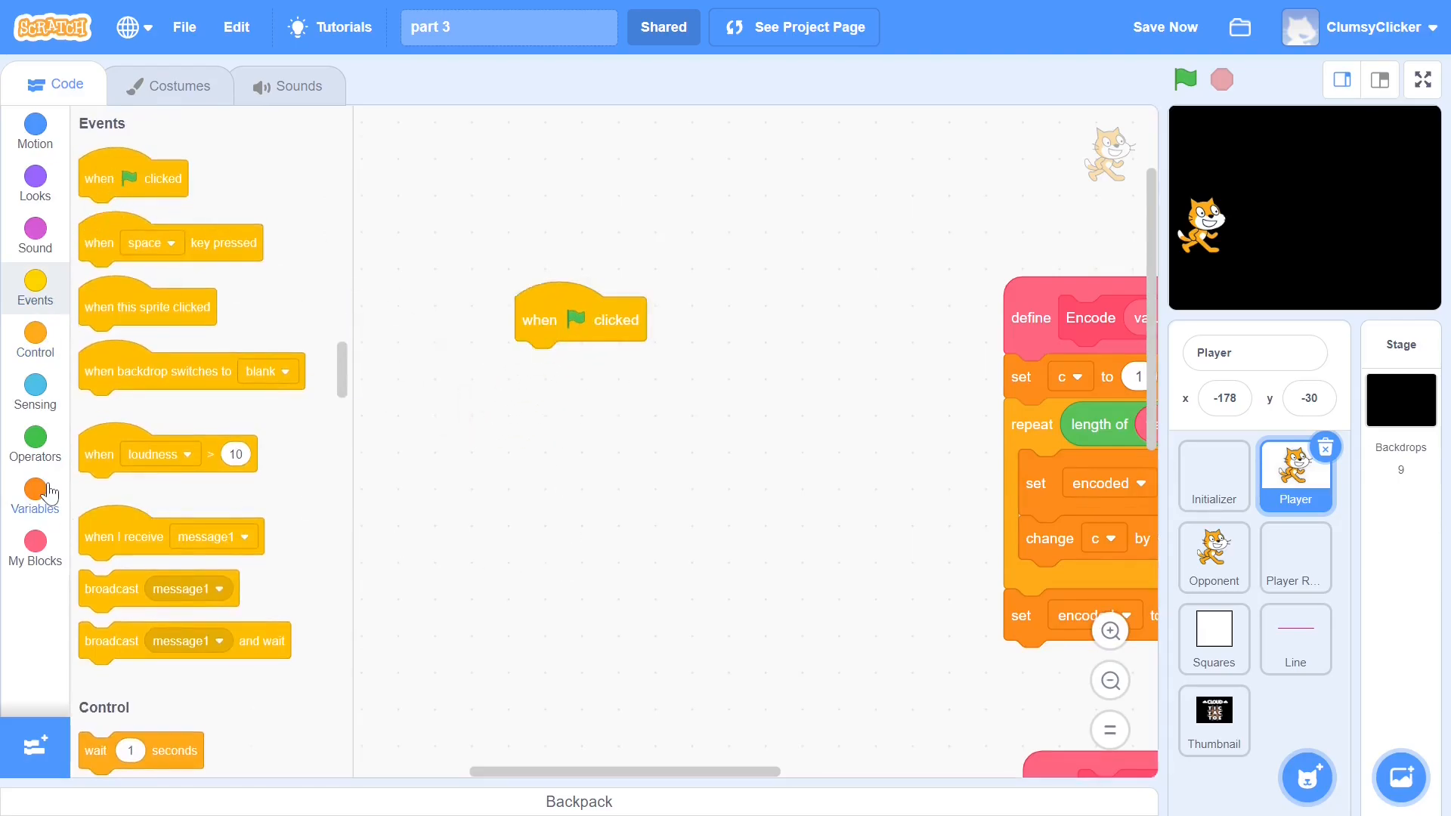
pyautogui.click(34, 495)
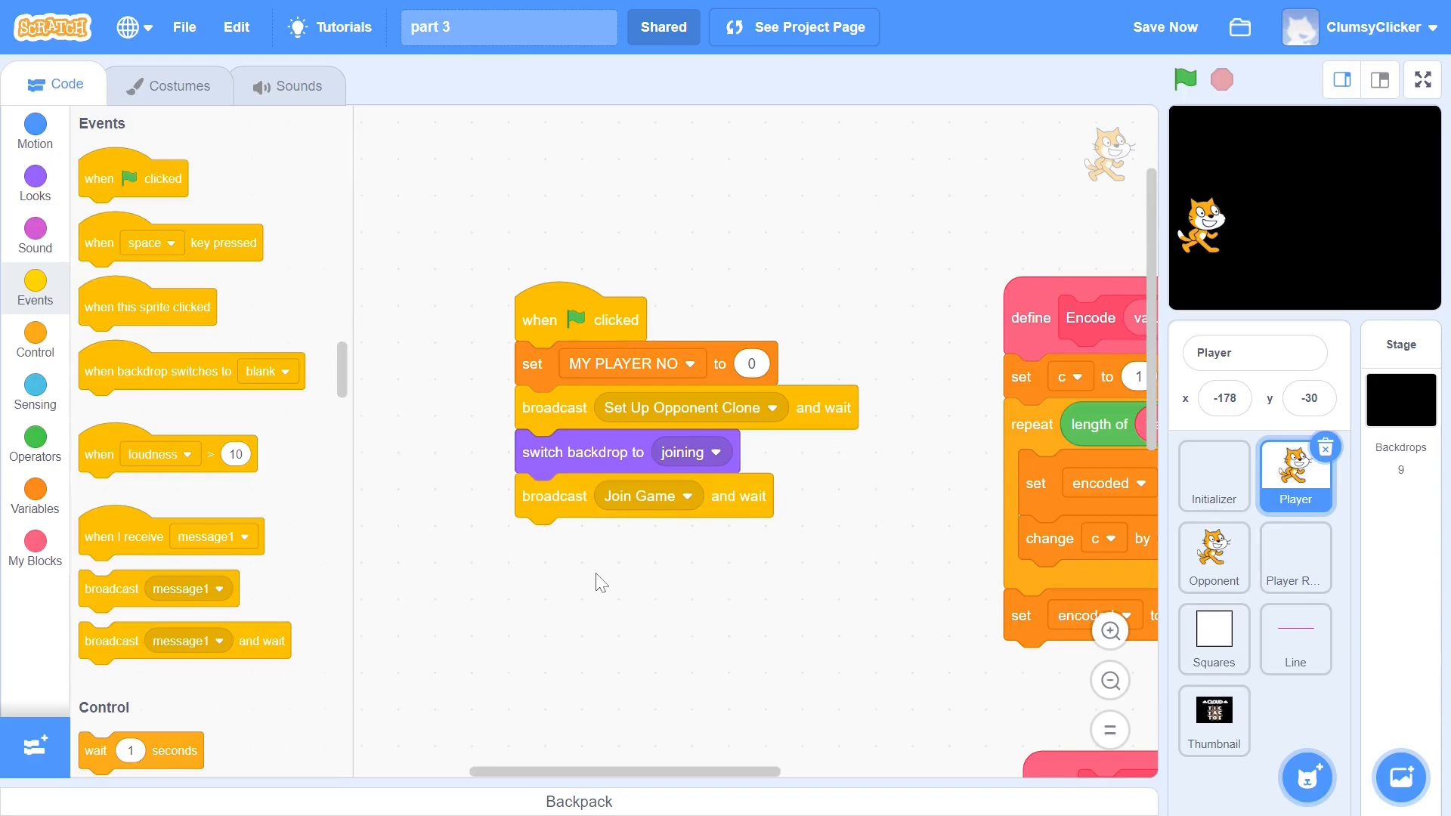
pyautogui.click(1397, 399)
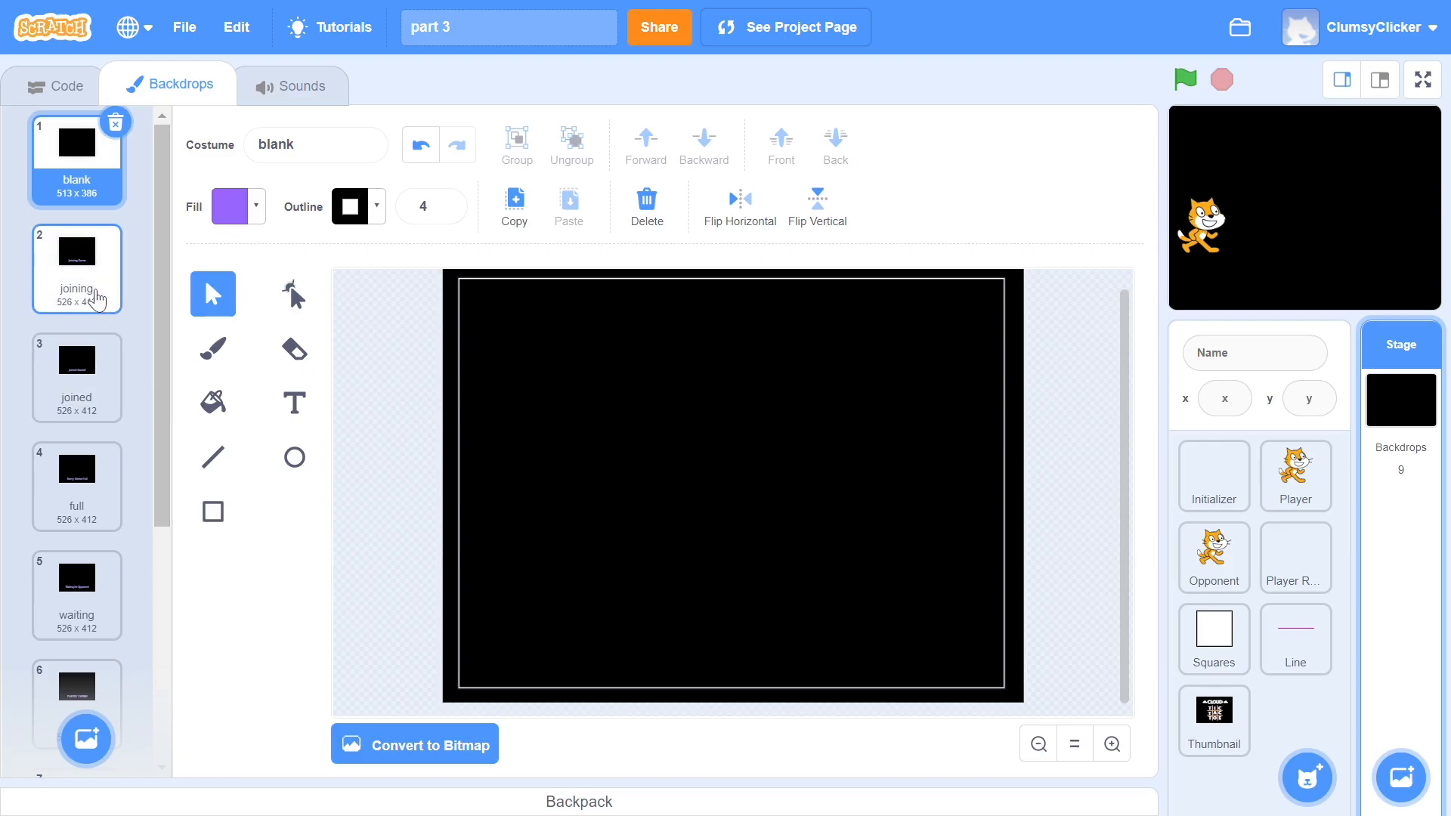
# Step: Check the Stage backdrops: joining reads Joining Game, joined reads Joined Game!, plus full
pyautogui.click(77, 269)
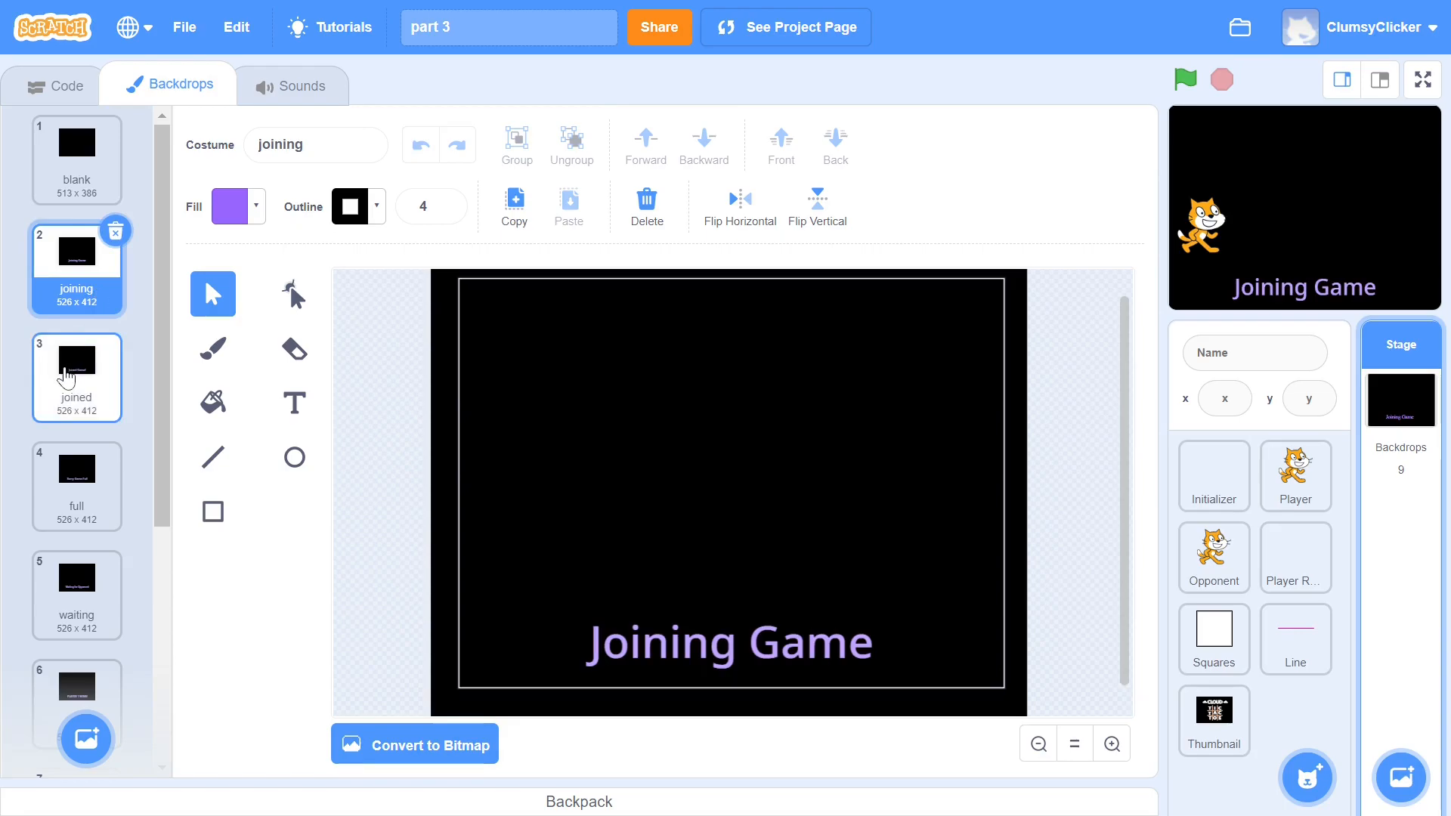
pyautogui.click(77, 377)
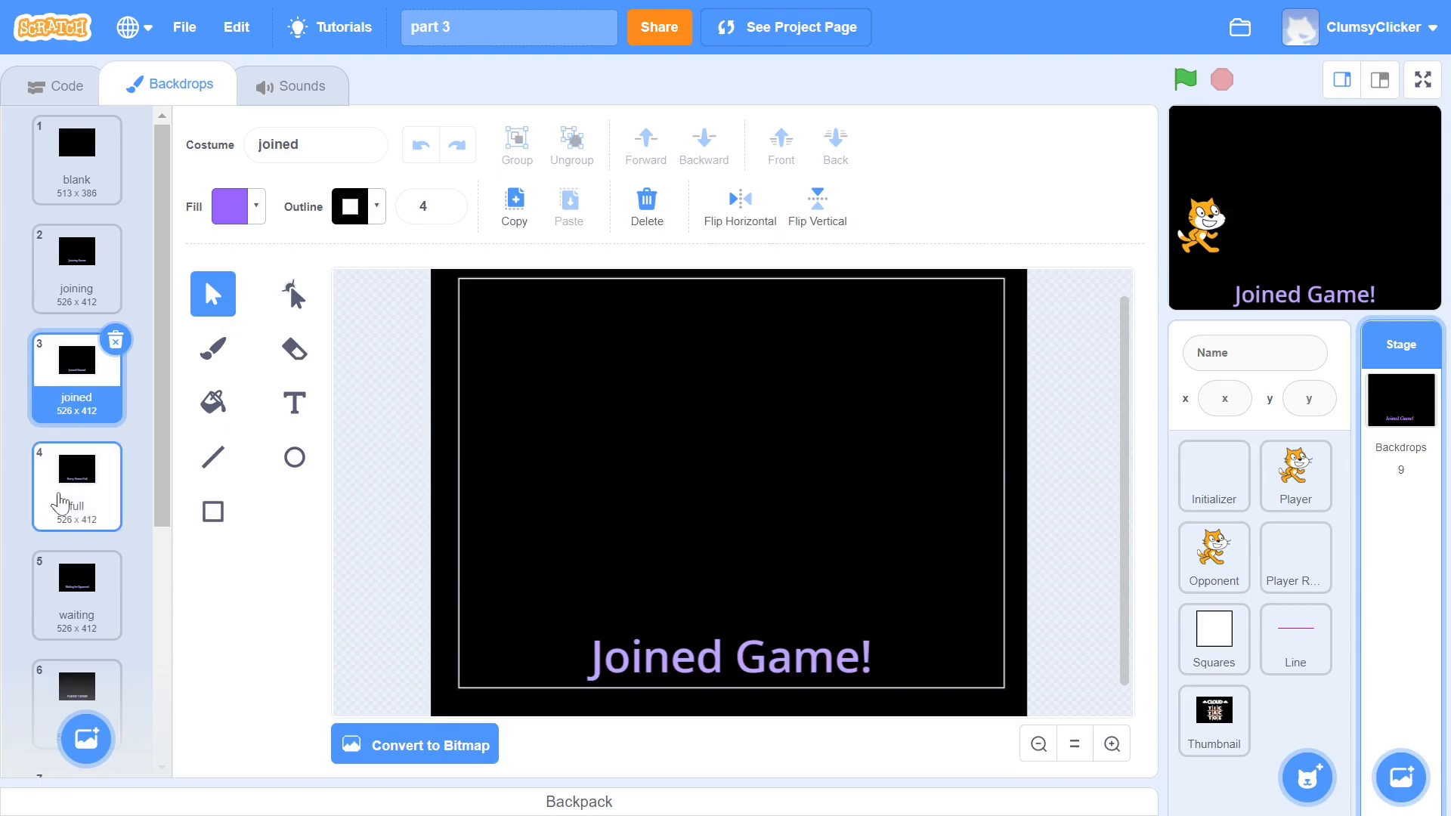
pyautogui.click(77, 485)
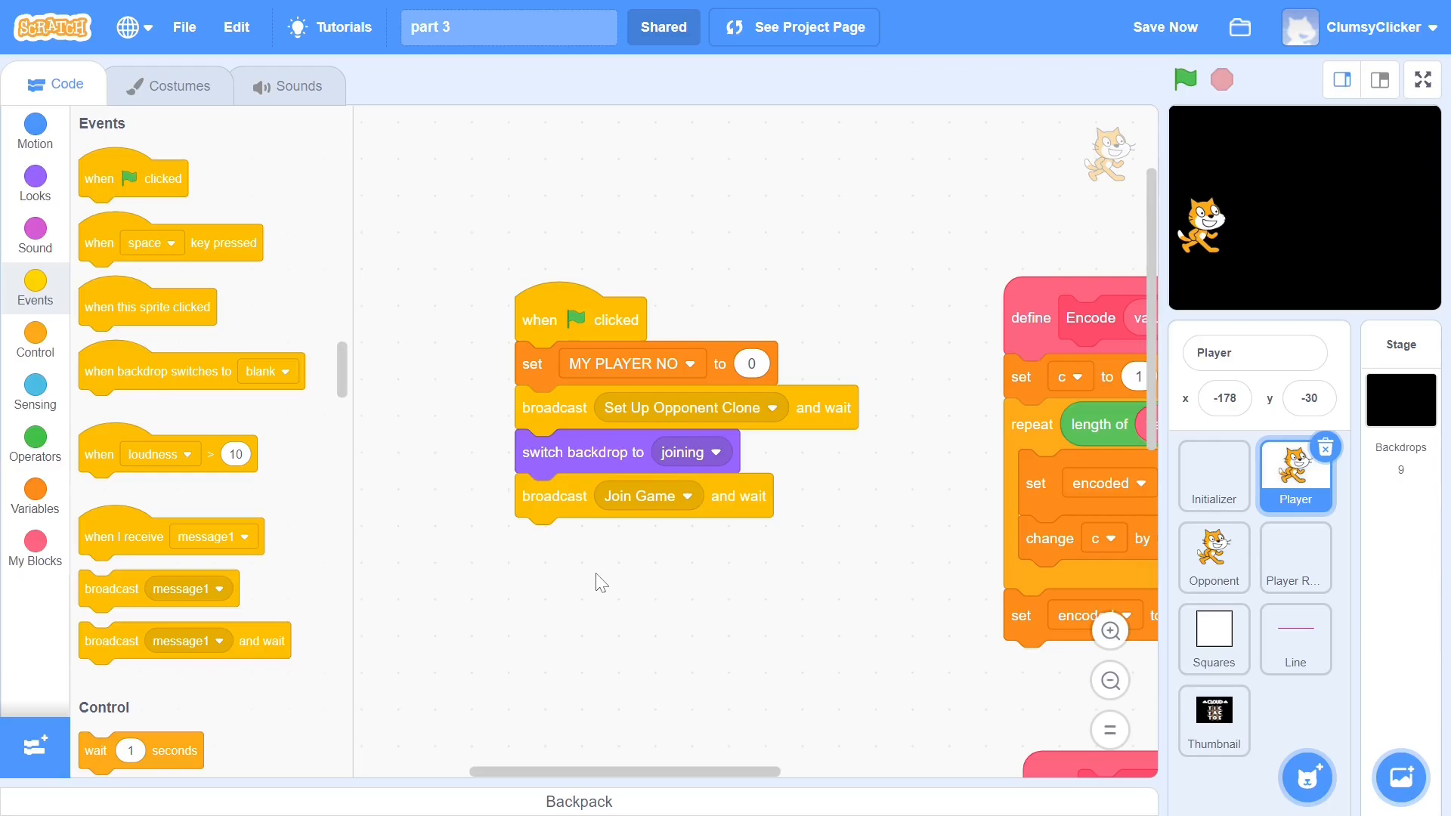
# Step: On the Opponent sprite, make a Create Opponent Clone block running without screen refresh
pyautogui.click(1213, 556)
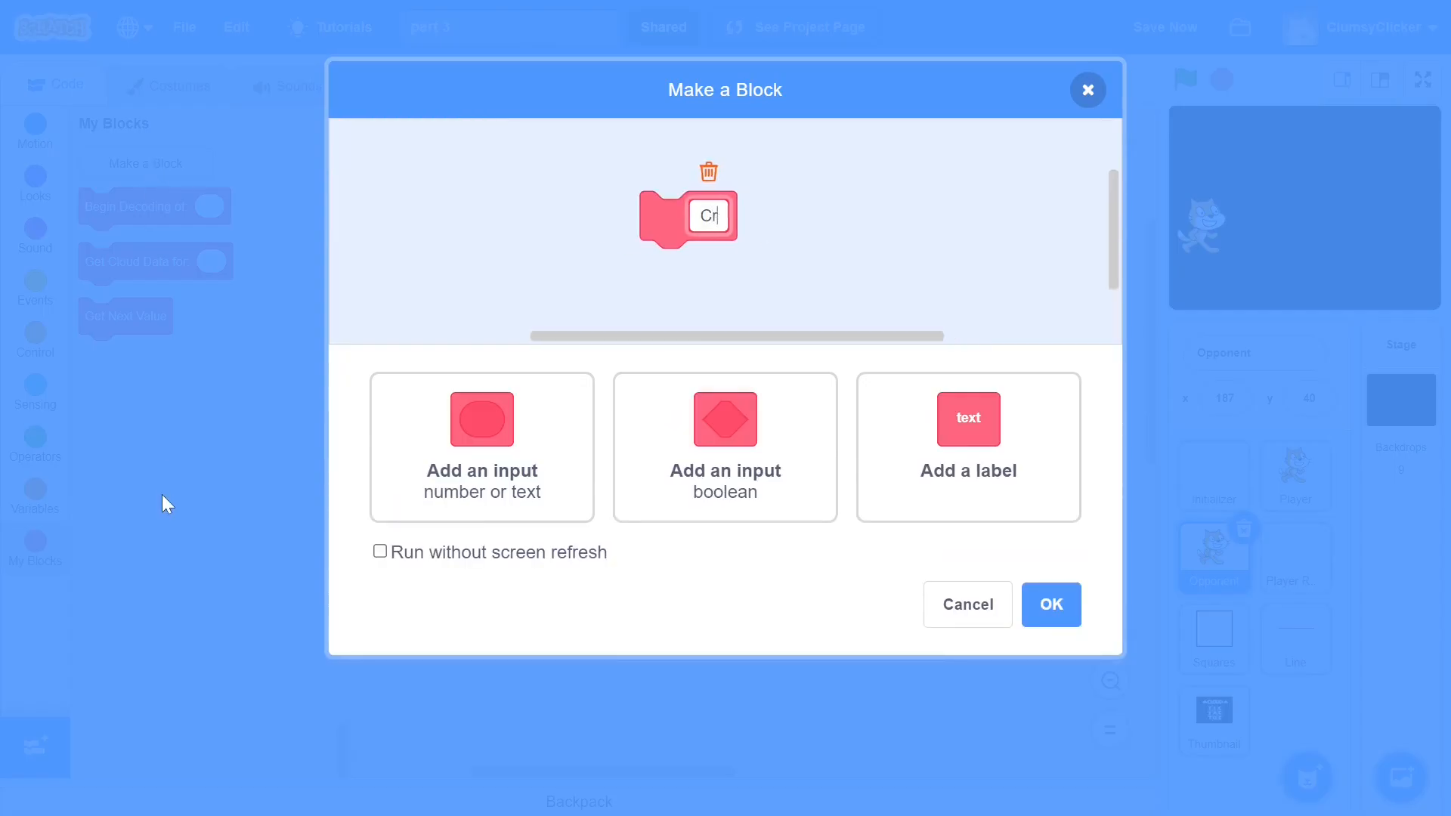
pyautogui.write('Create Opponent Clone')
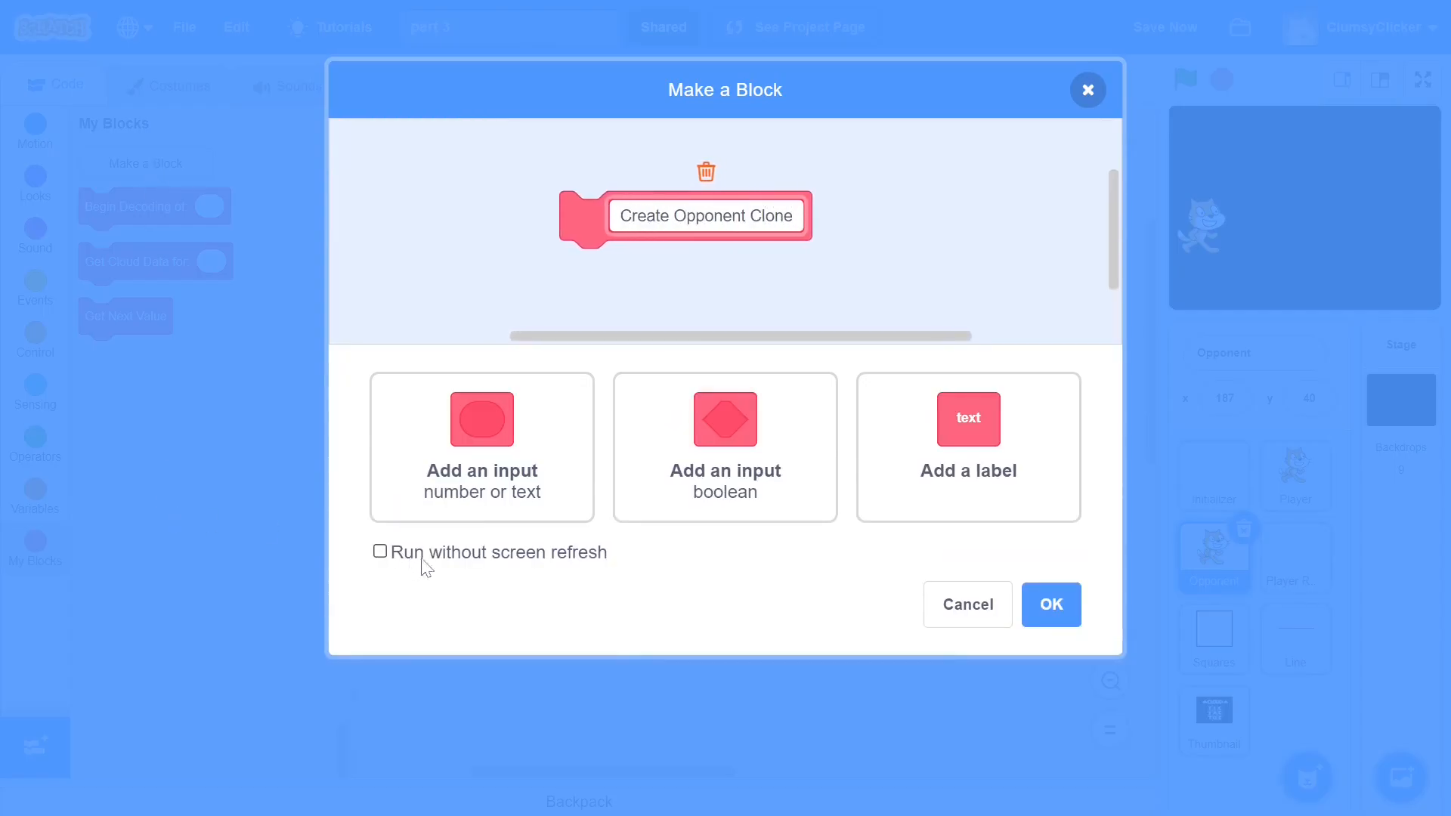
pyautogui.click(380, 552)
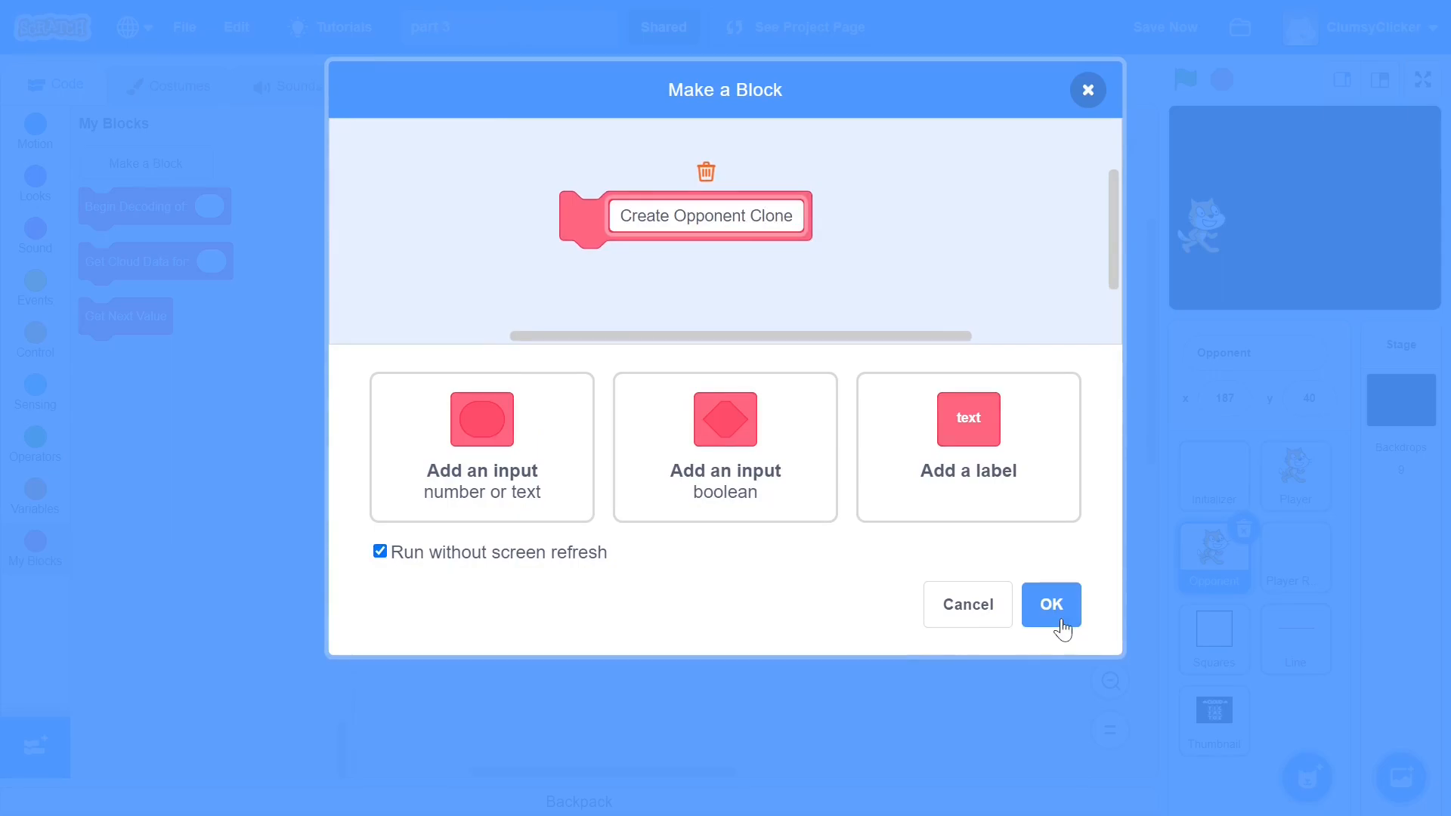
pyautogui.click(1050, 604)
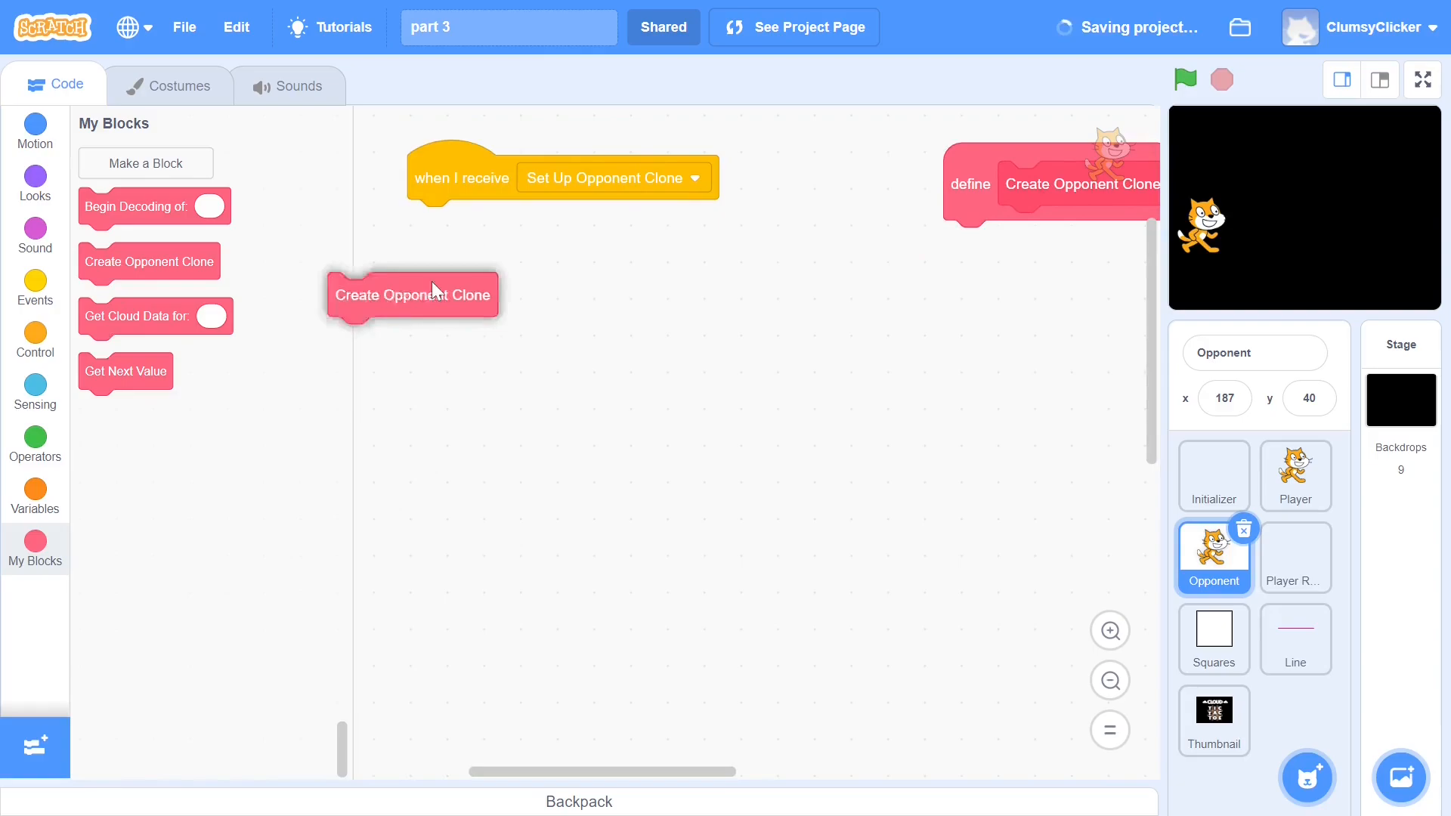
# Step: Attach Create Opponent Clone under the setup receiver and create the sprite-only player no variable
pyautogui.moveTo(411, 294); pyautogui.dragTo(491, 220)
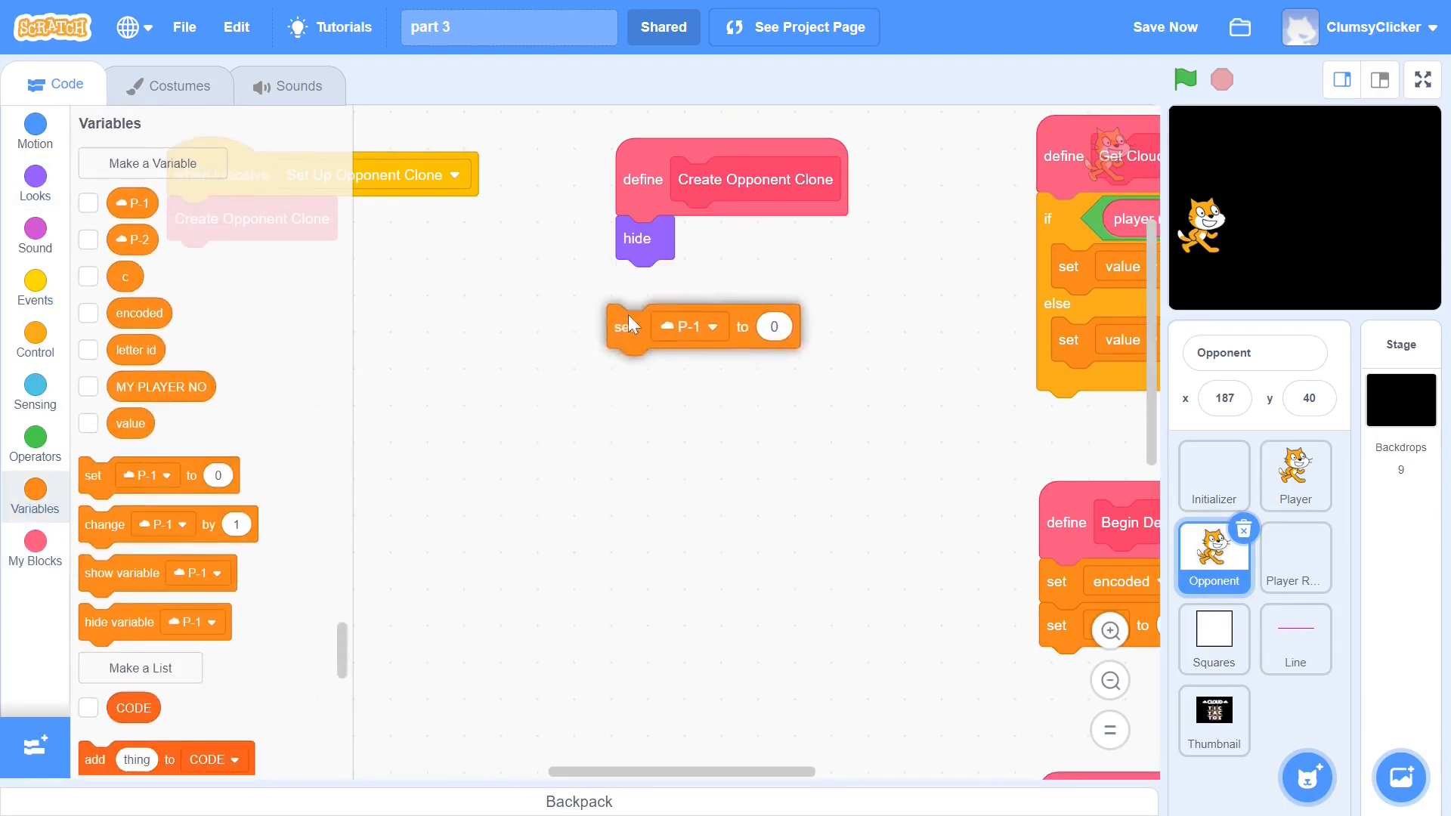
pyautogui.click(151, 163)
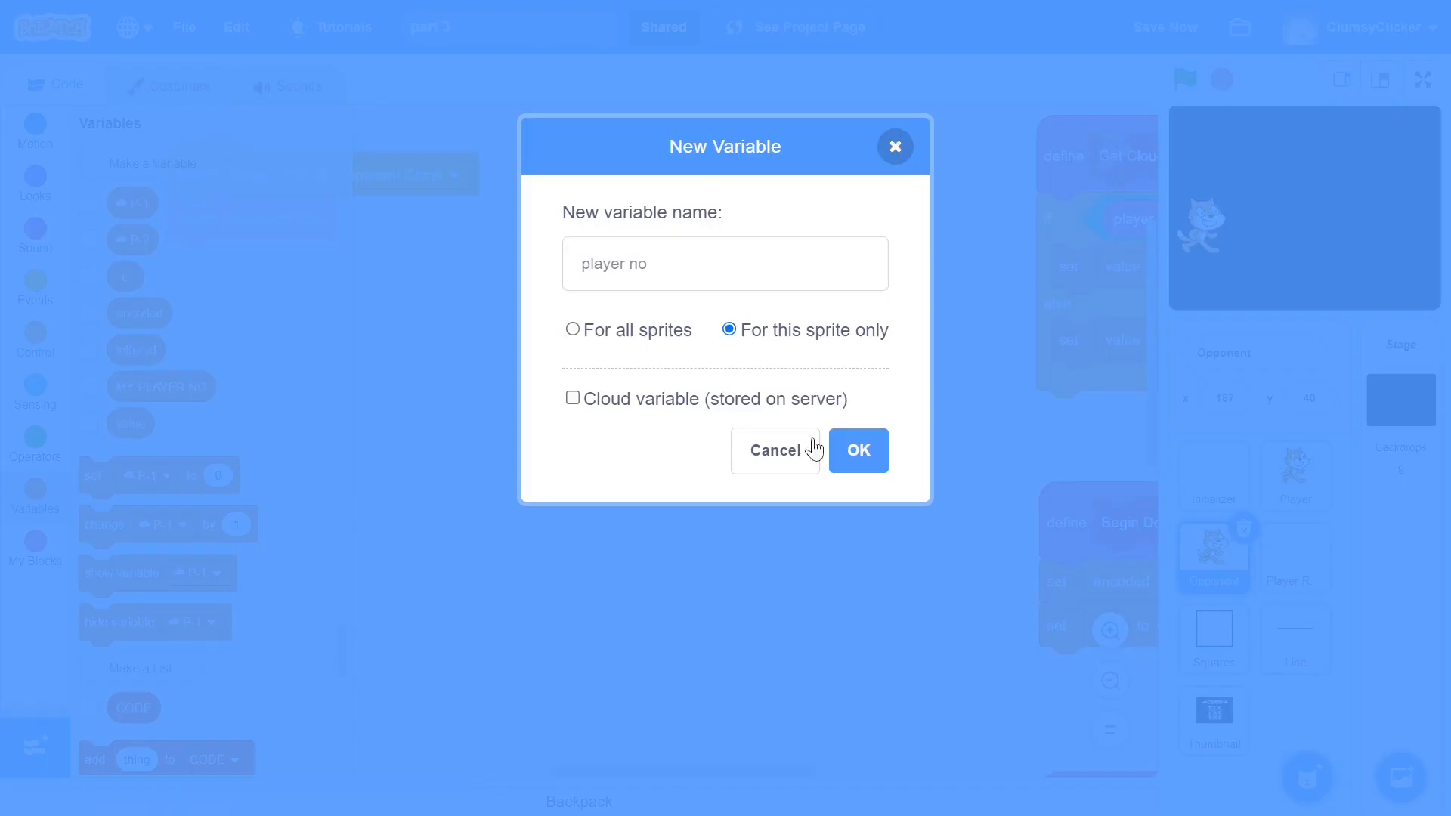
pyautogui.click(855, 450)
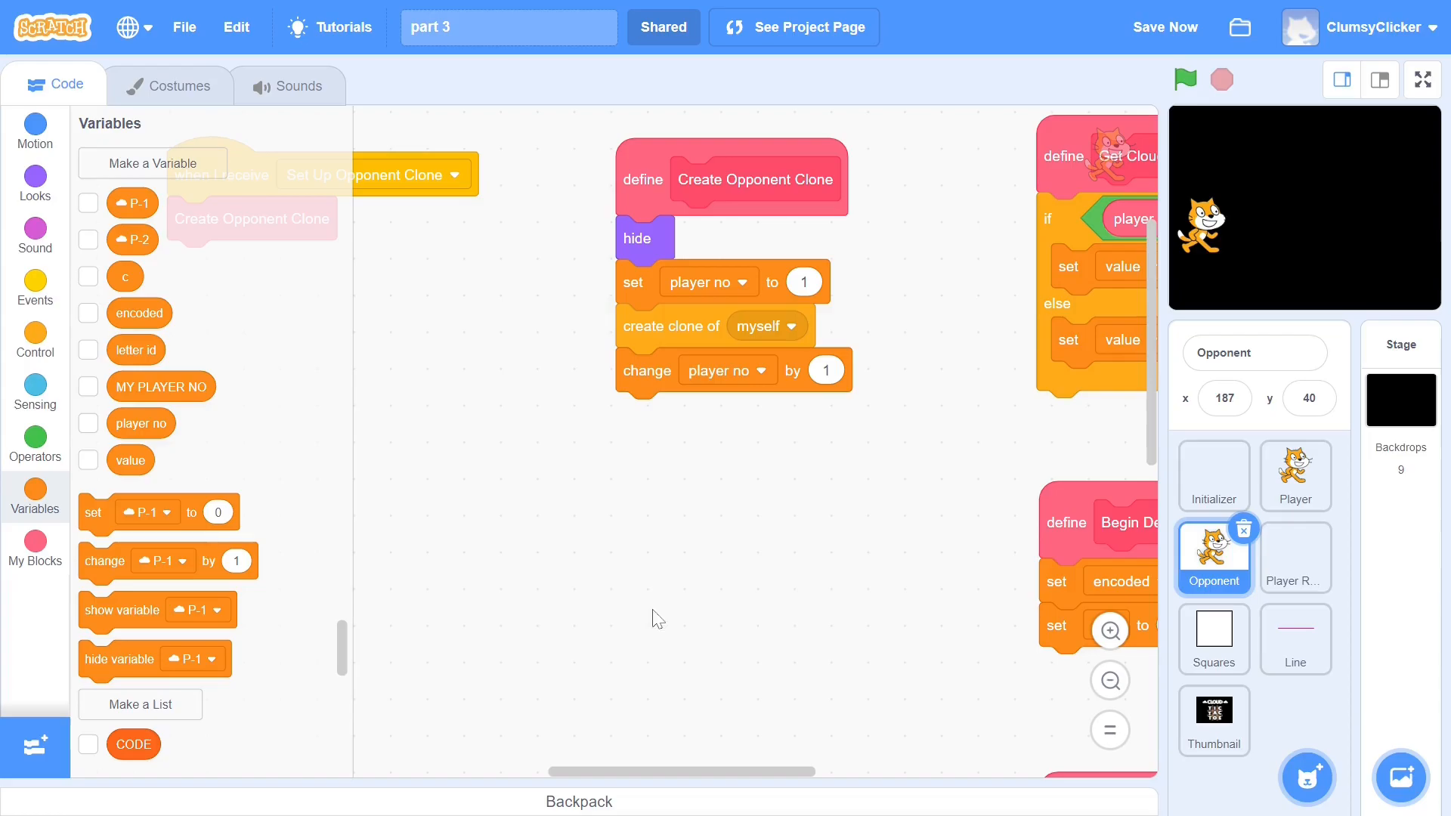
# Step: Build Send Cloud Data to encode username and rounded timer, then switch to the Opponent sprite
pyautogui.click(35, 287)
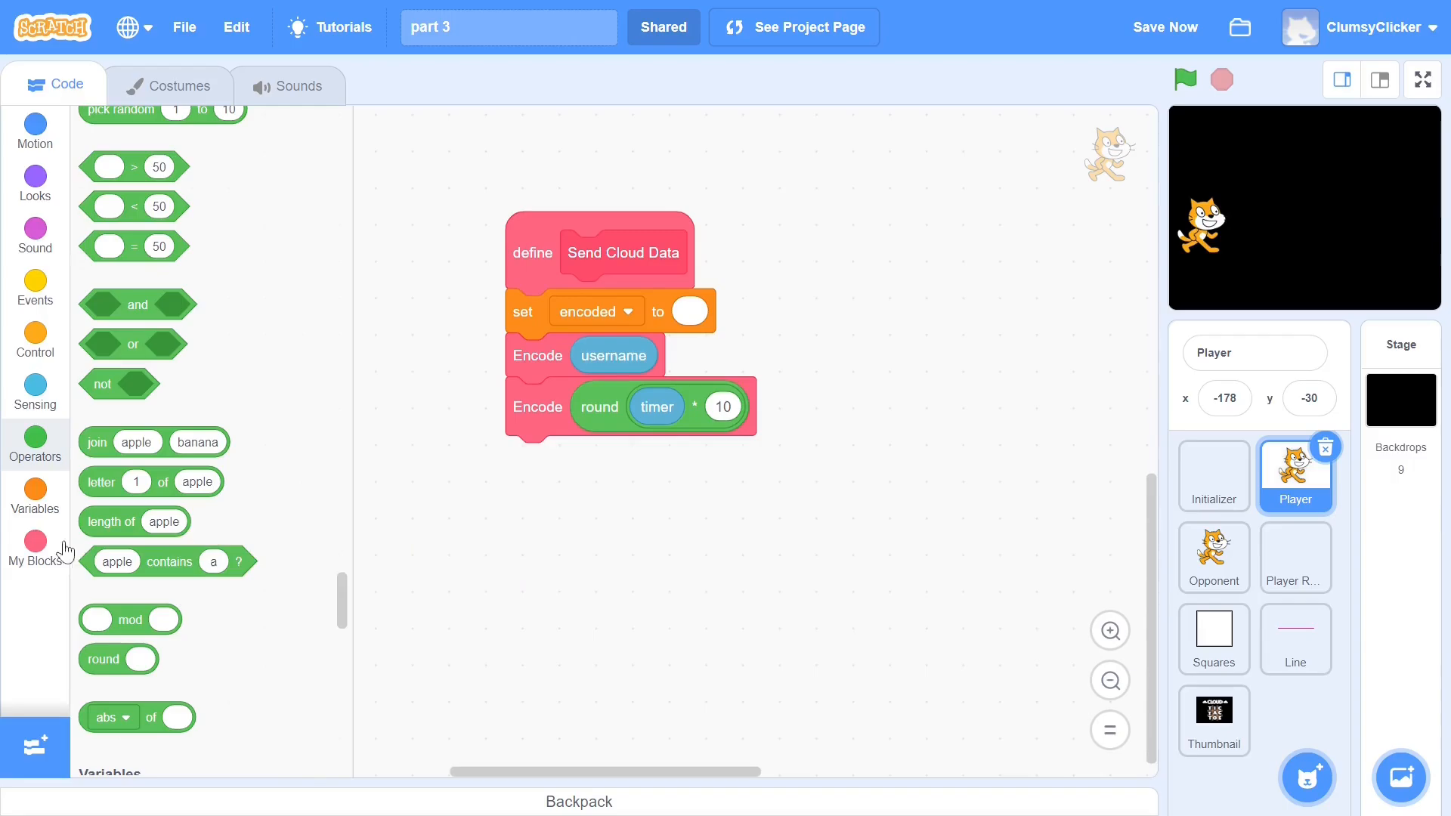
pyautogui.click(1213, 556)
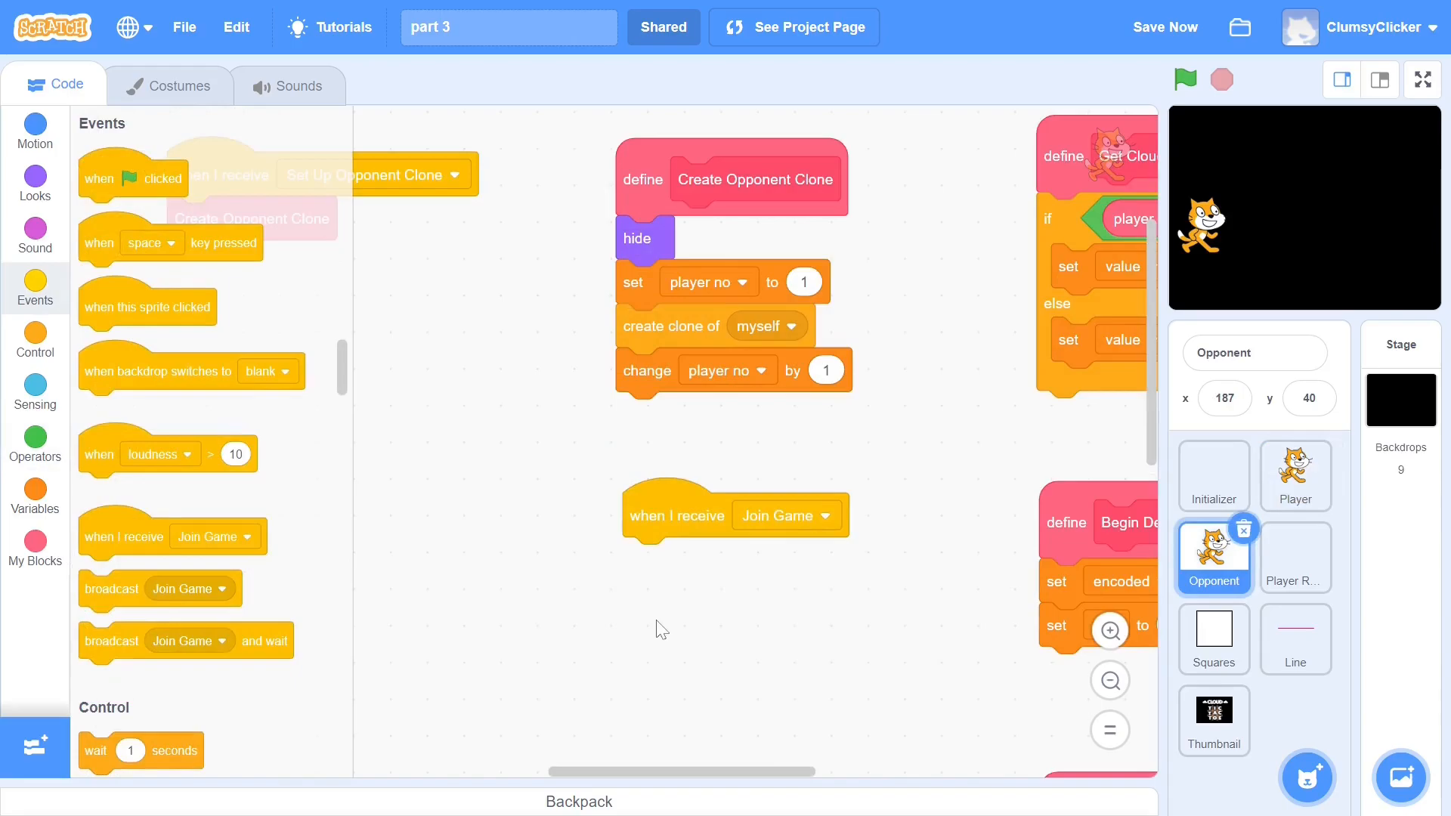
# Step: In Opponent's Join Game script, get cloud data for player no and store it as last value
pyautogui.click(35, 547)
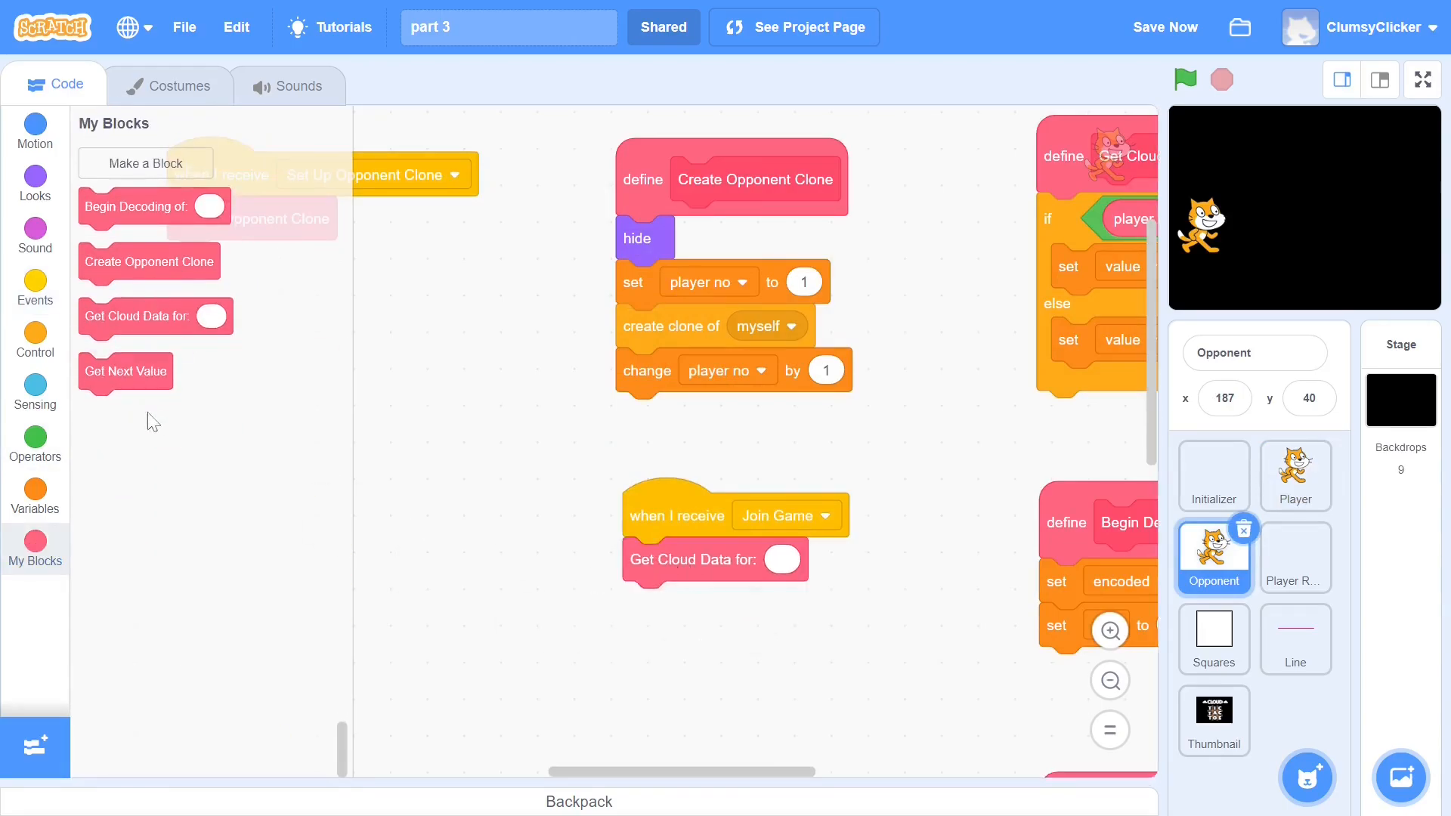
pyautogui.click(34, 490)
pyautogui.write('last va')
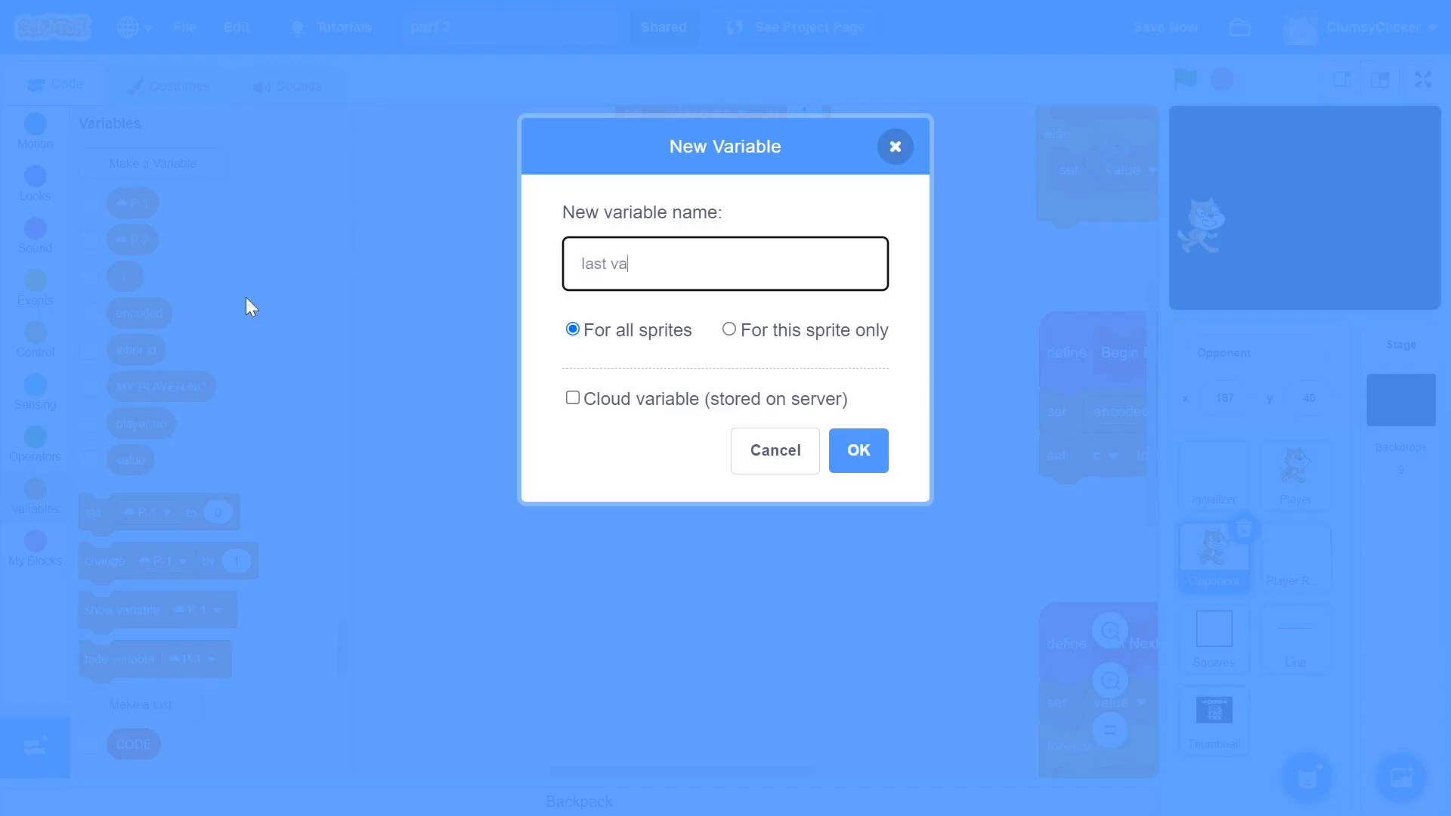
pyautogui.click(730, 331)
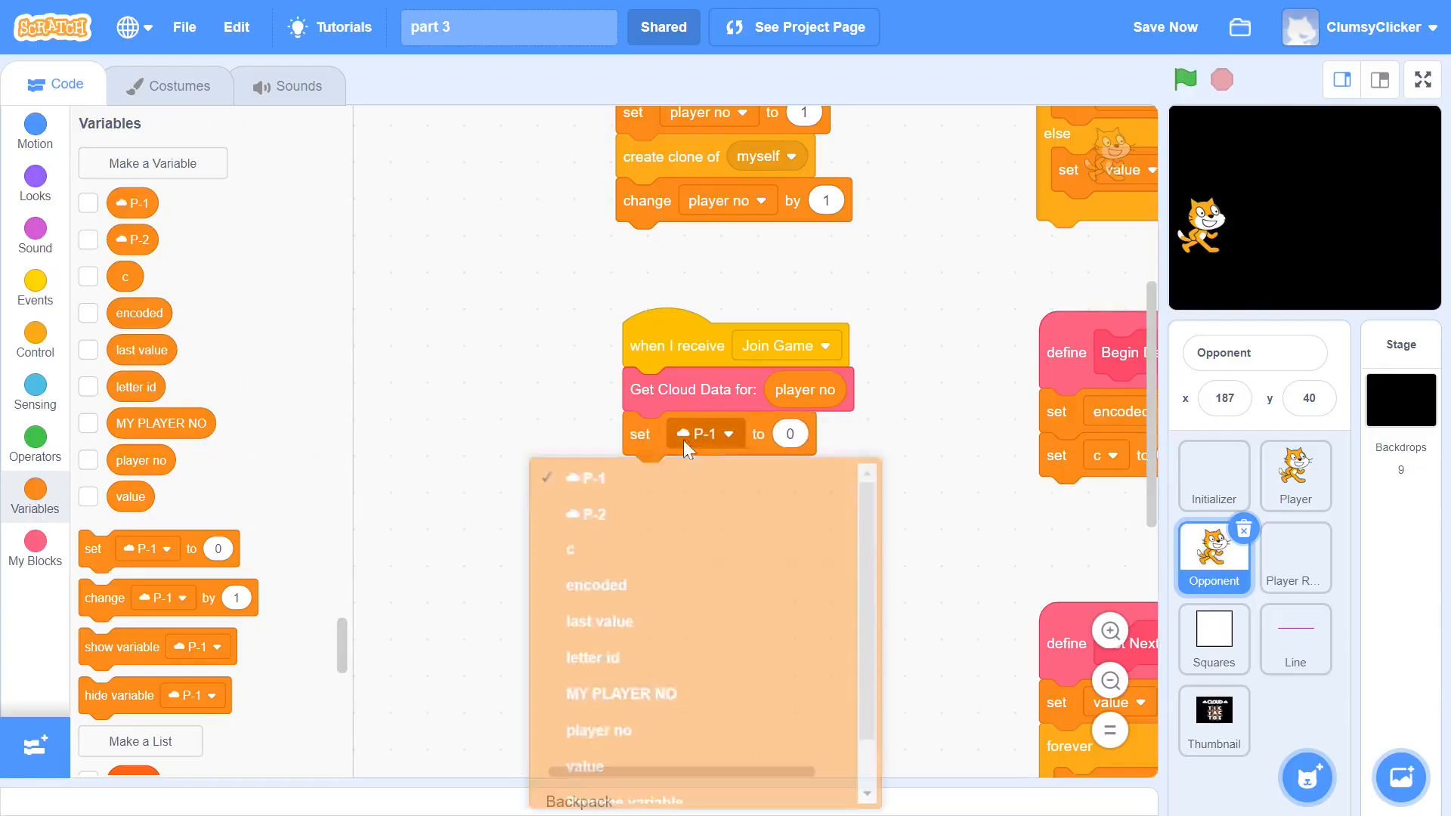
pyautogui.click(598, 621)
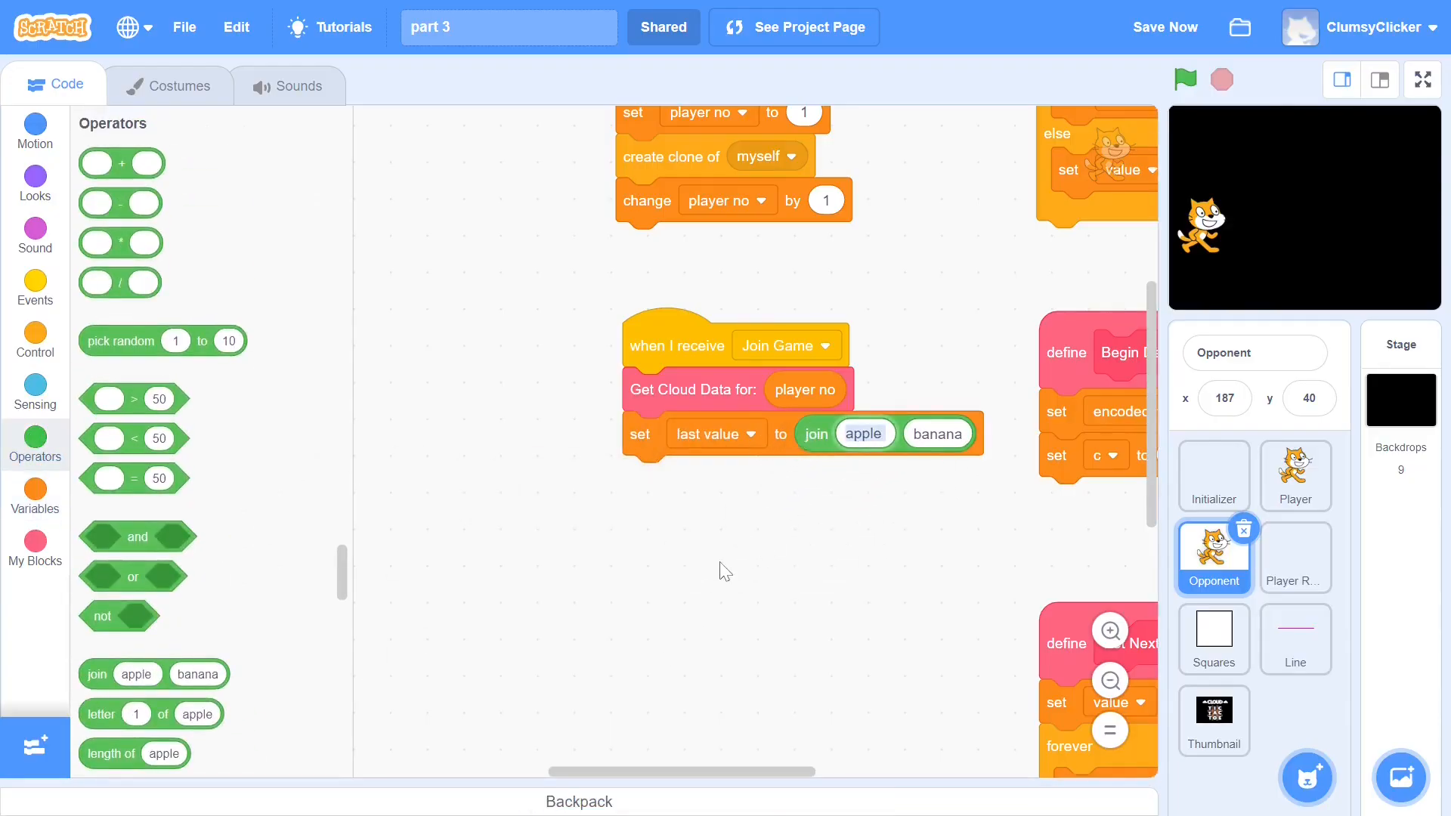
# Step: Make last value join 'a' with value, wait 3 seconds, refetch cloud data and start an if check
pyautogui.click(35, 496)
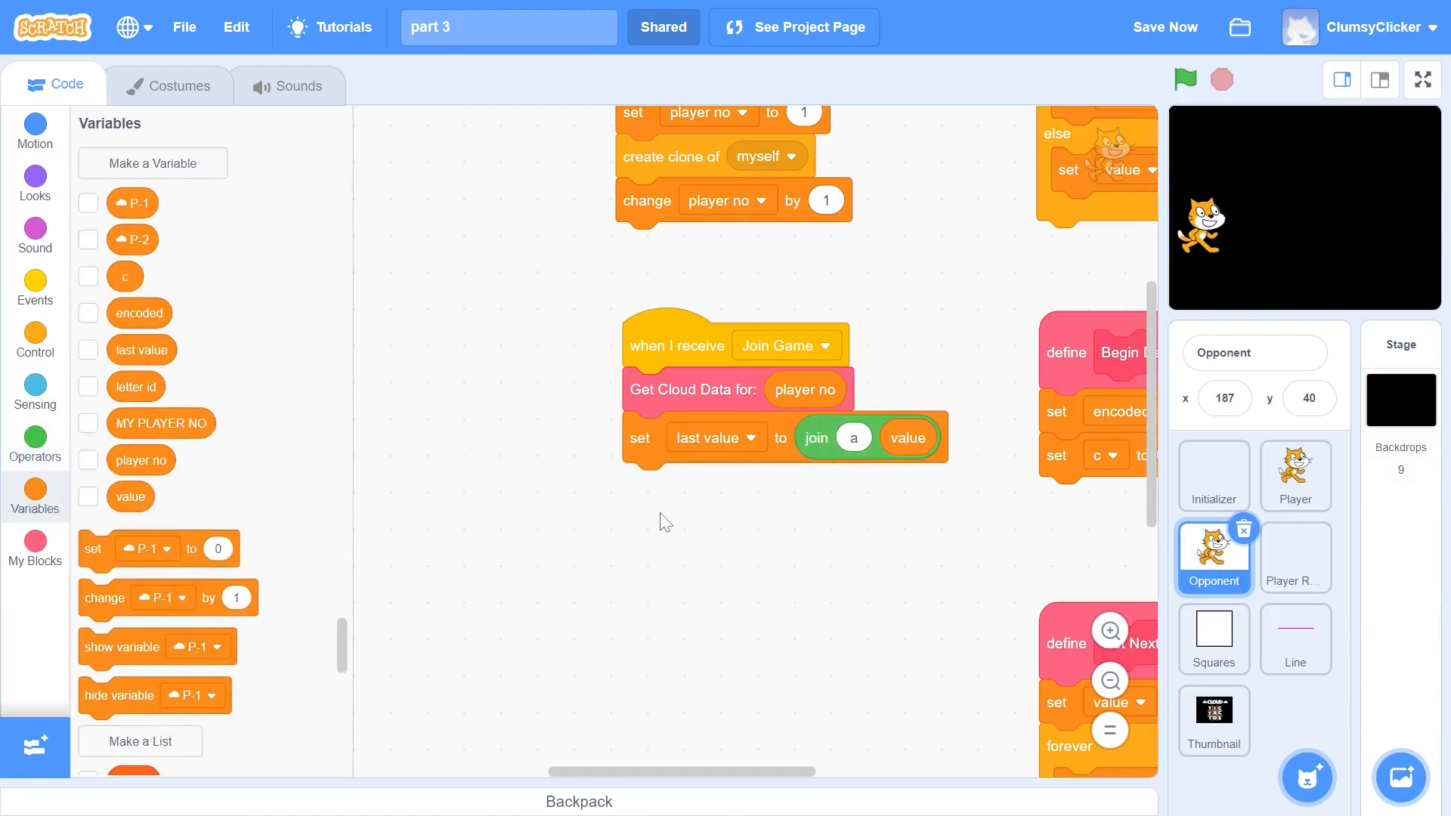
pyautogui.click(34, 340)
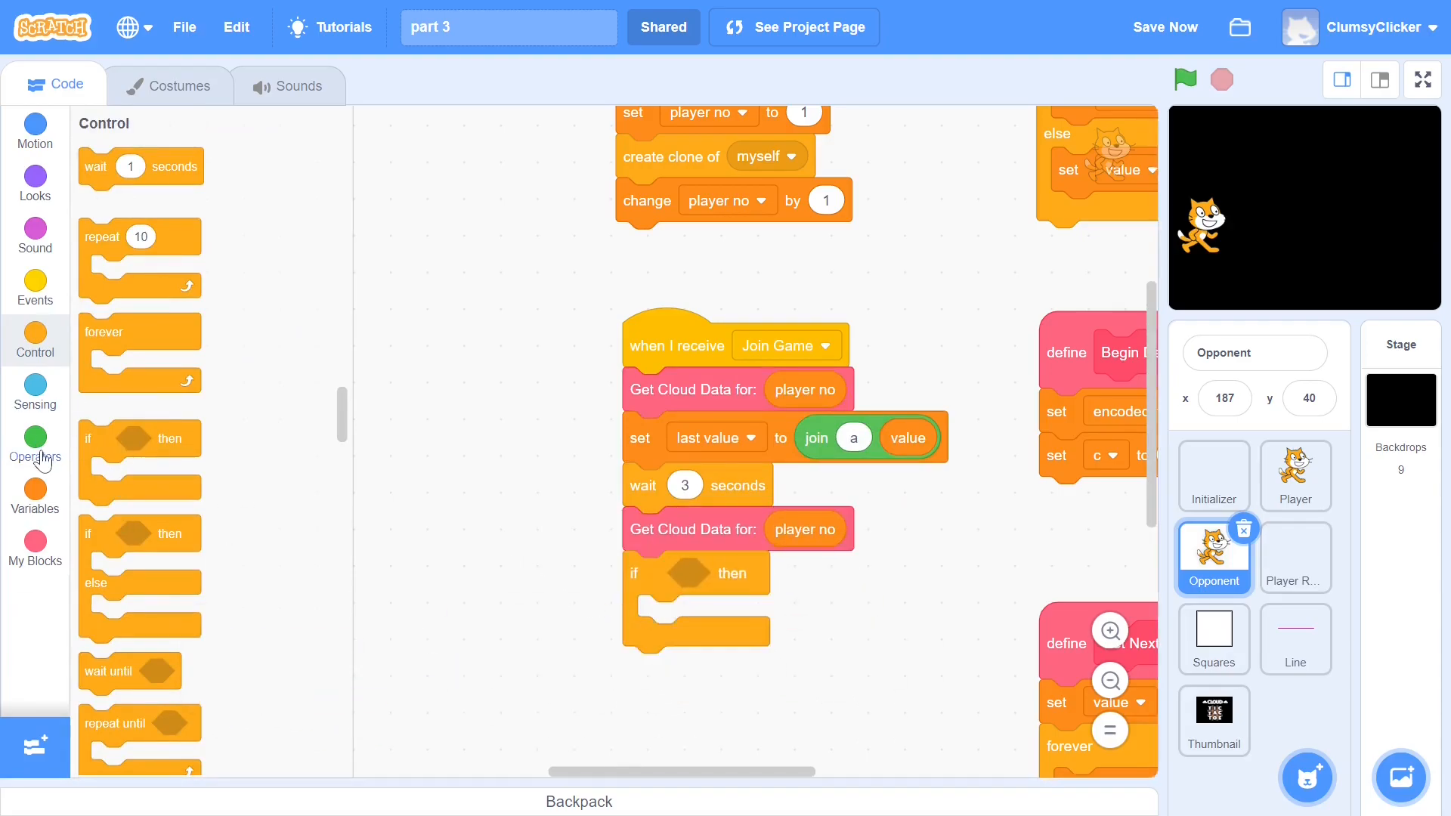
pyautogui.click(35, 444)
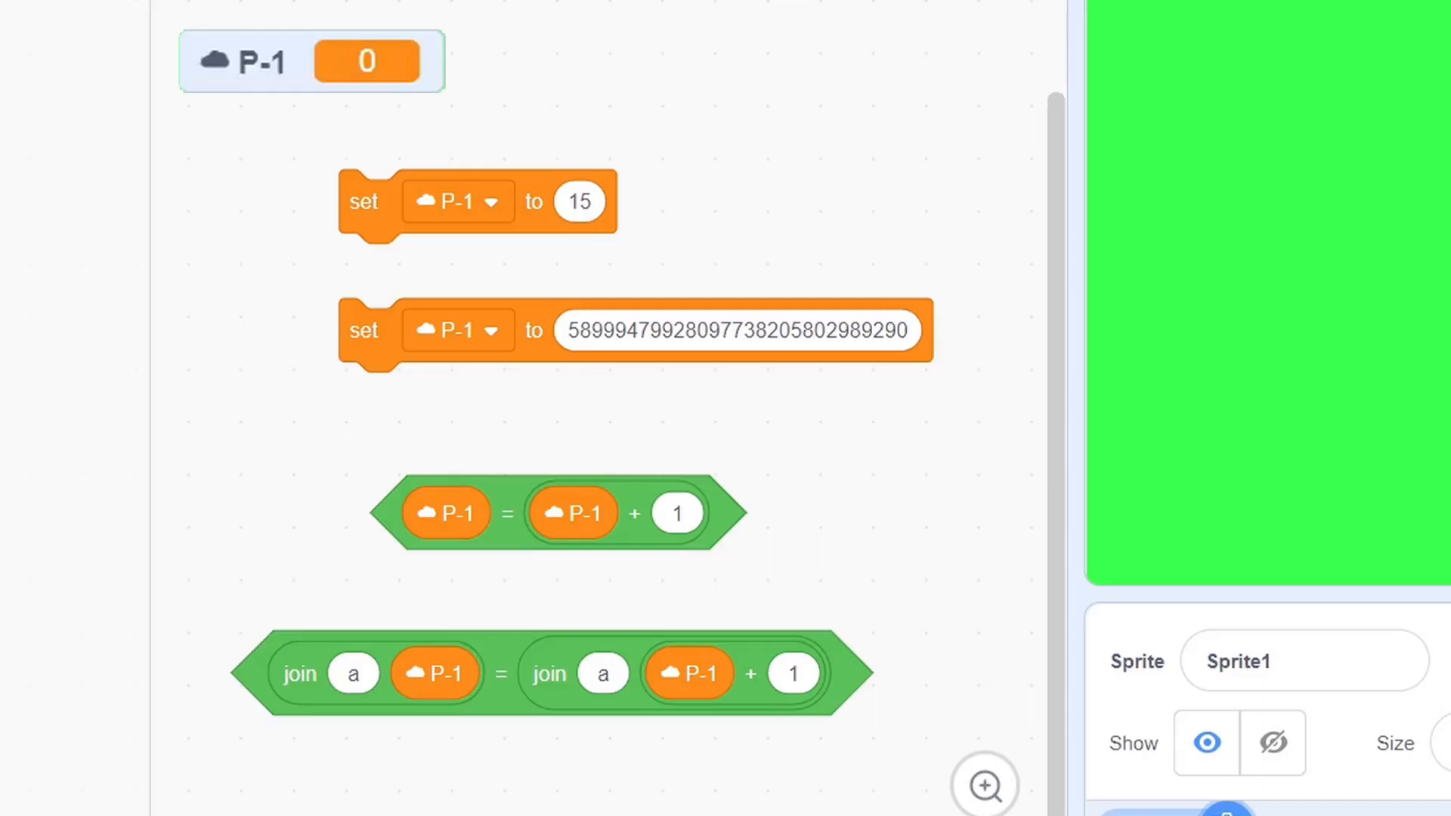
# Step: Test setting cloud variable P-1 to 15 and confirm P-1 = P-1 + 1 reports false
pyautogui.click(364, 201)
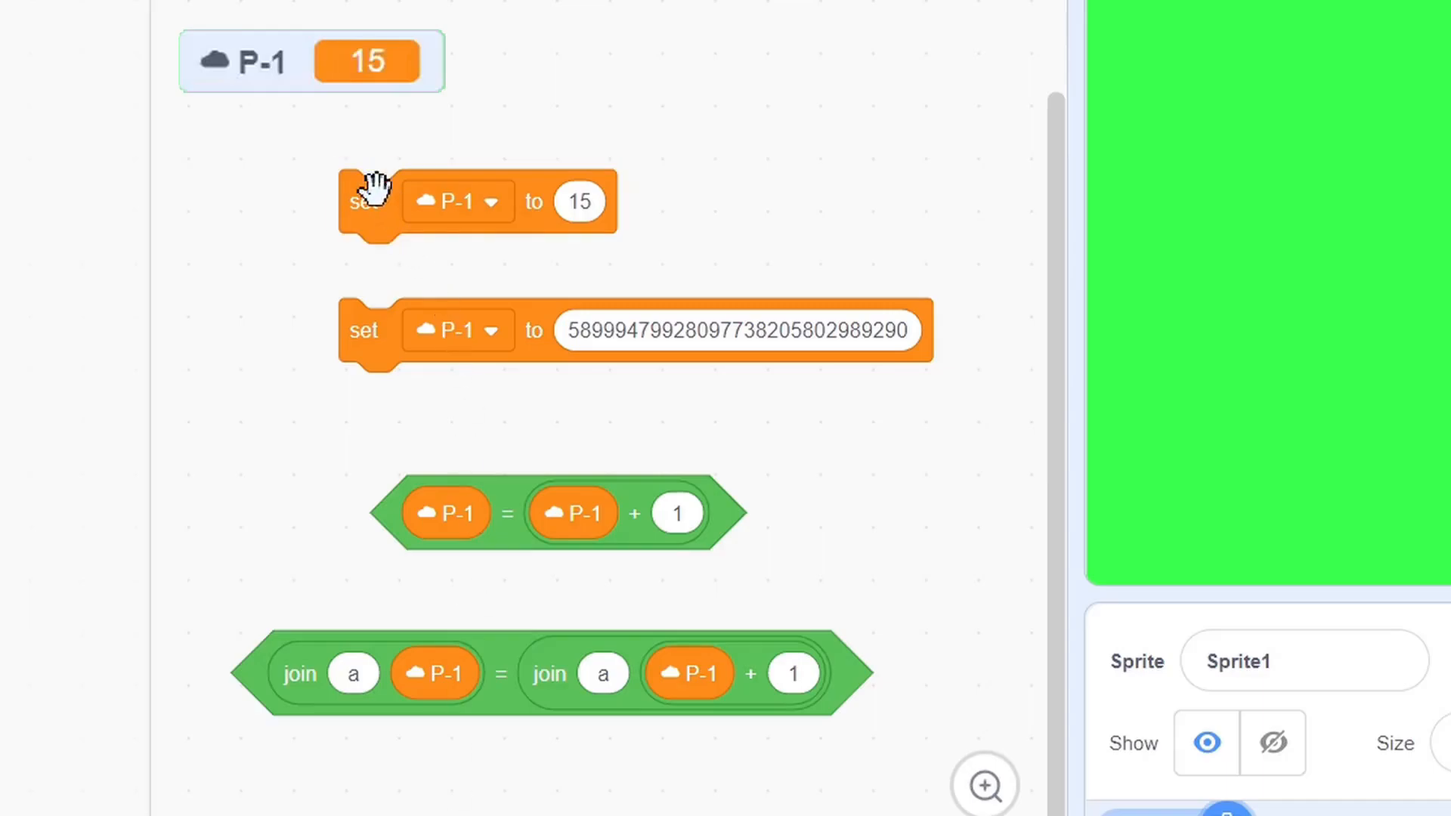
pyautogui.click(506, 512)
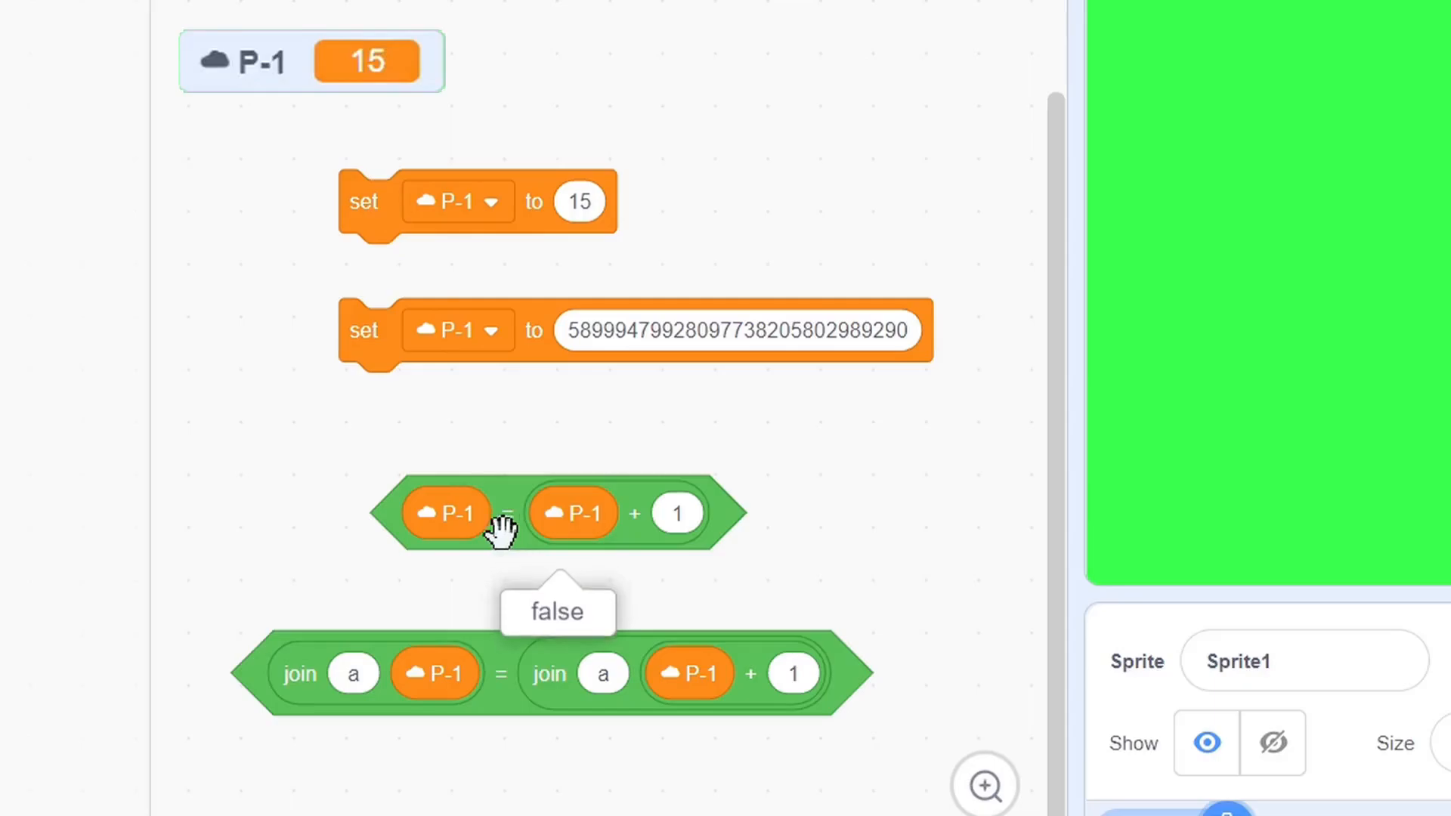
pyautogui.moveTo(289, 523)
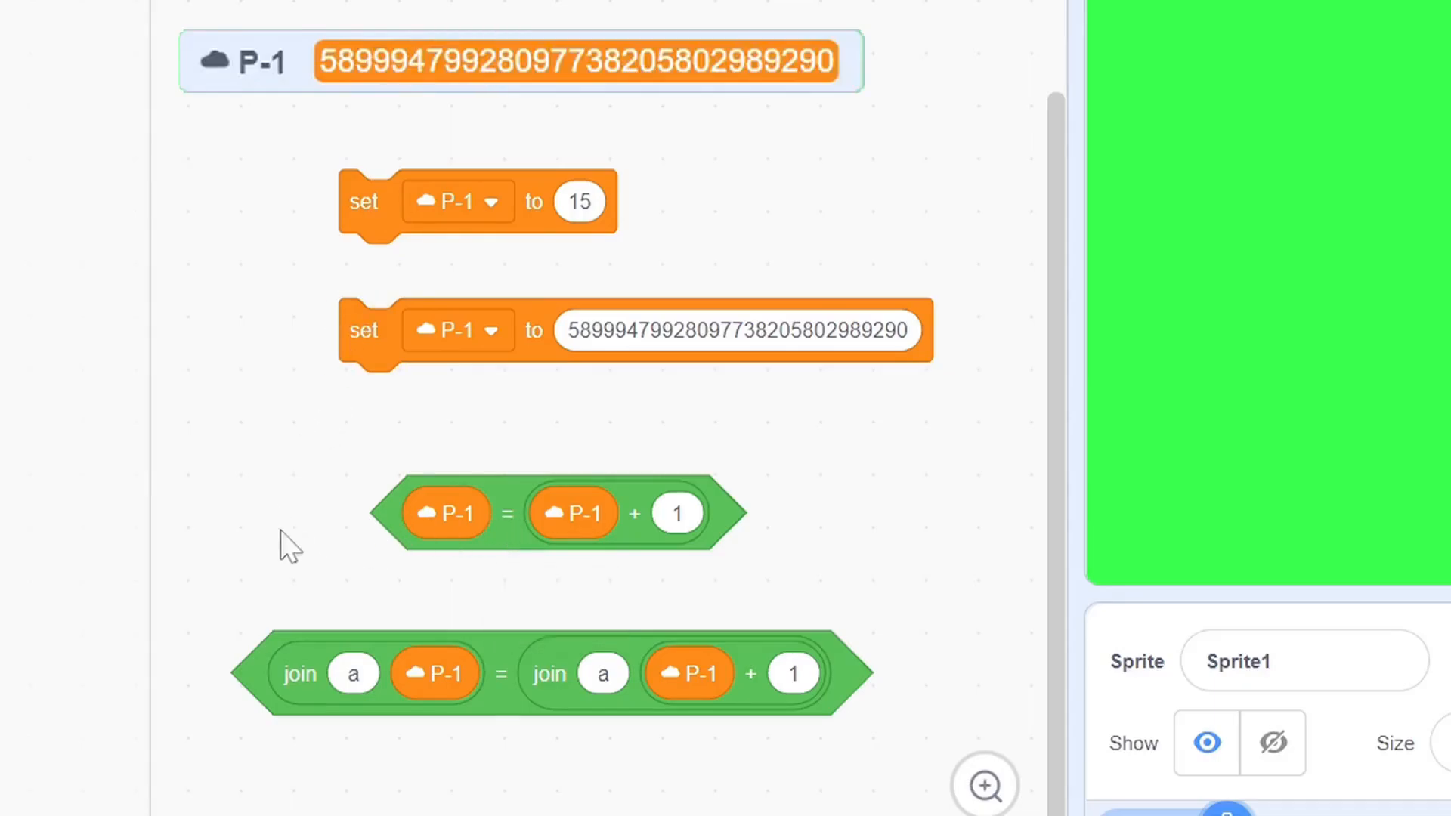
pyautogui.moveTo(501, 518)
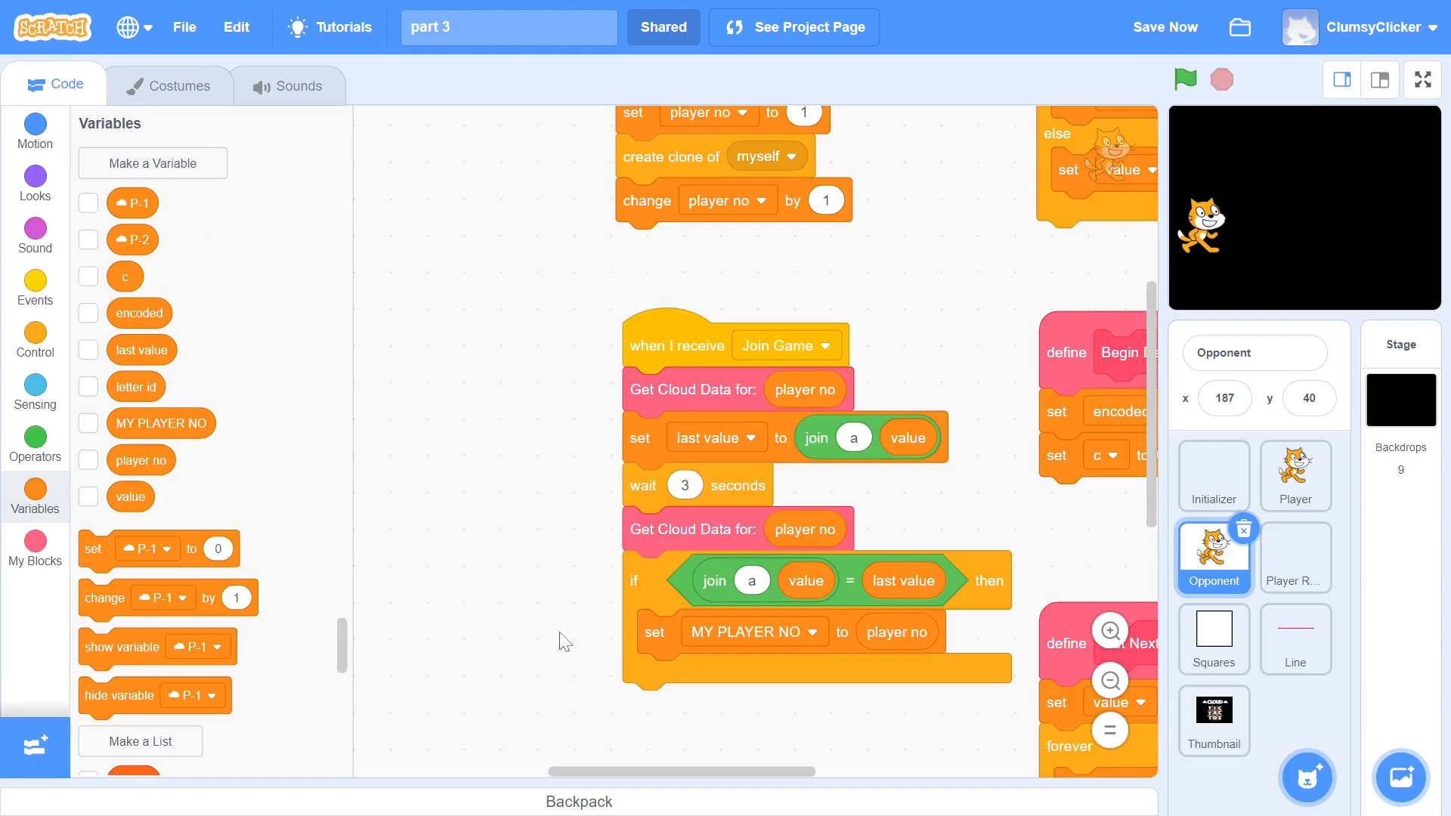
# Step: In Player's green flag else branch, switch backdrop to full, wait 2 seconds and stop all
pyautogui.click(1294, 476)
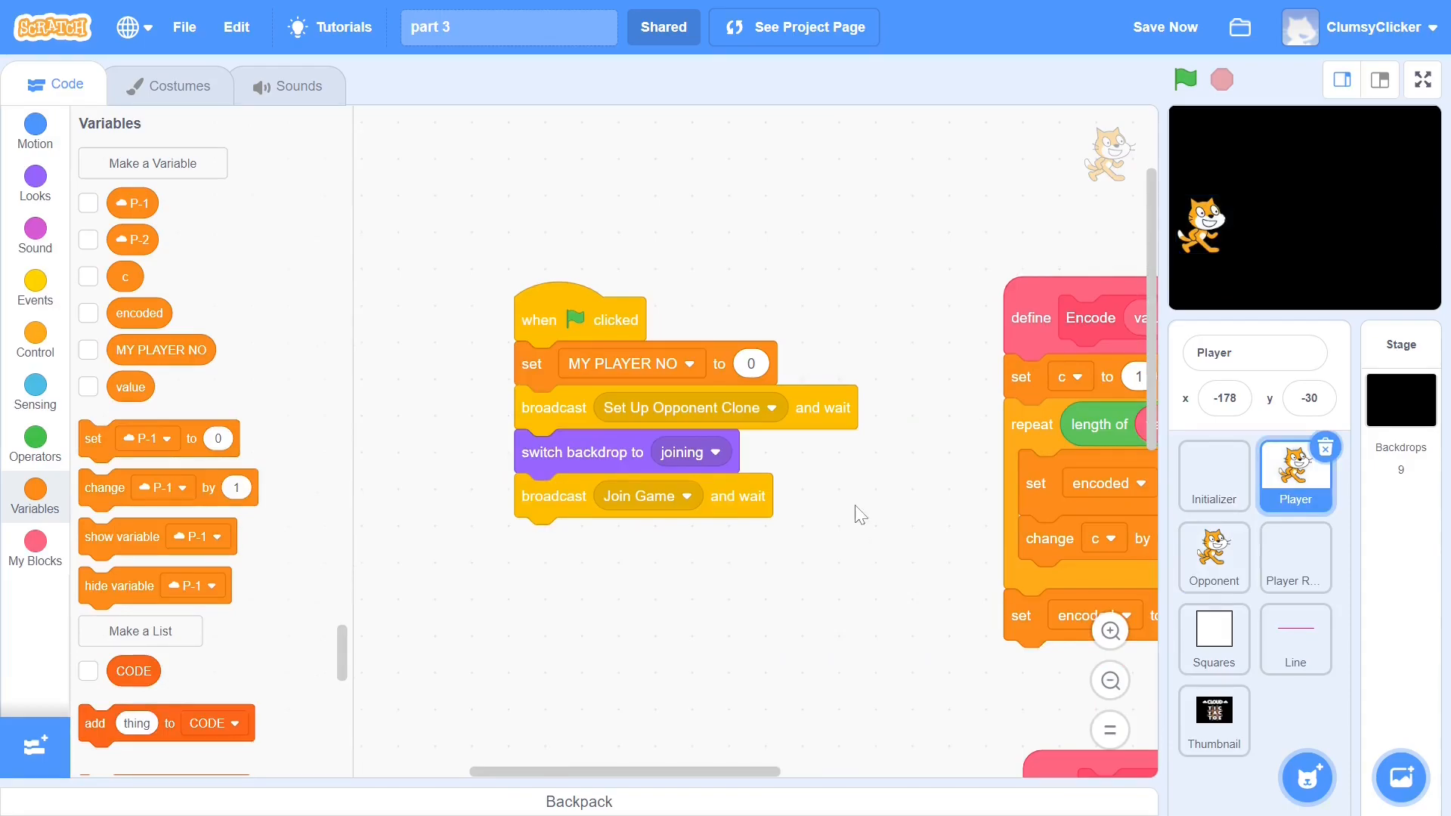
pyautogui.click(35, 443)
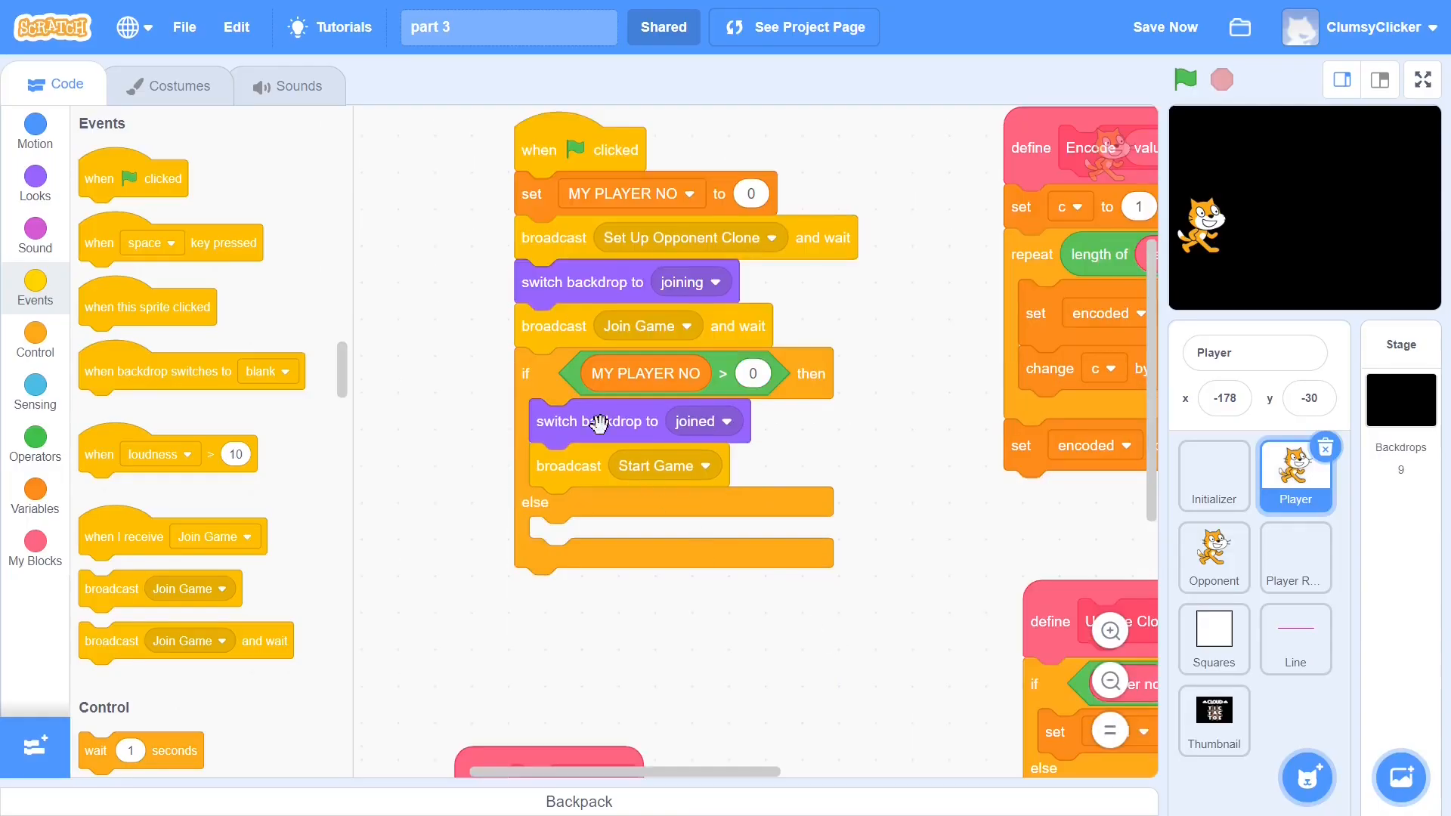
pyautogui.moveTo(597, 422); pyautogui.dragTo(597, 540)
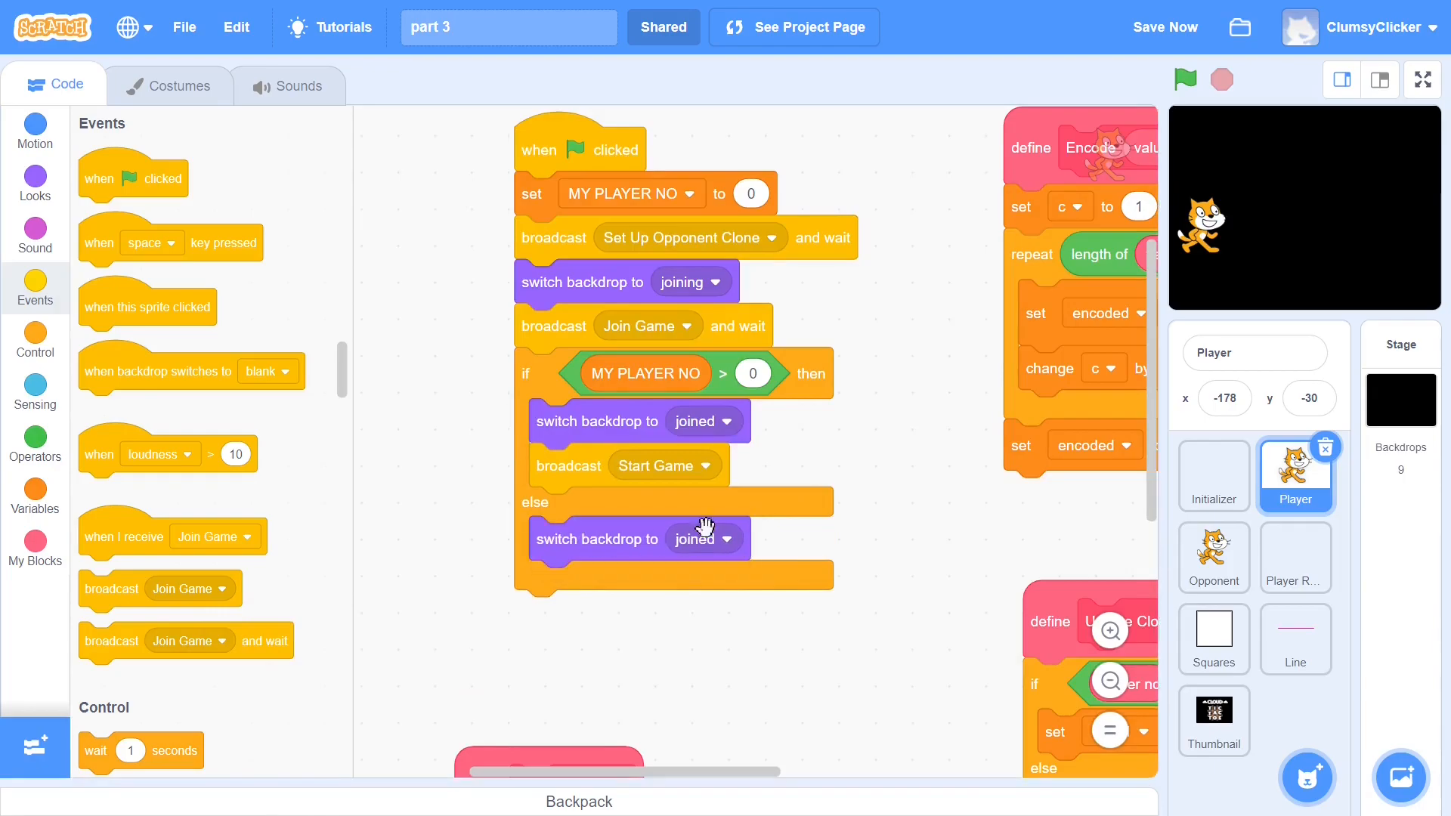
pyautogui.click(35, 340)
pyautogui.write('2')
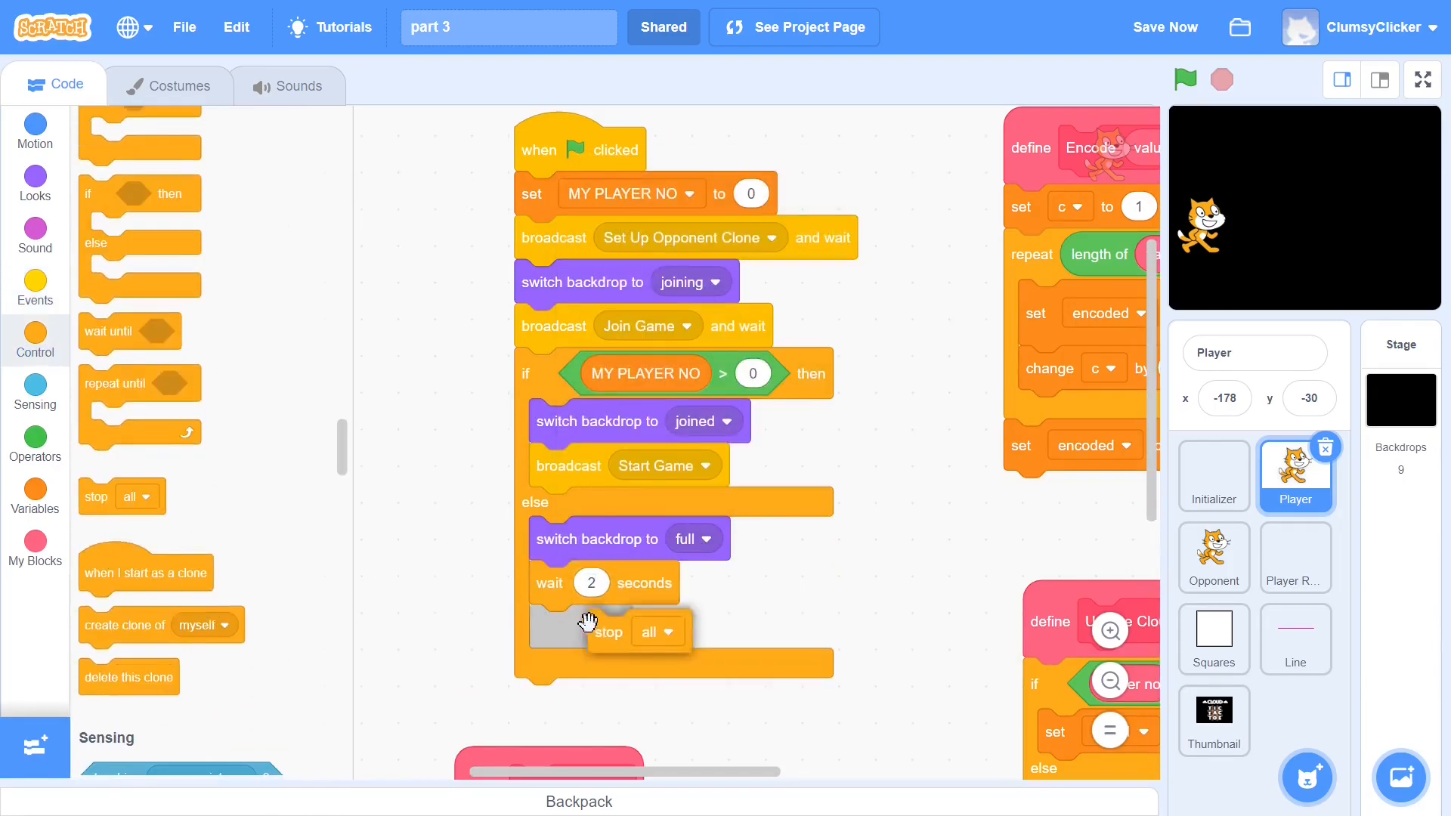
pyautogui.moveTo(602, 631); pyautogui.dragTo(549, 626)
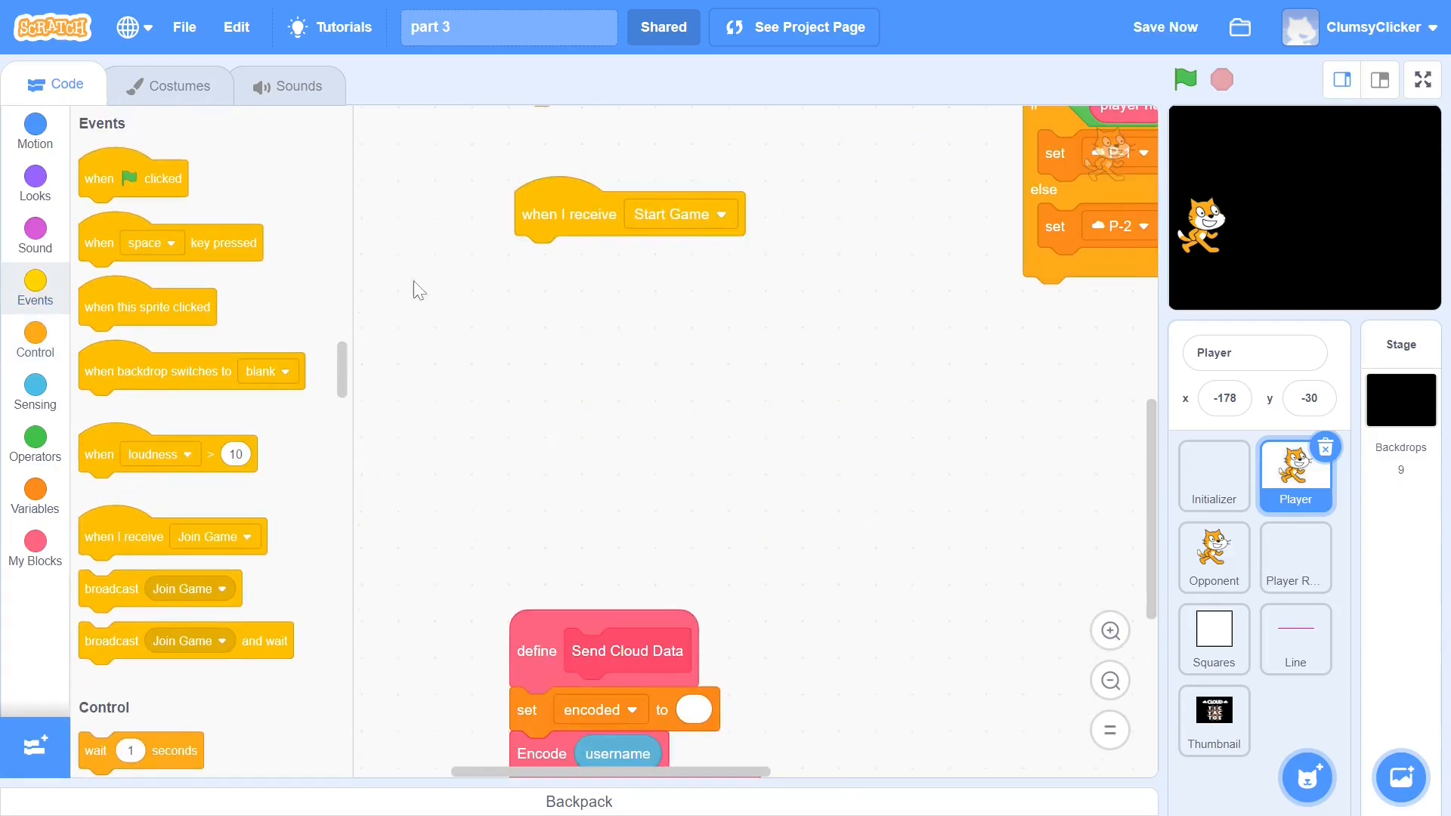
# Step: Under Start Game, loop forever sending cloud data when MY PLAYER NO > 0, then switch to Opponent
pyautogui.click(35, 340)
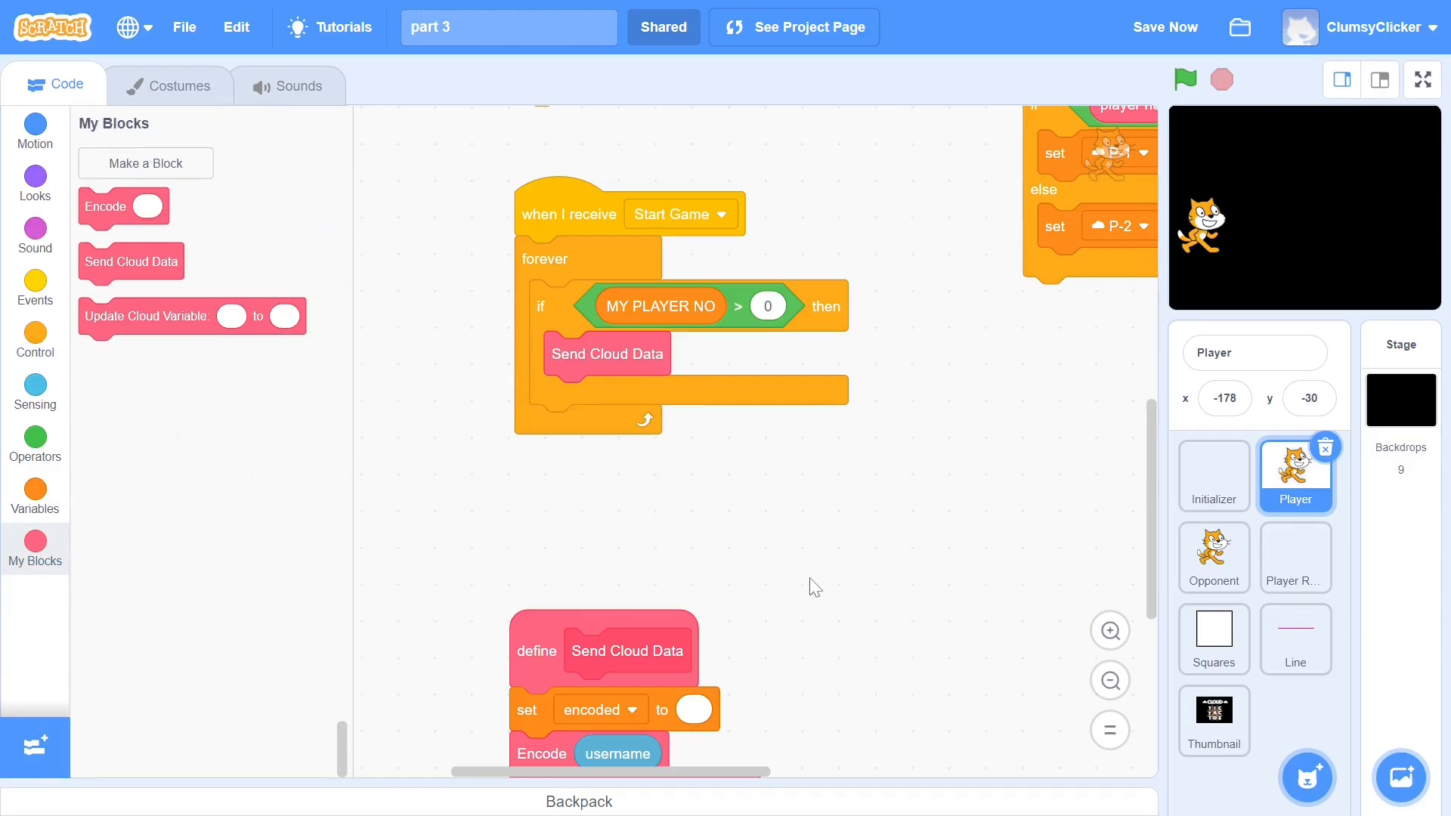
pyautogui.click(1213, 557)
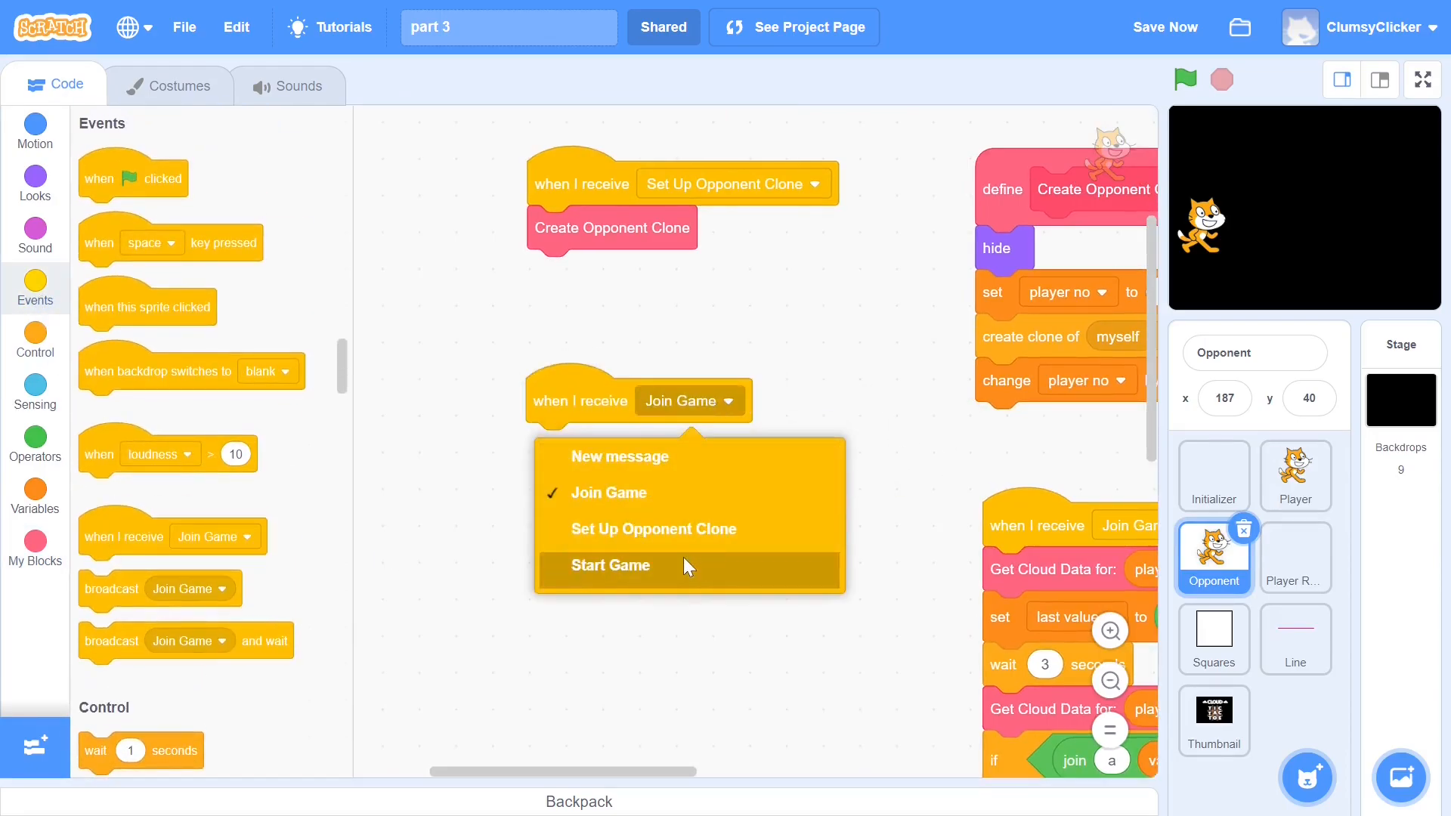
# Step: Give Opponent a Start Game forever loop hiding when MY PLAYER NO = player no, and begin a Tick block
pyautogui.click(609, 565)
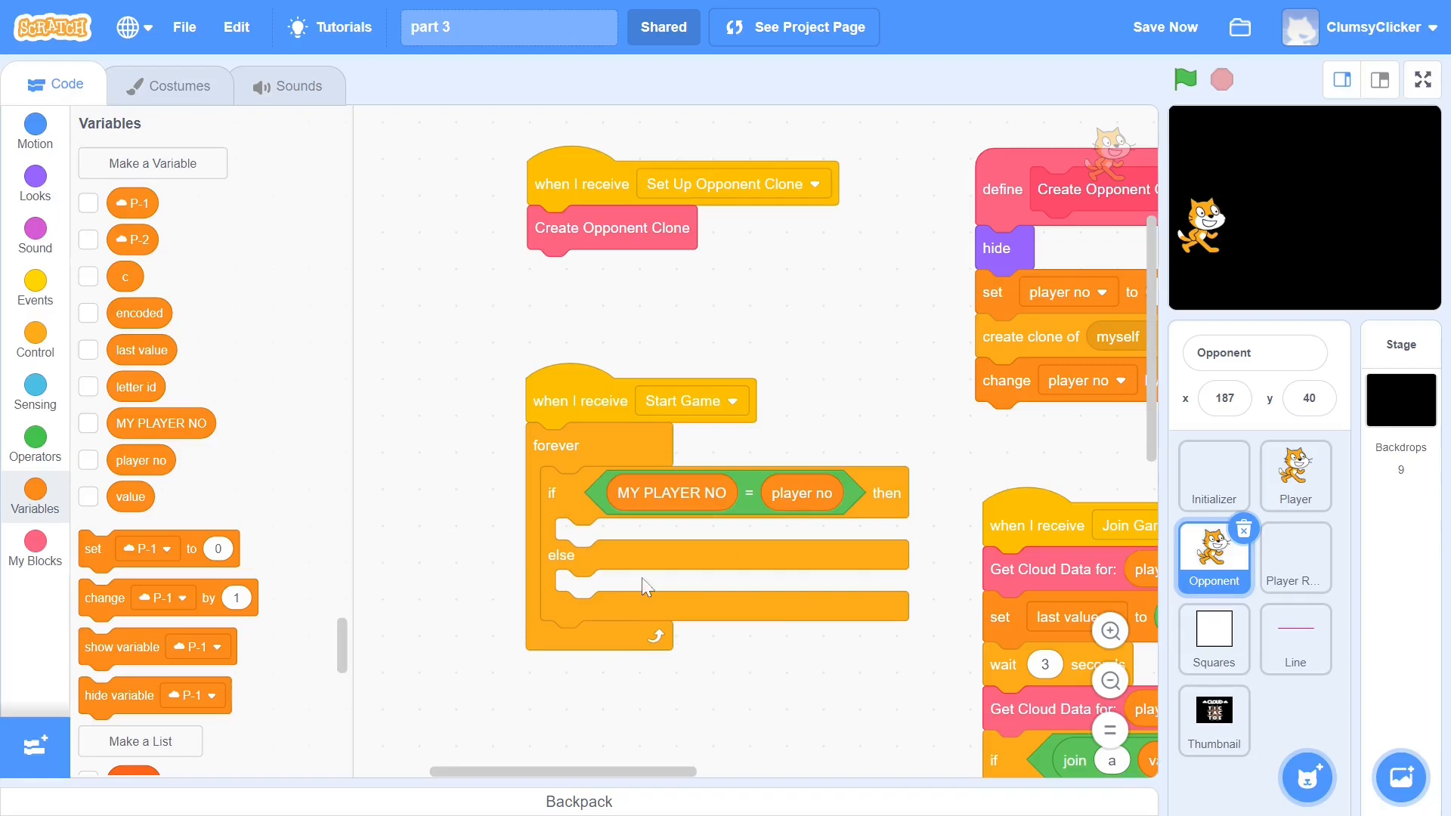
pyautogui.moveTo(127, 581)
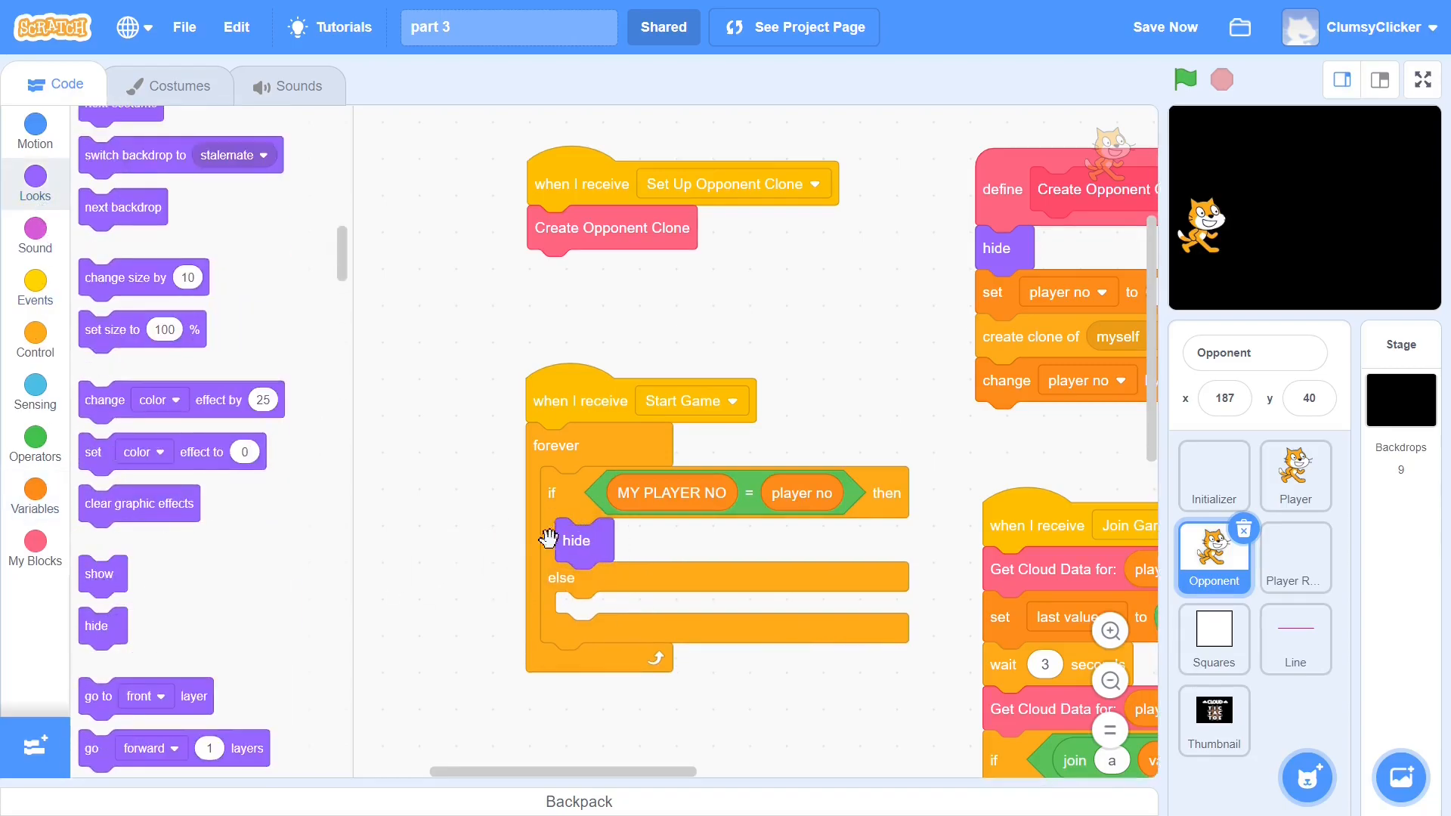
pyautogui.scroll(-3)
pyautogui.write('Tick')
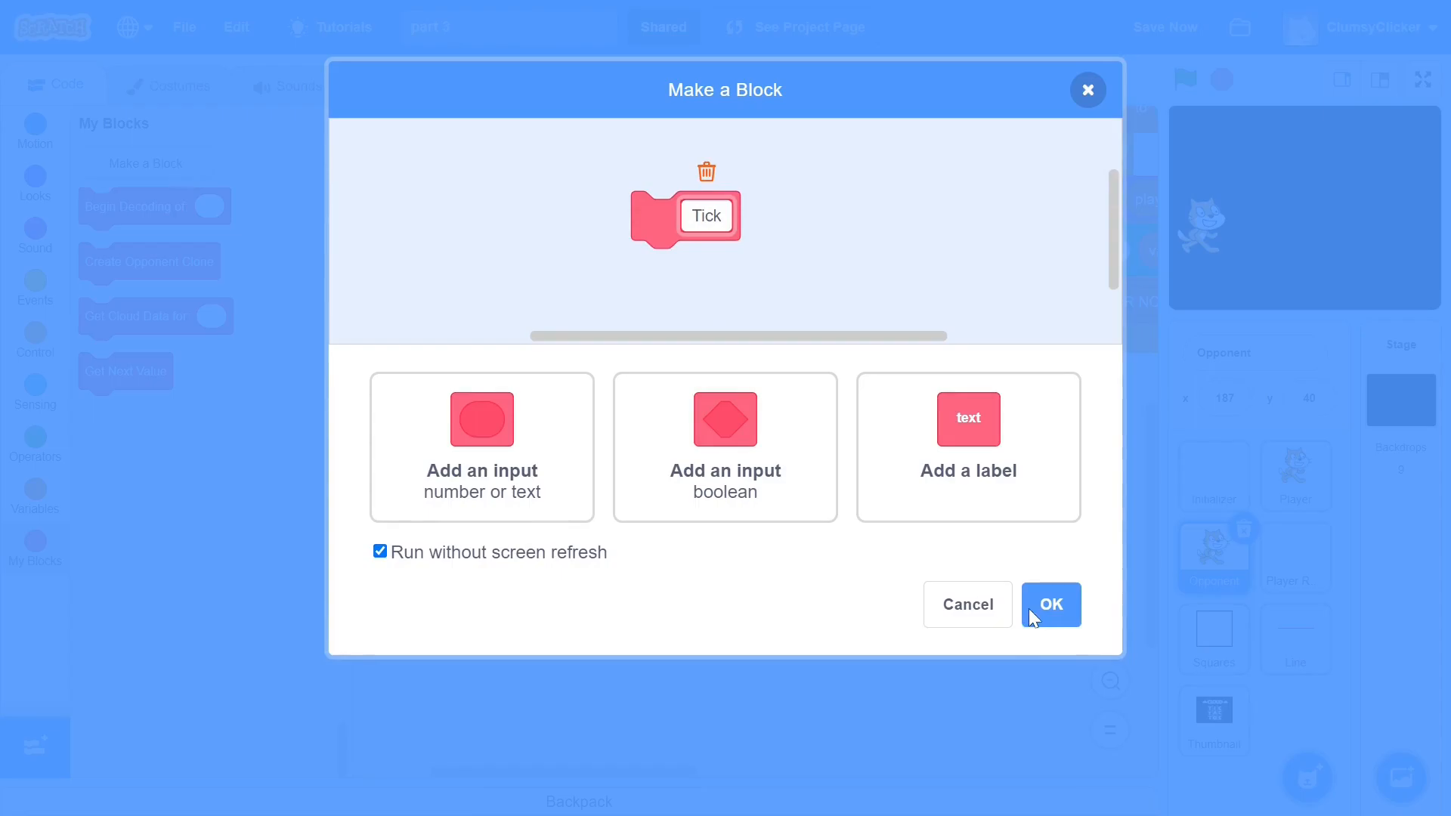
# Step: Confirm the Tick block, call it in the else branch, and define it to get cloud data with an if/else
pyautogui.click(1051, 605)
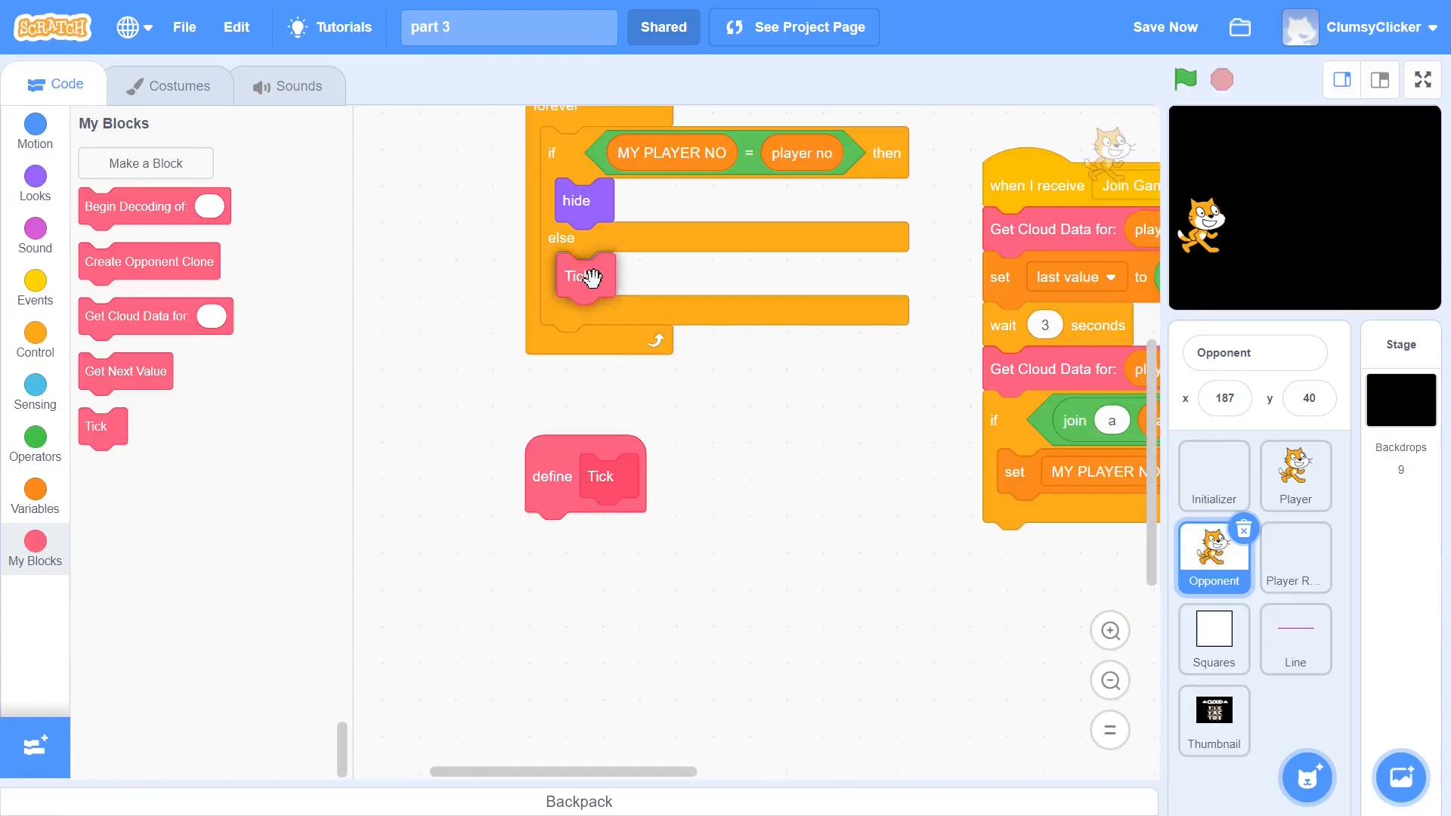
pyautogui.scroll(-3)
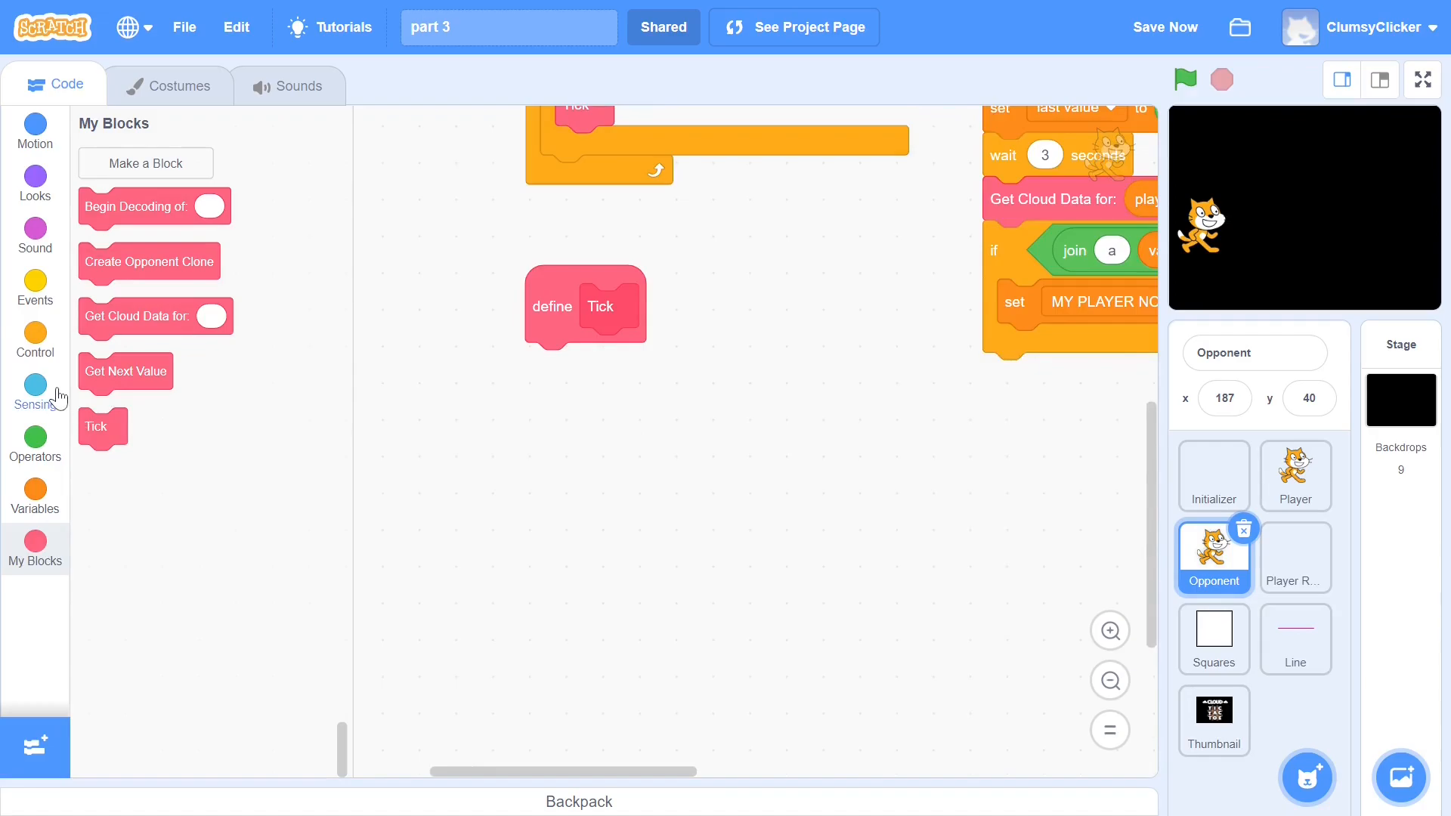
pyautogui.click(35, 480)
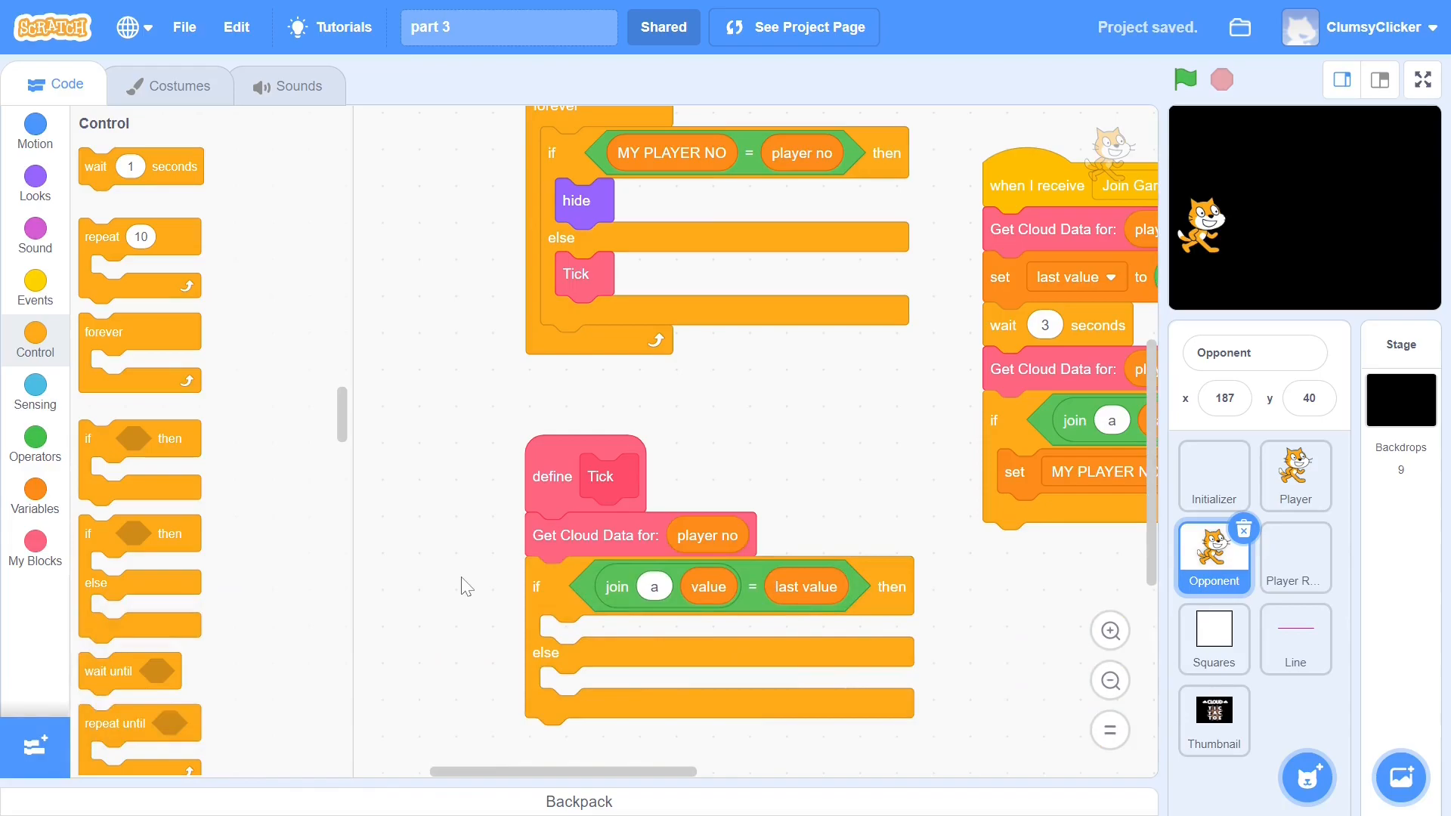
pyautogui.scroll(-3)
pyautogui.write('offline')
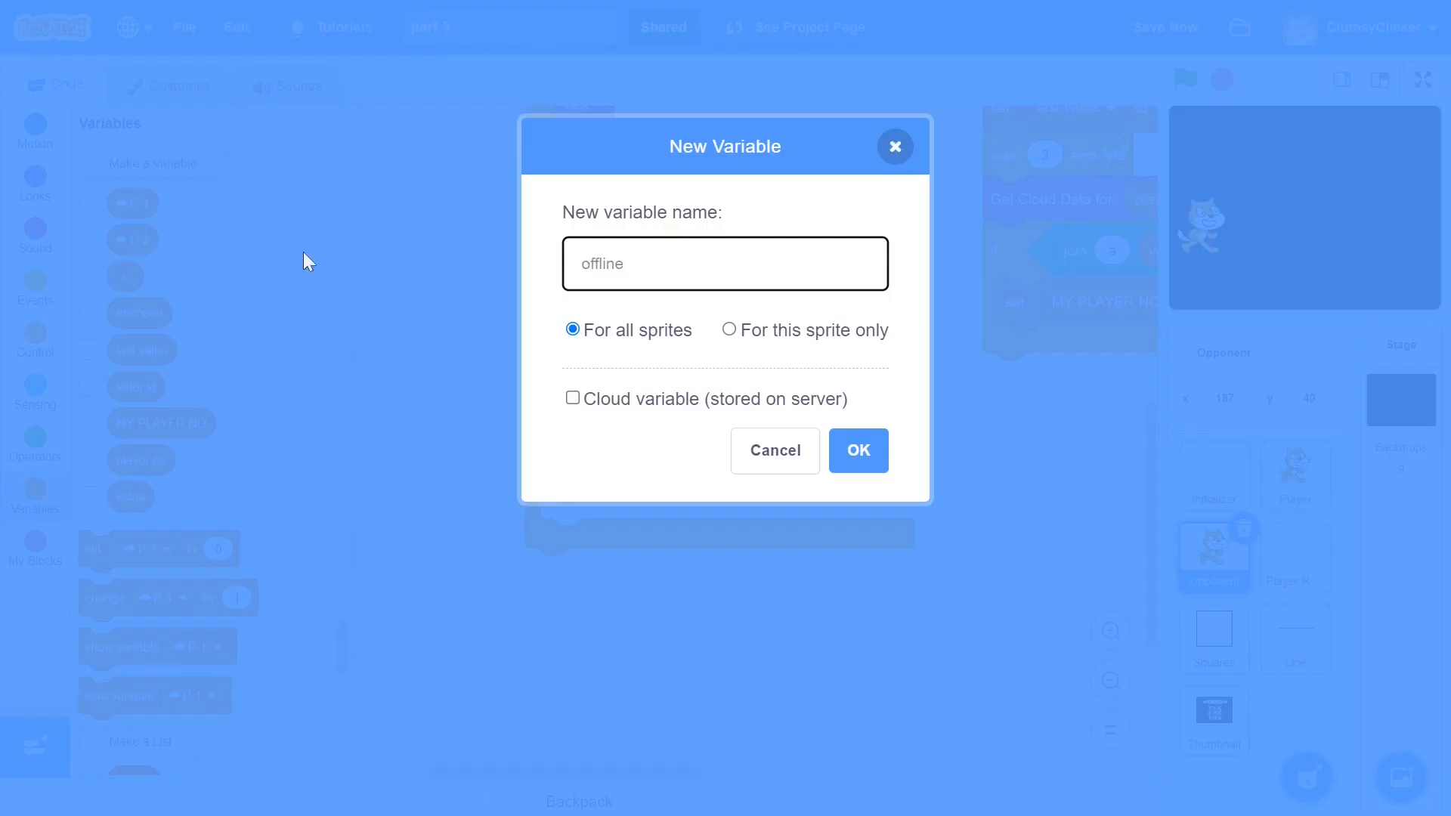
# Step: Create the offline variable and set offline to 100
pyautogui.click(855, 451)
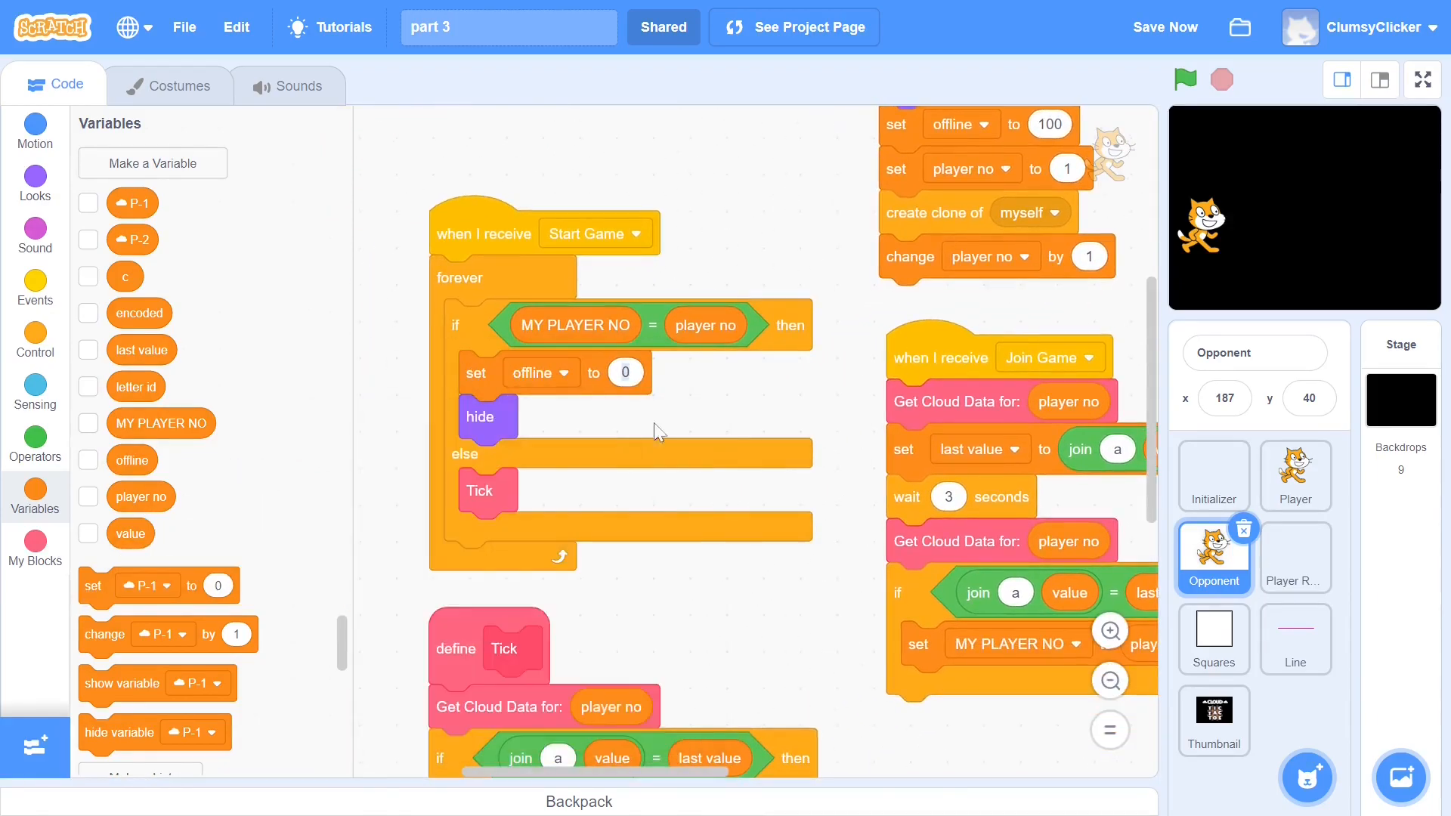
pyautogui.write('100')
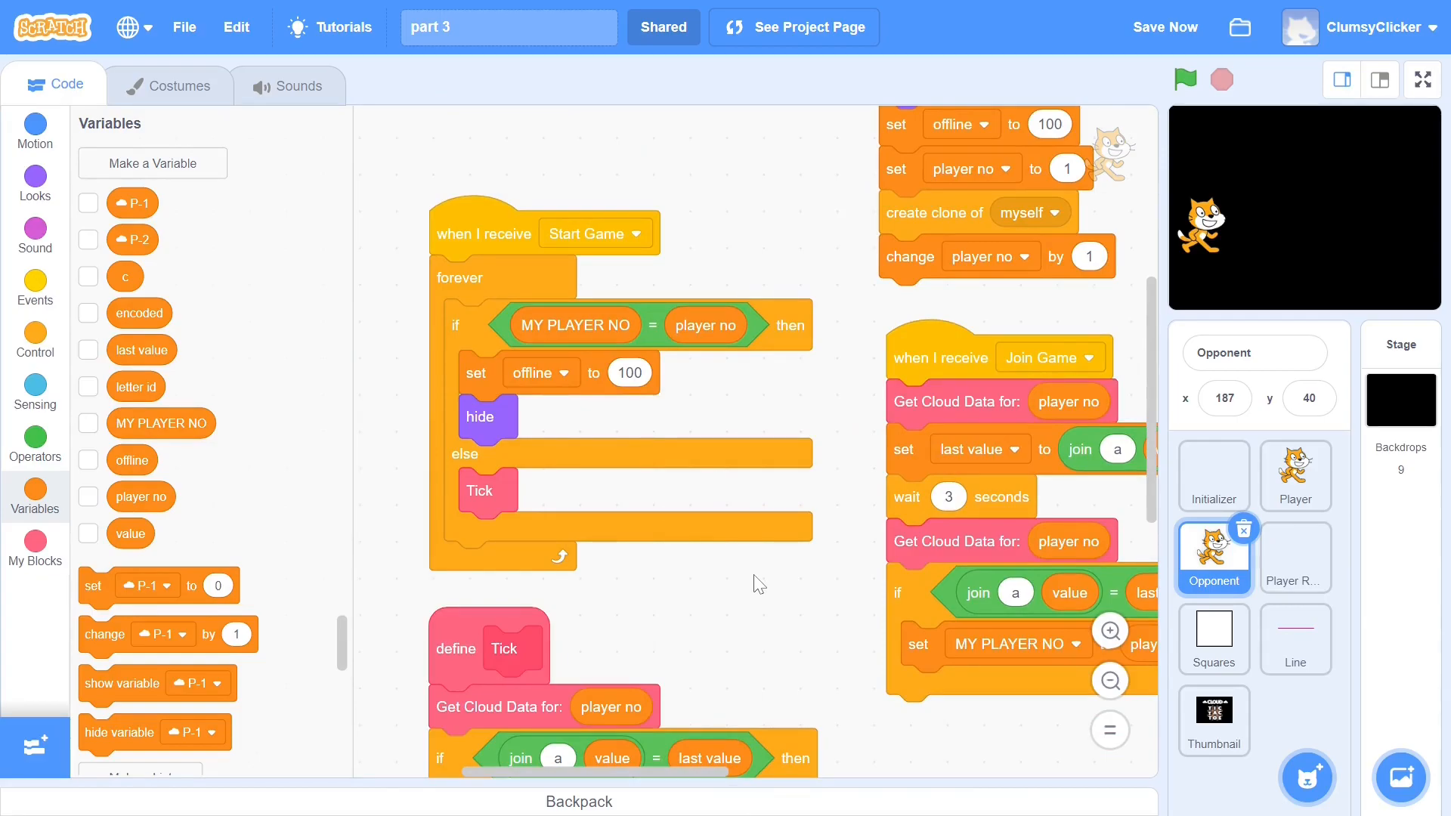
pyautogui.scroll(-3)
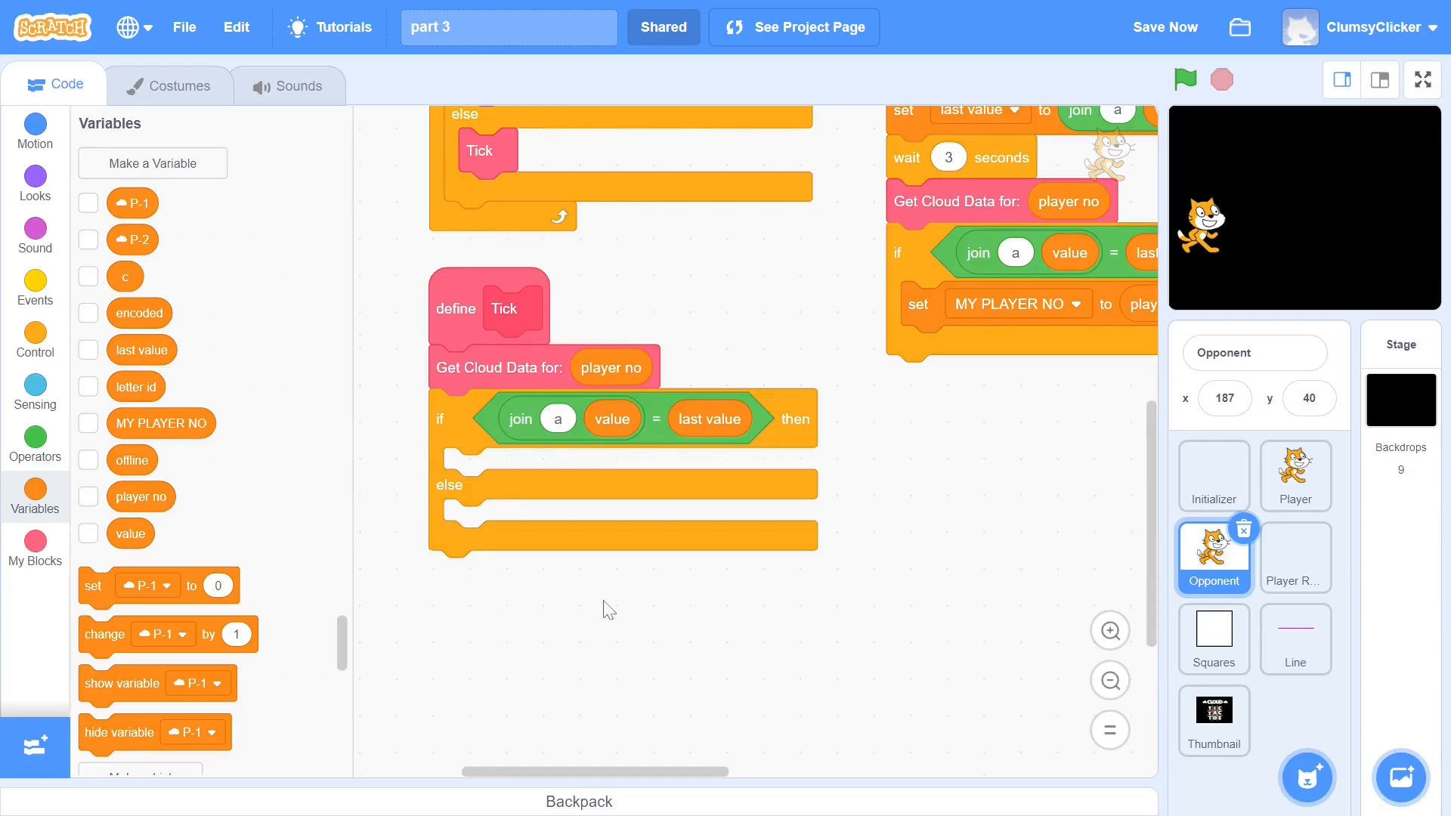
# Step: In Tick, change offline by 1 and hide at 100; otherwise store last value, show, reset offline and decode value
pyautogui.moveTo(104, 633); pyautogui.dragTo(435, 532)
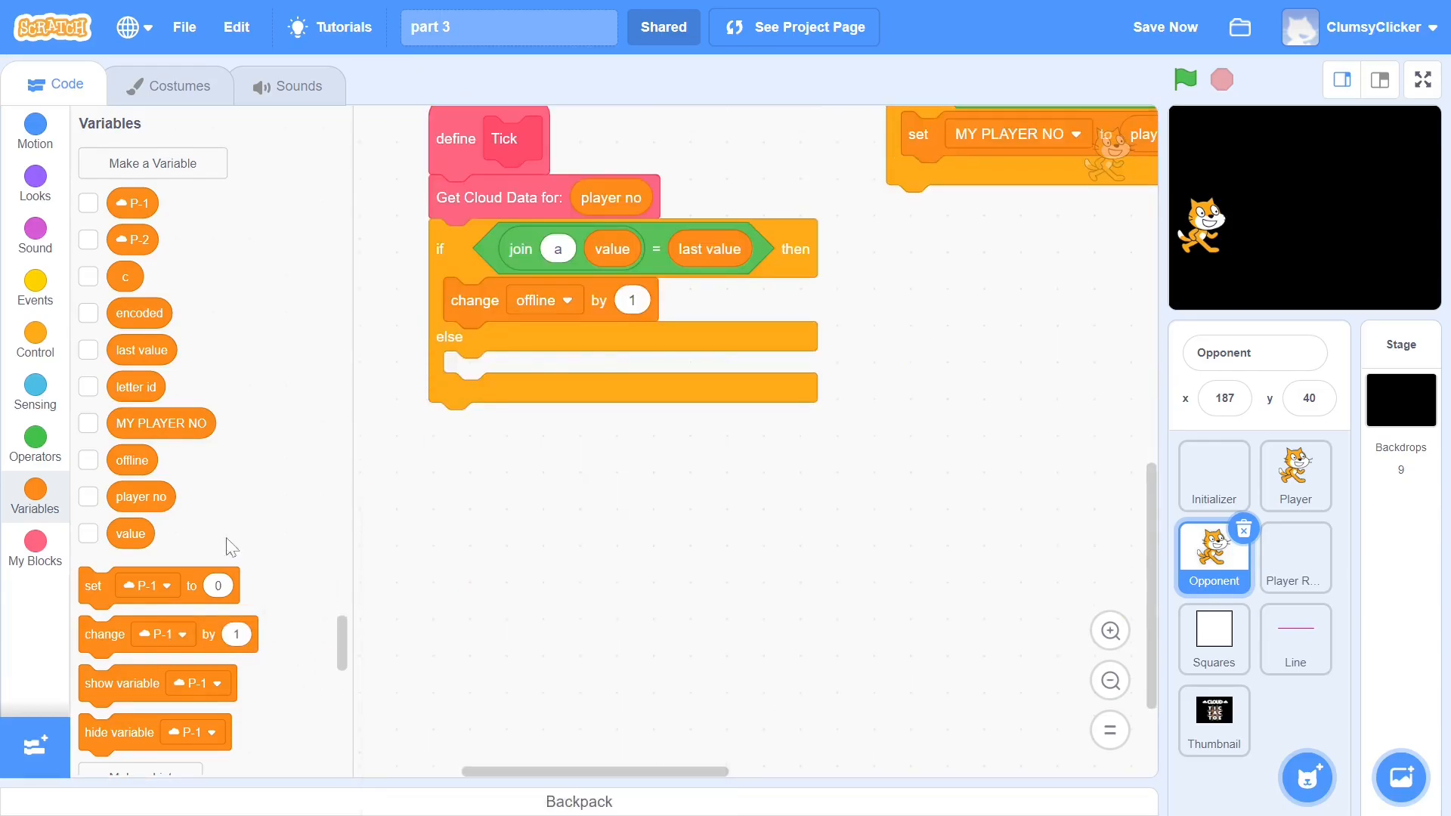
pyautogui.click(34, 445)
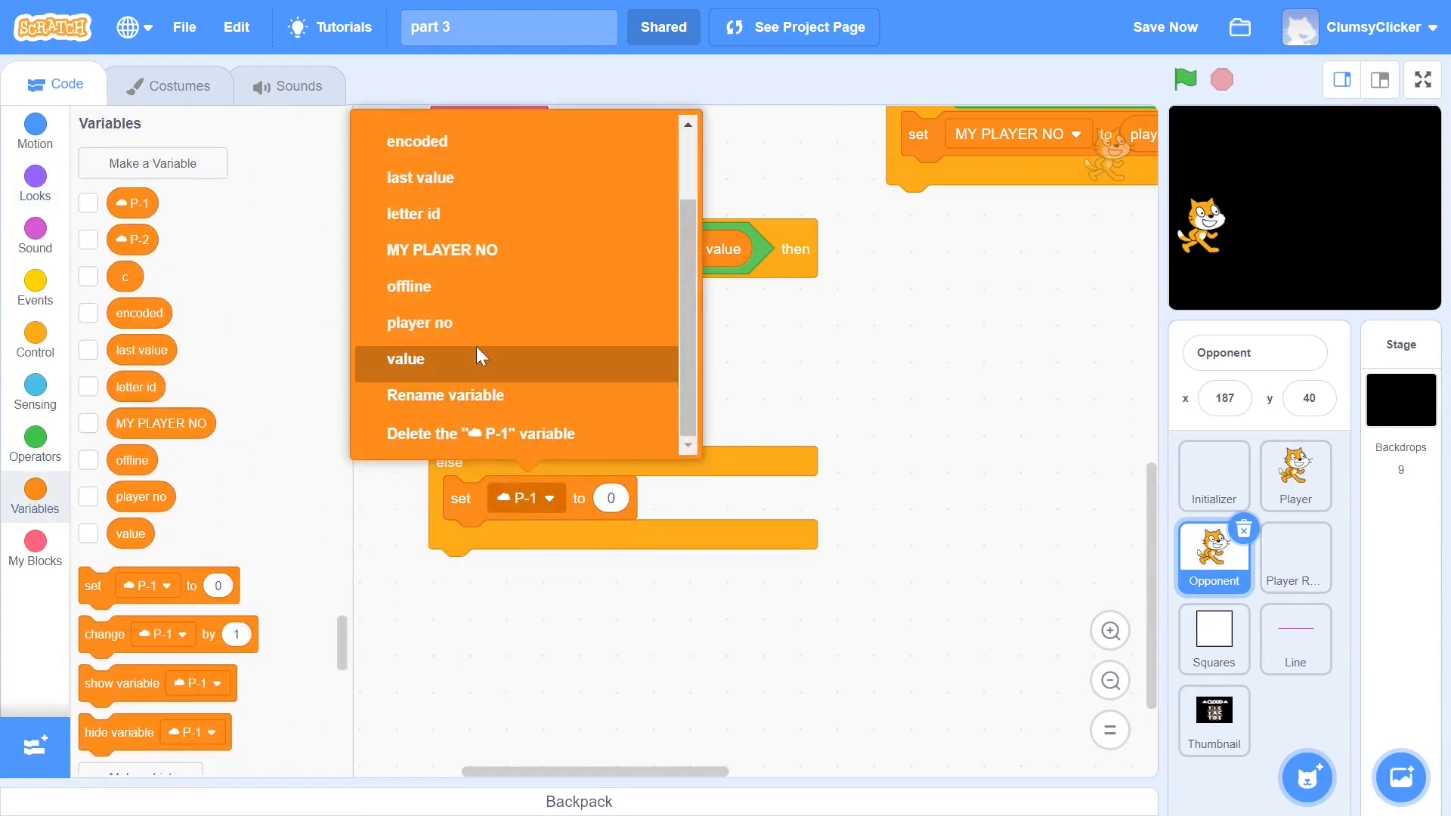
pyautogui.click(405, 360)
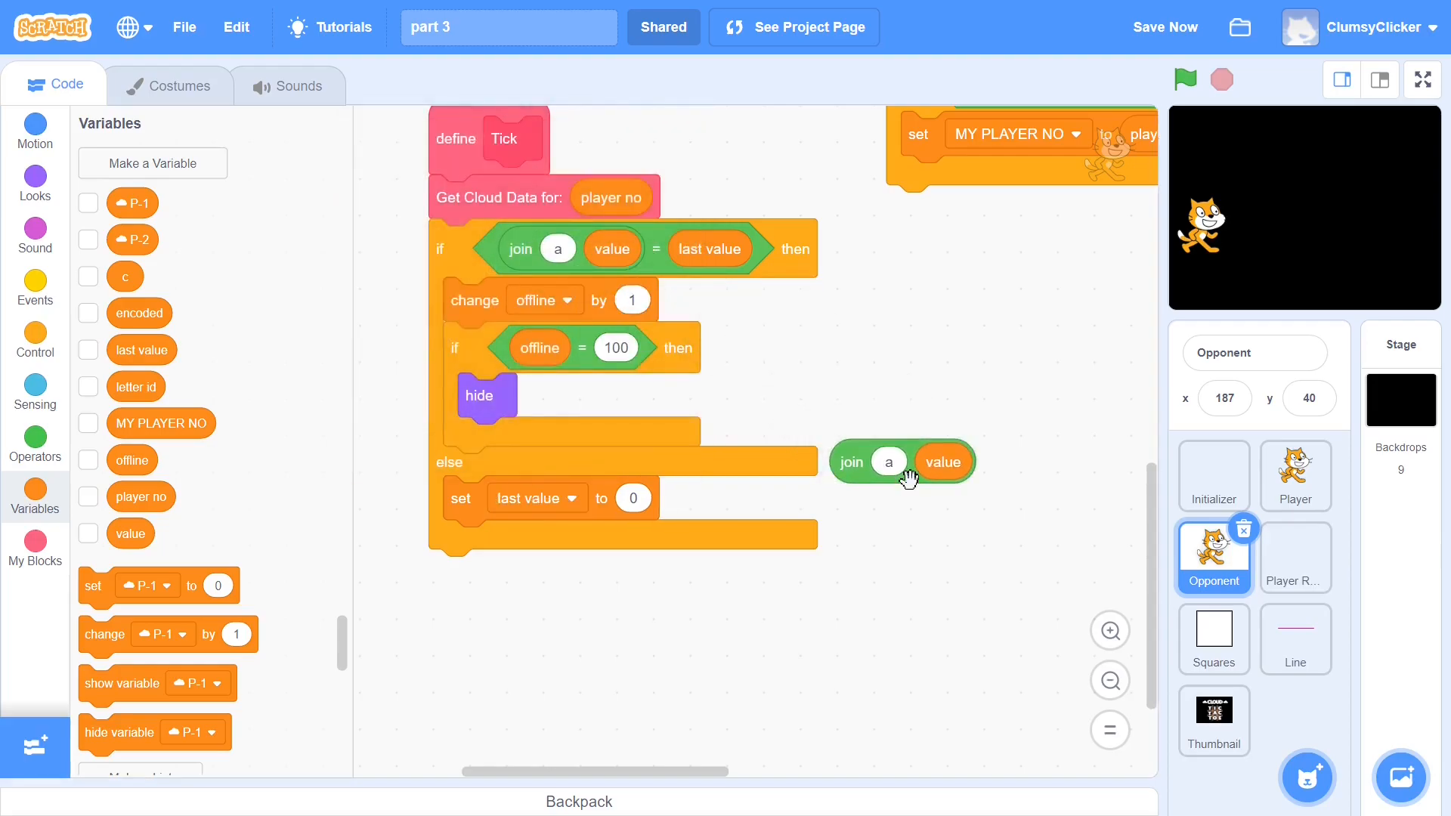
pyautogui.moveTo(902, 462); pyautogui.dragTo(648, 502)
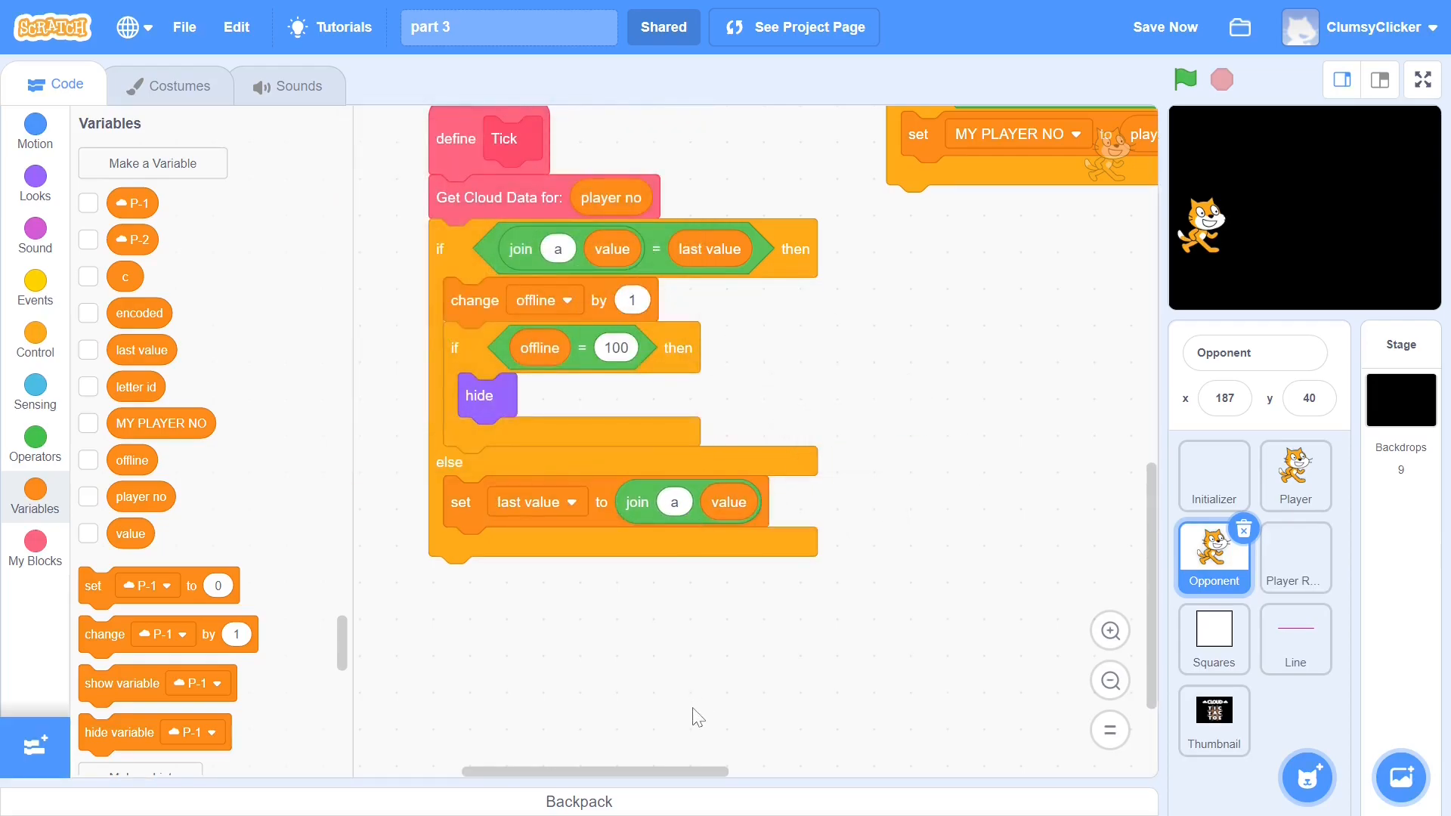
pyautogui.click(35, 341)
pyautogui.write('99')
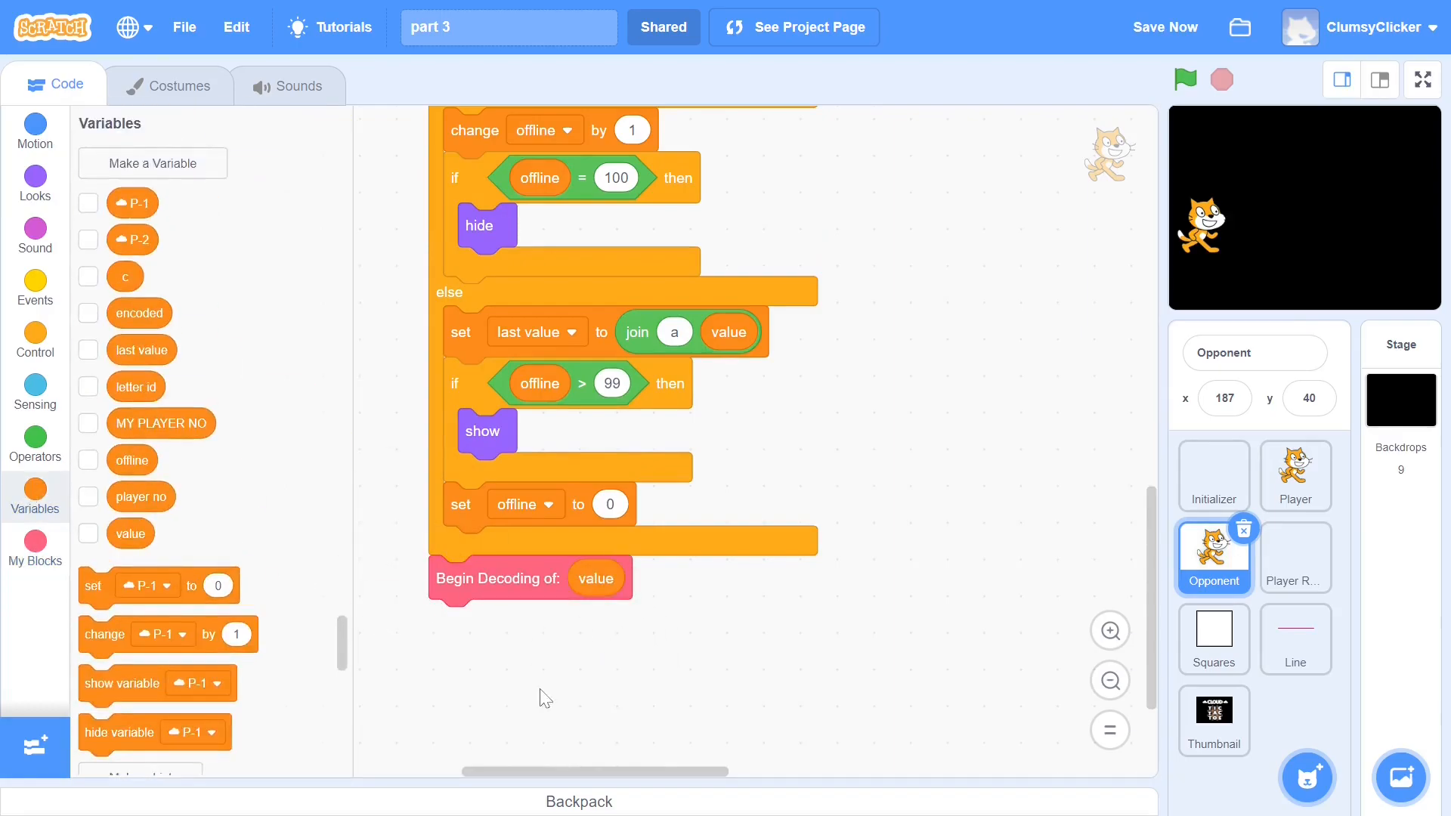
# Step: After Begin Decoding, add Get Next Value and a say block beneath it
pyautogui.click(34, 548)
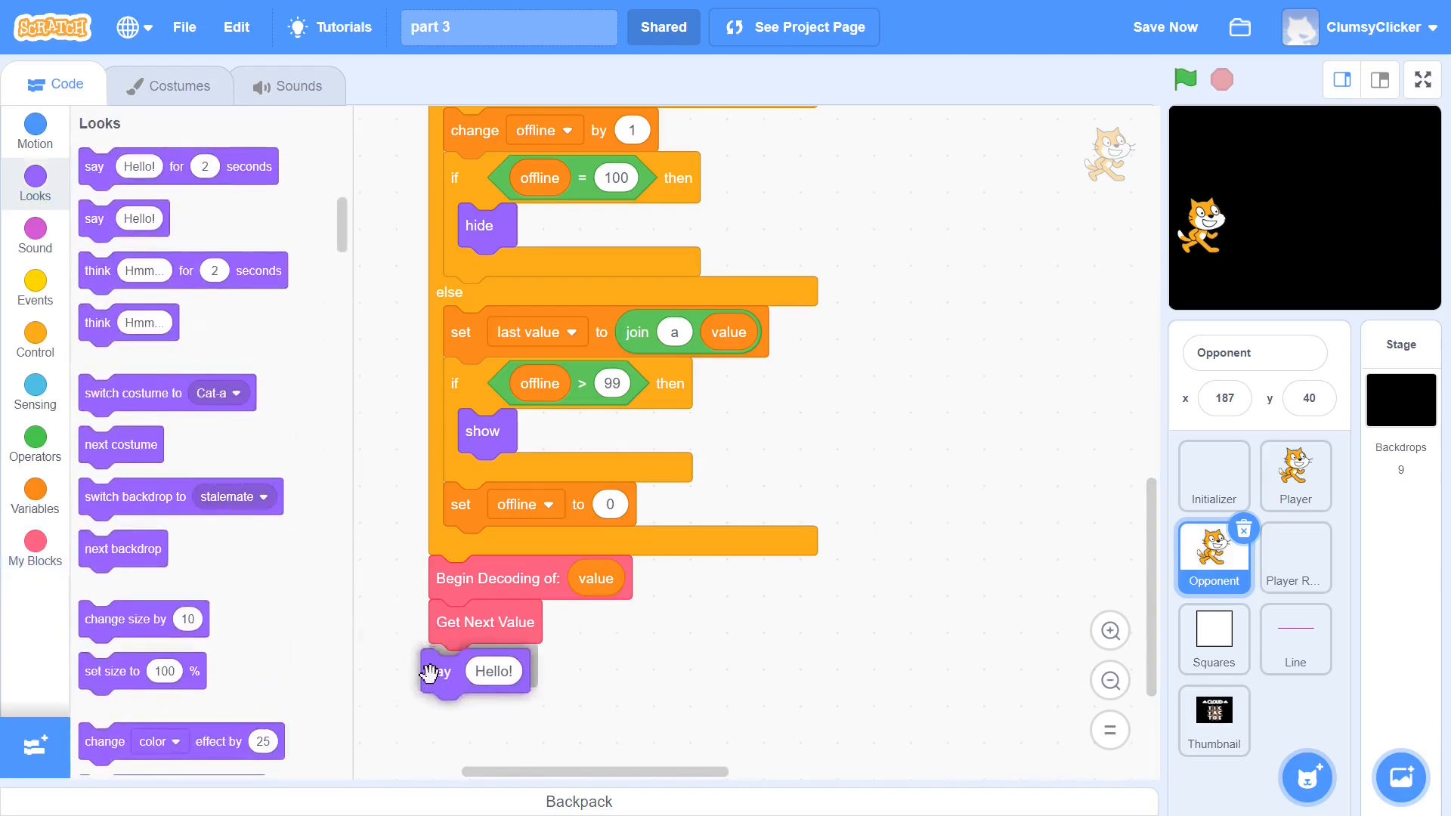
pyautogui.click(35, 495)
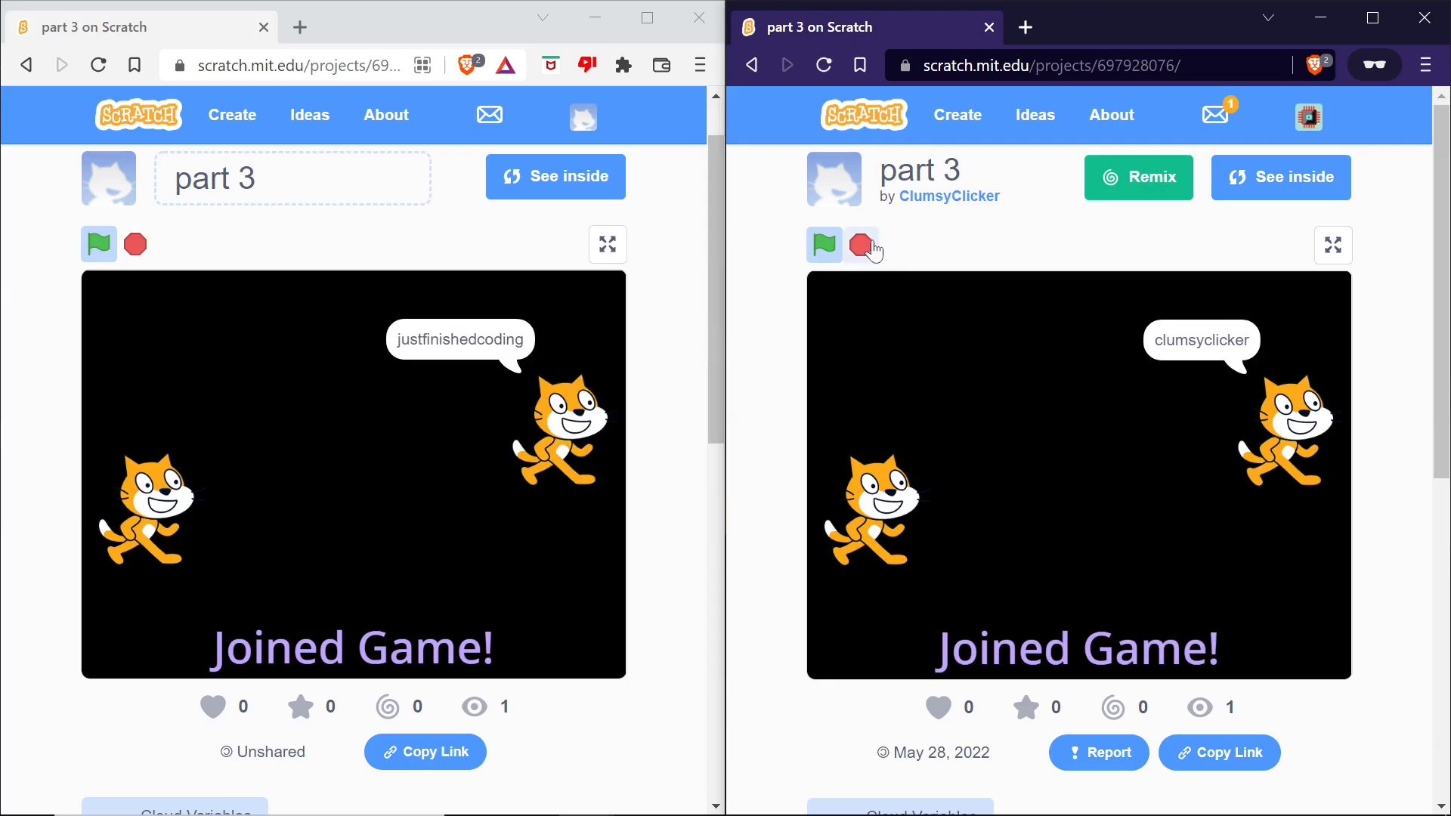
# Step: Stop the game in the second player's browser window
pyautogui.click(862, 245)
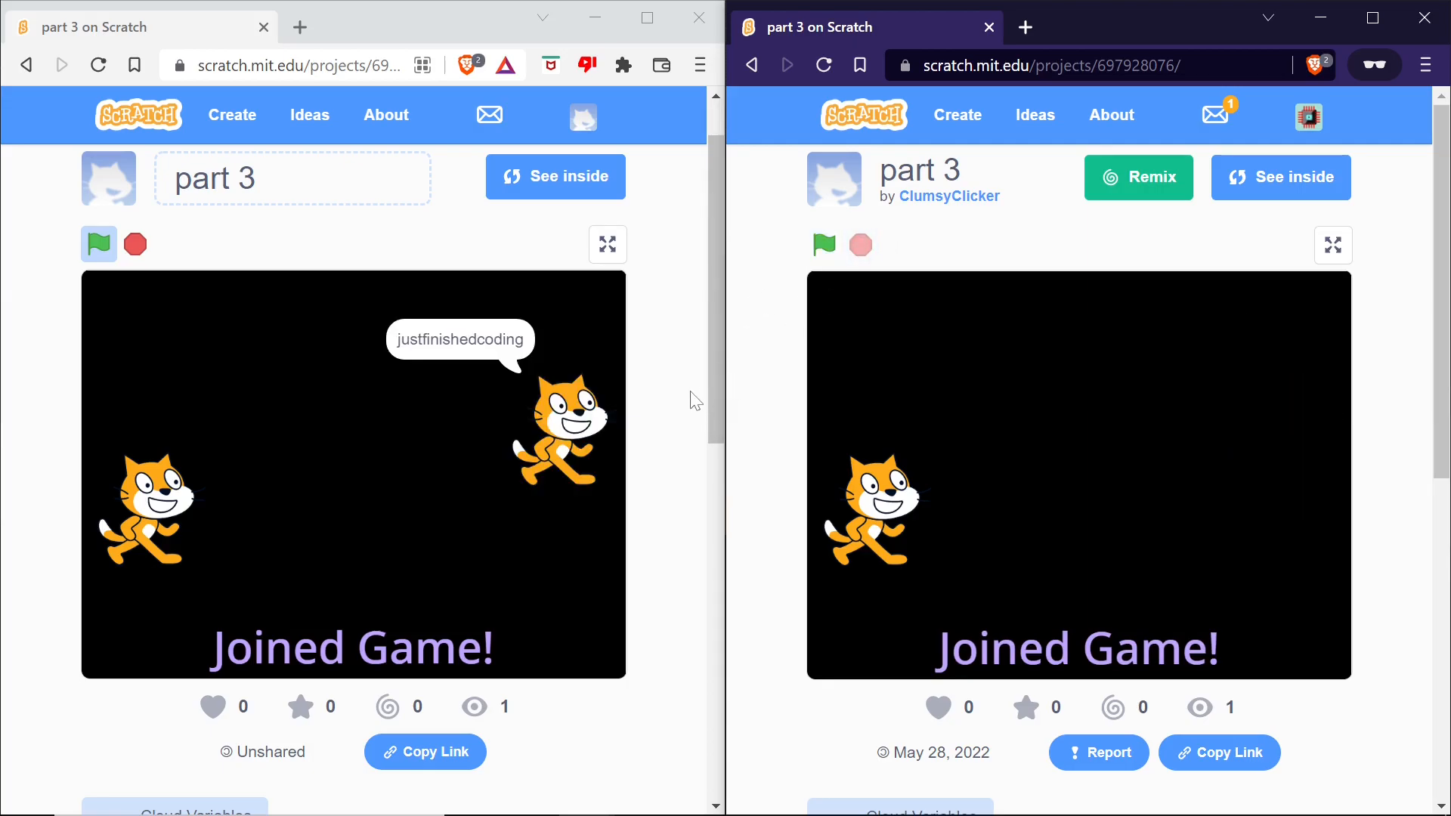